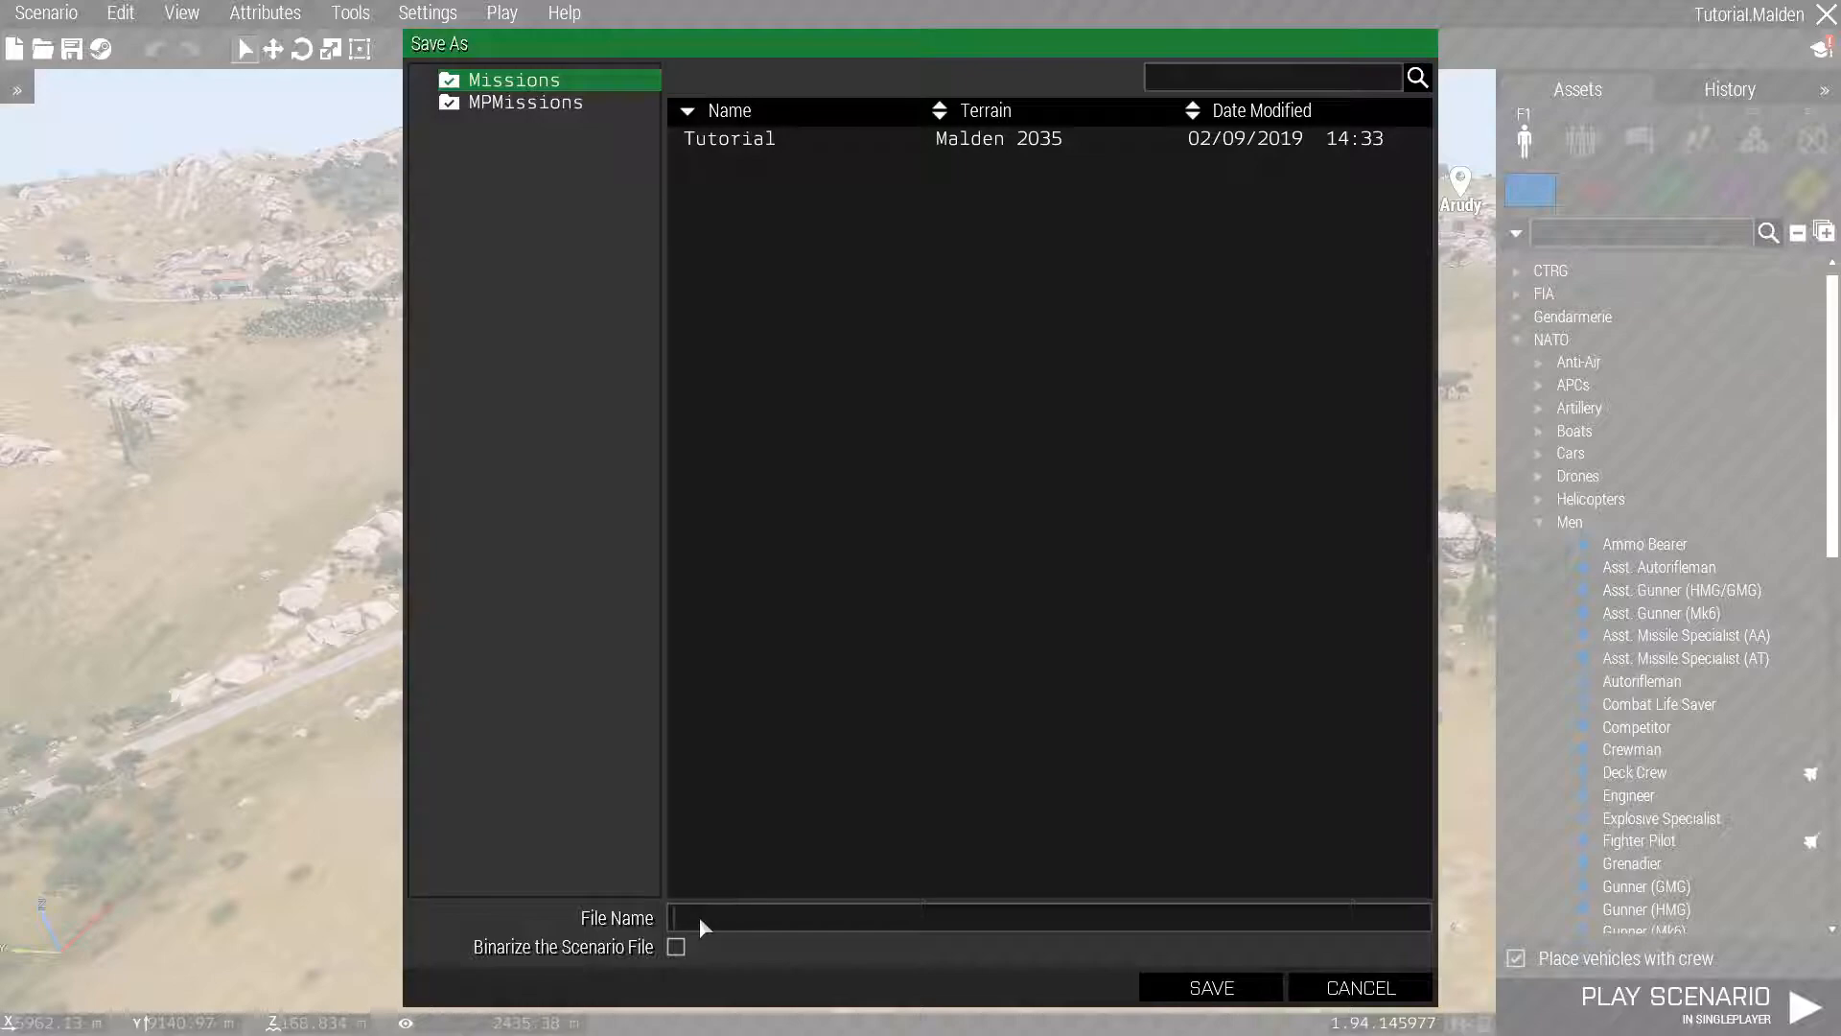
Step: Locate the missions folder in File Explorer and select the Tutorial.Malden mission folder
text(aefsefsefsef)
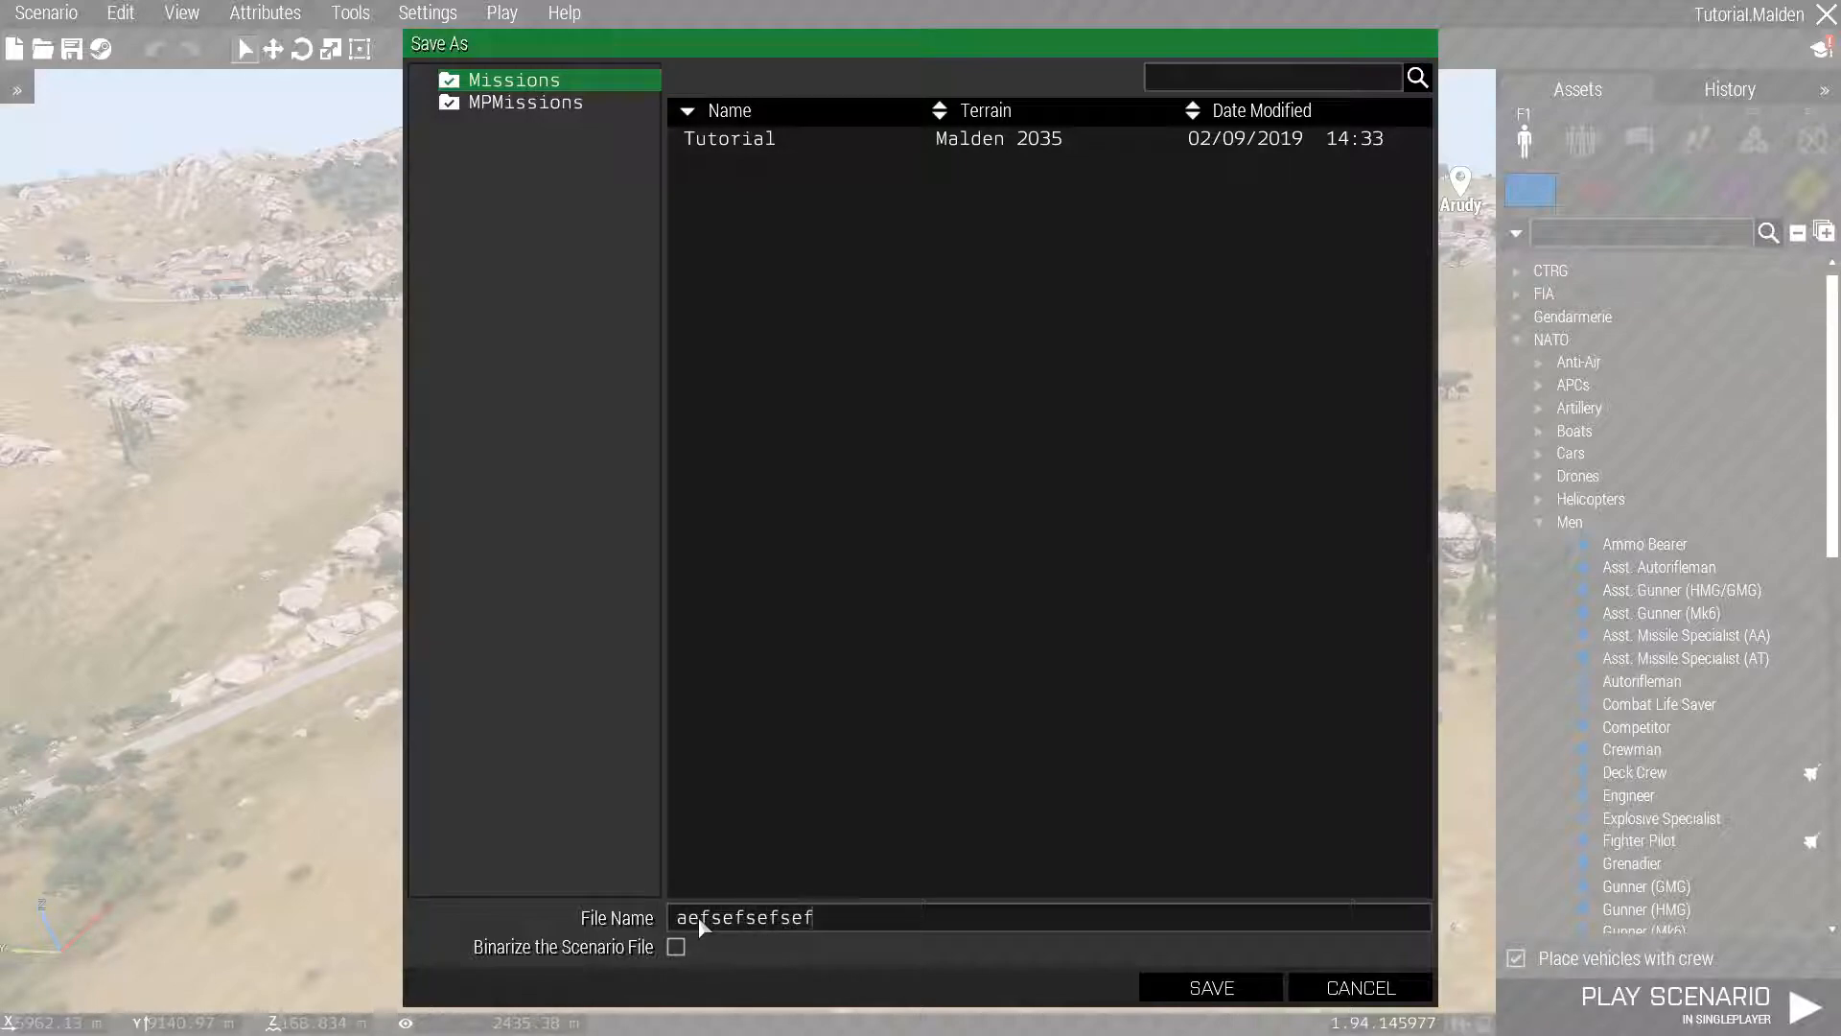
mouse_move(678, 947)
text(missions)
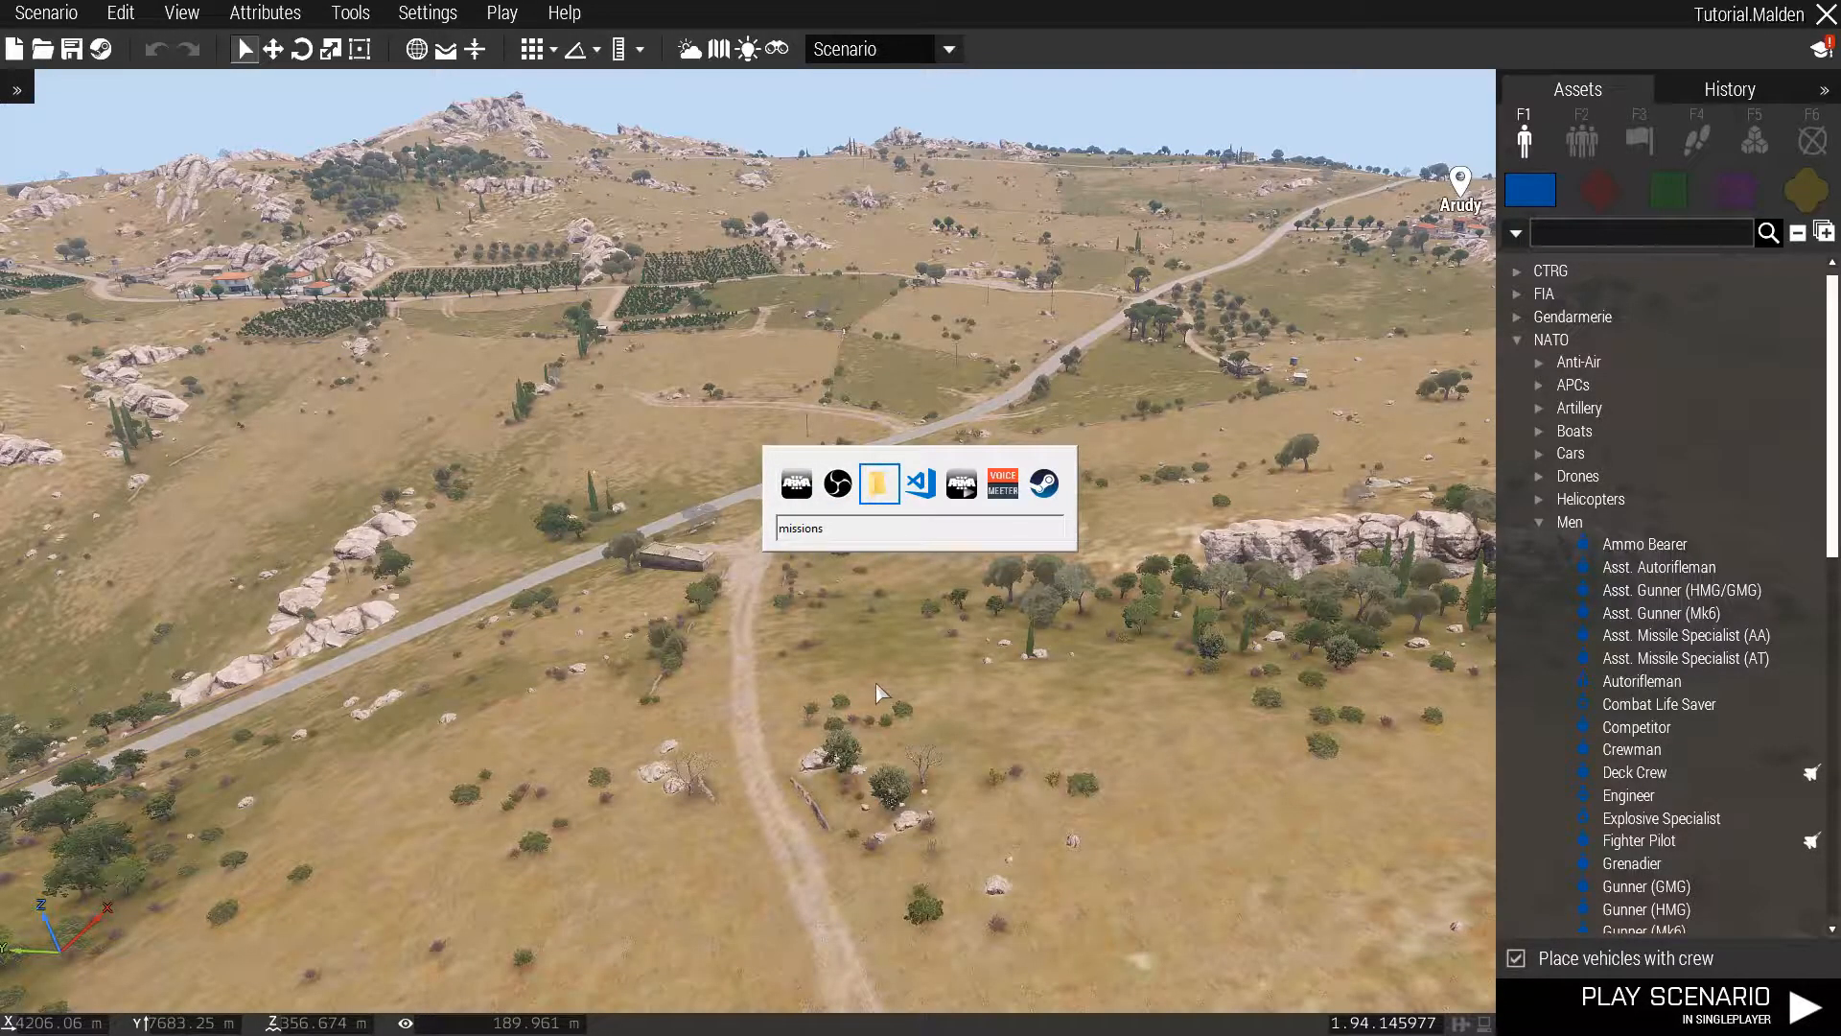
click(879, 482)
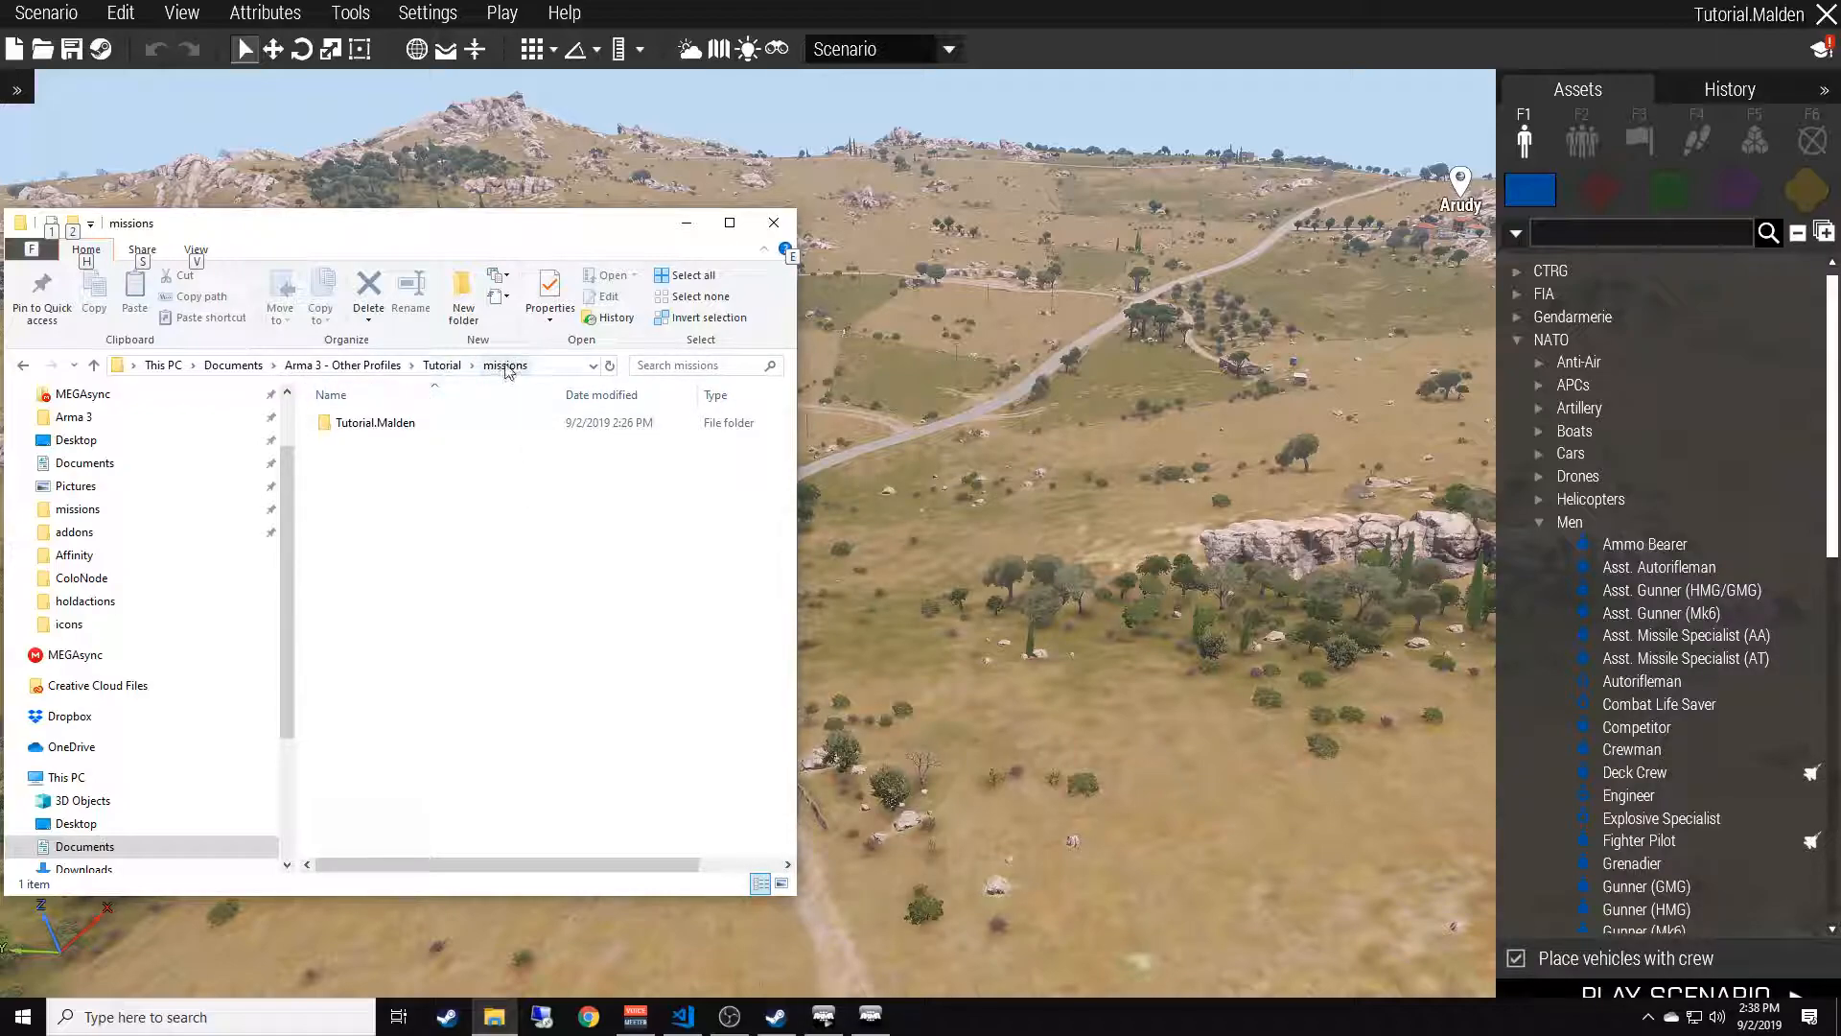
click(376, 422)
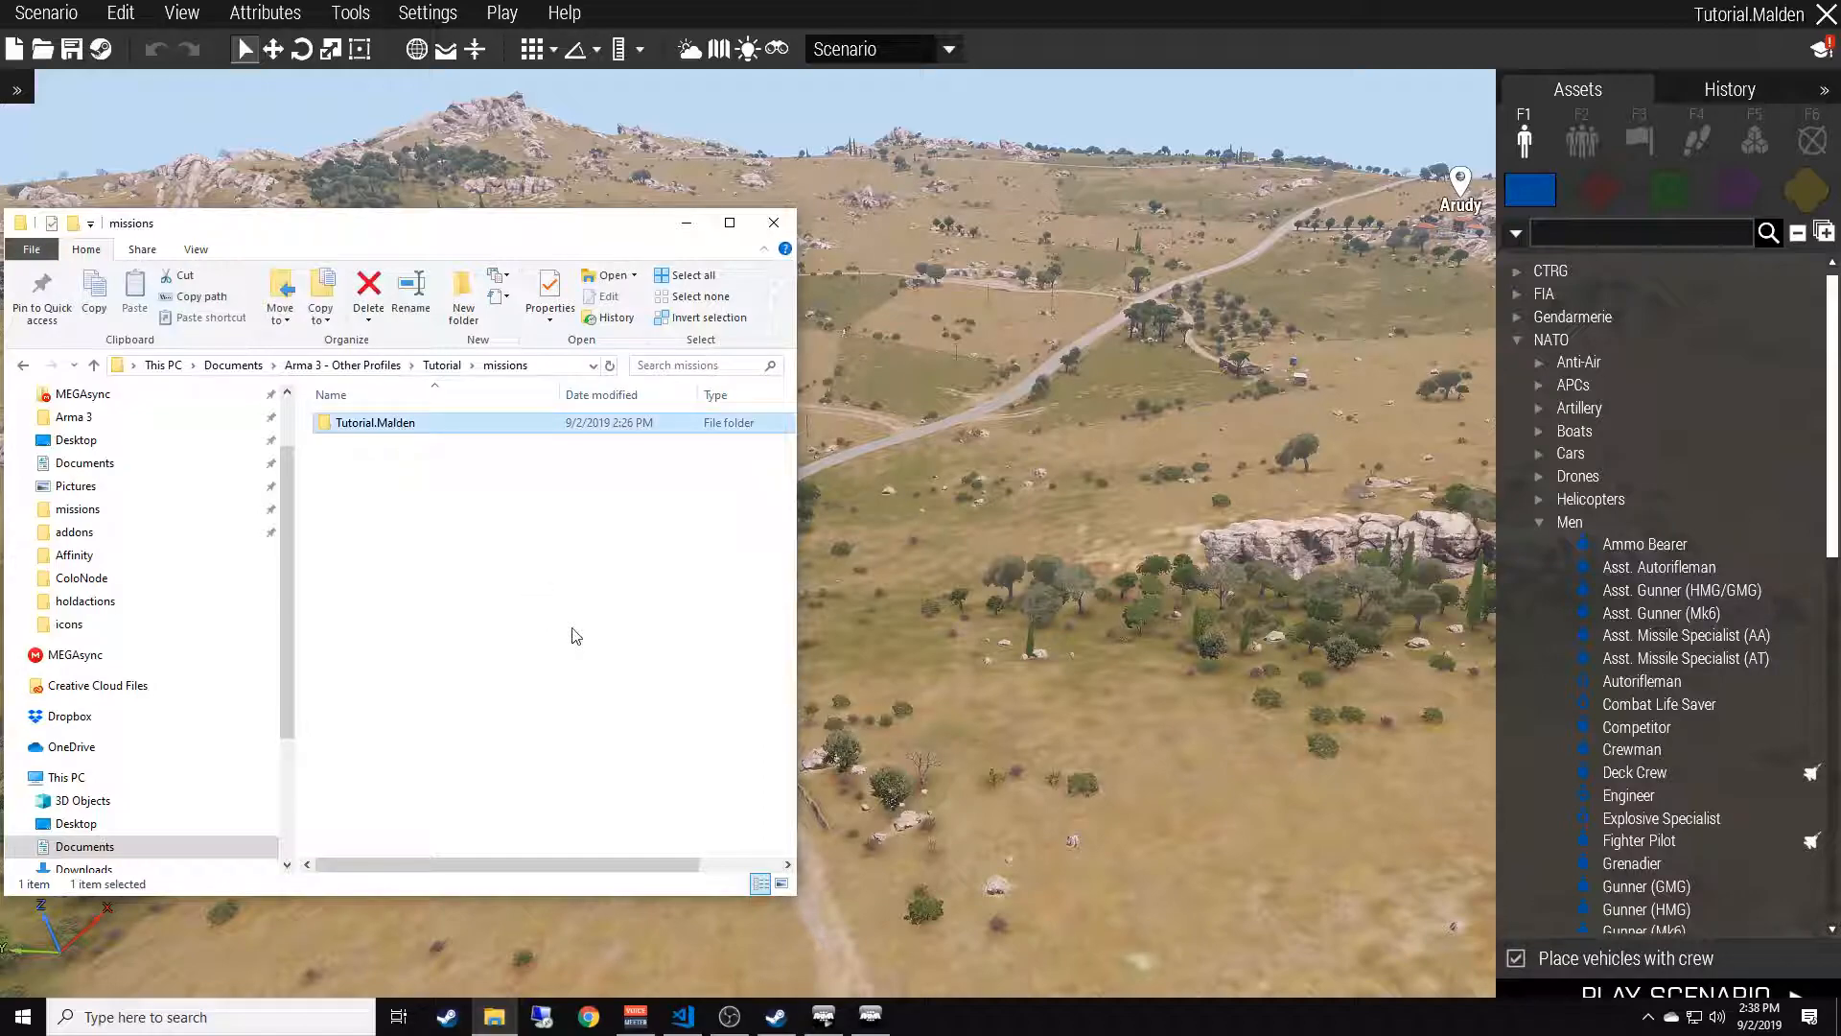
mouse_move(556, 623)
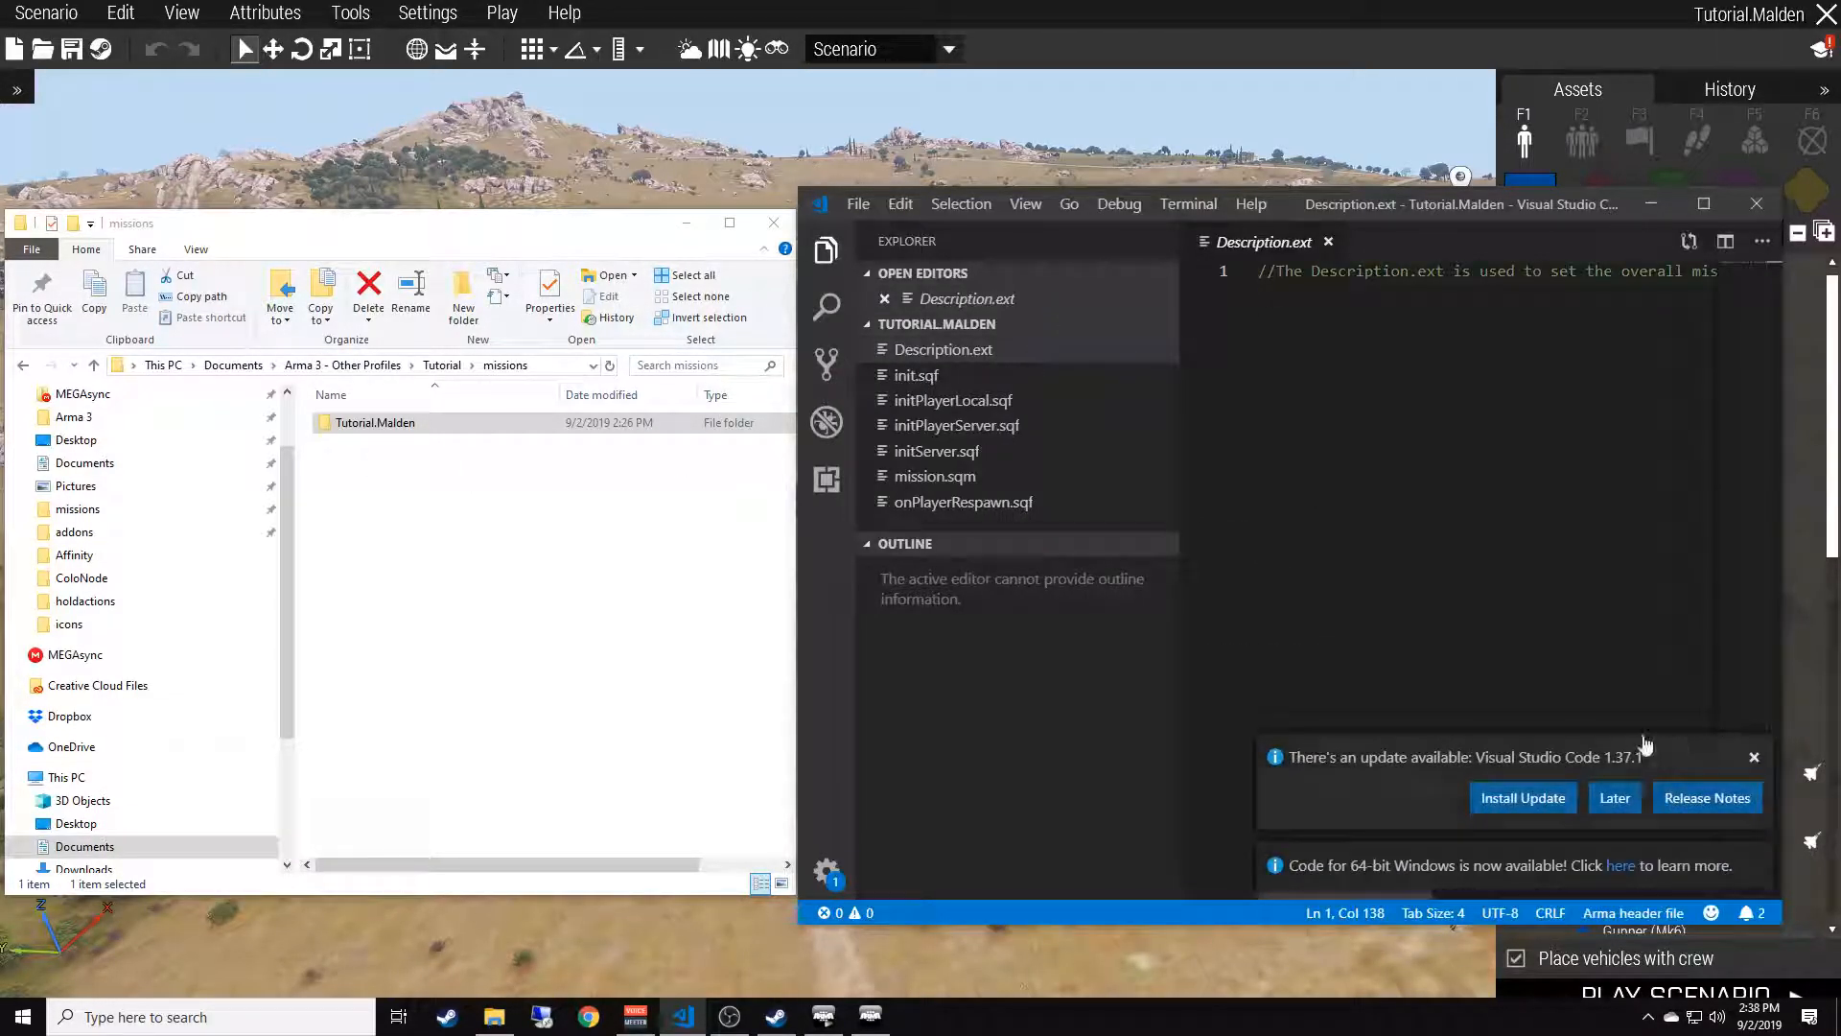
Step: Have the Tutorial.Malden folder in VS Code with Description.ext's mission-attributes comment, window maximized
click(1754, 757)
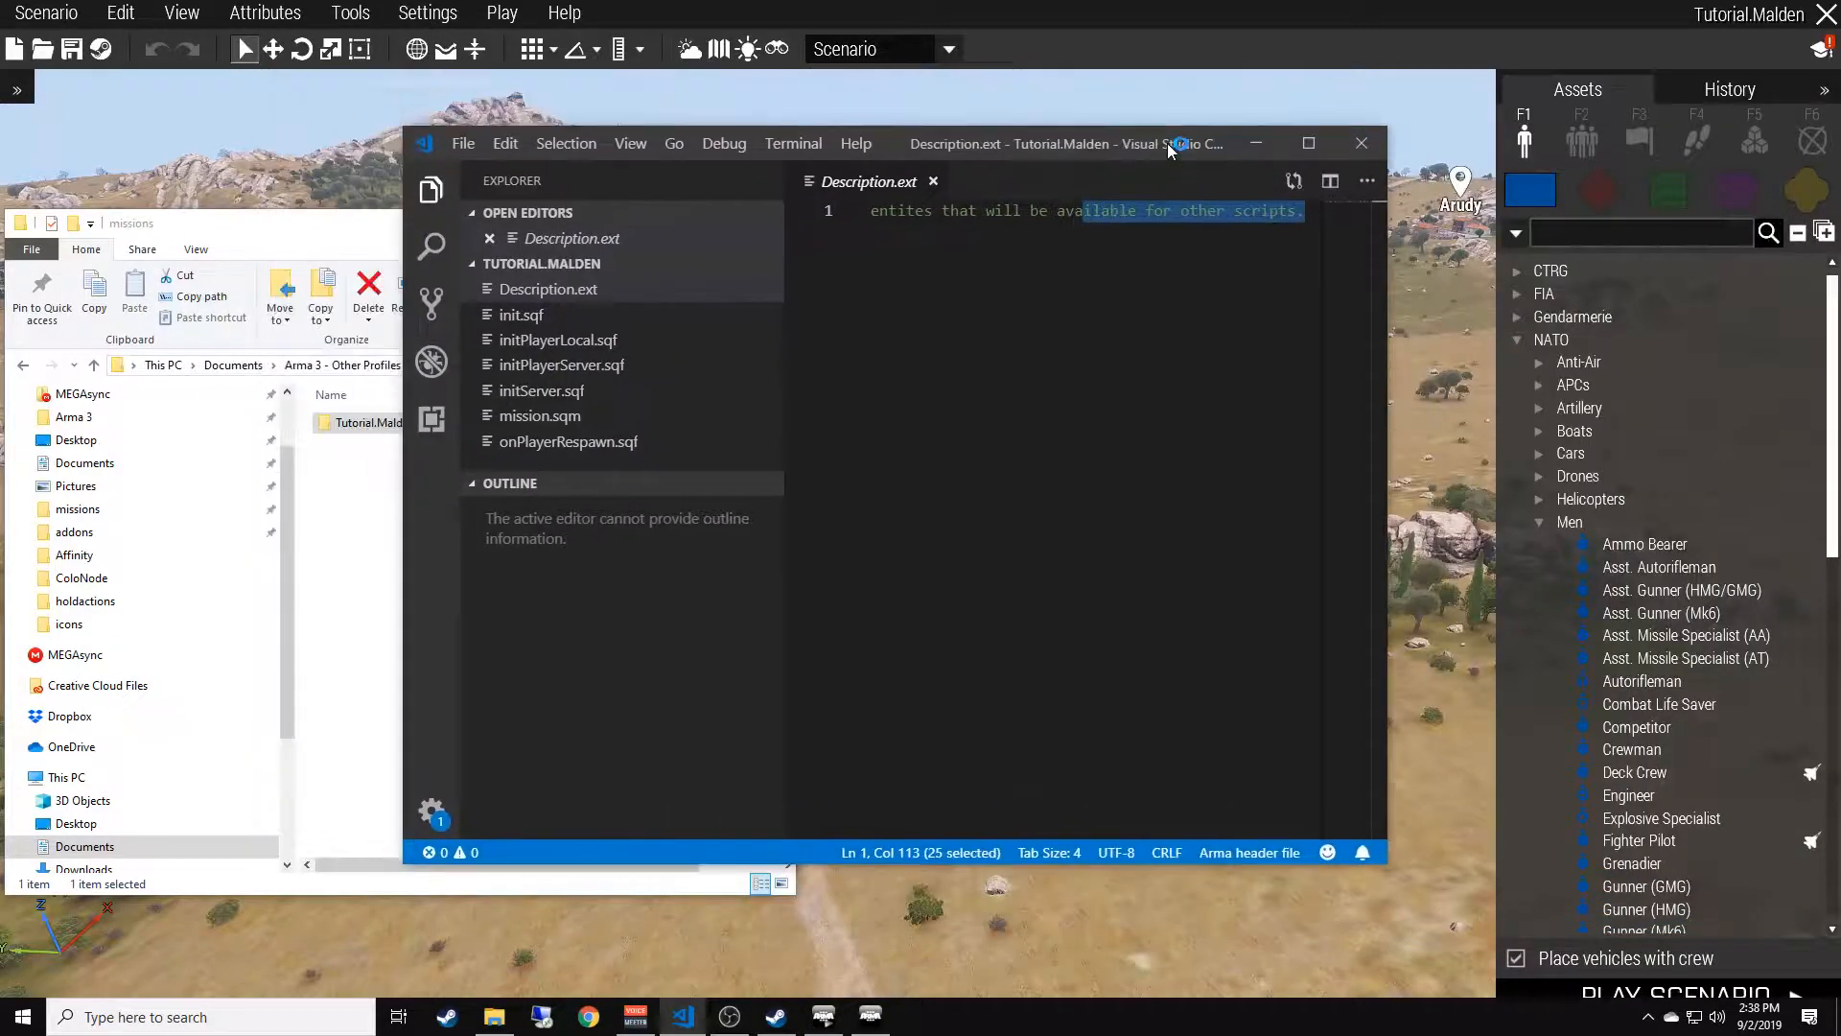
click(1307, 142)
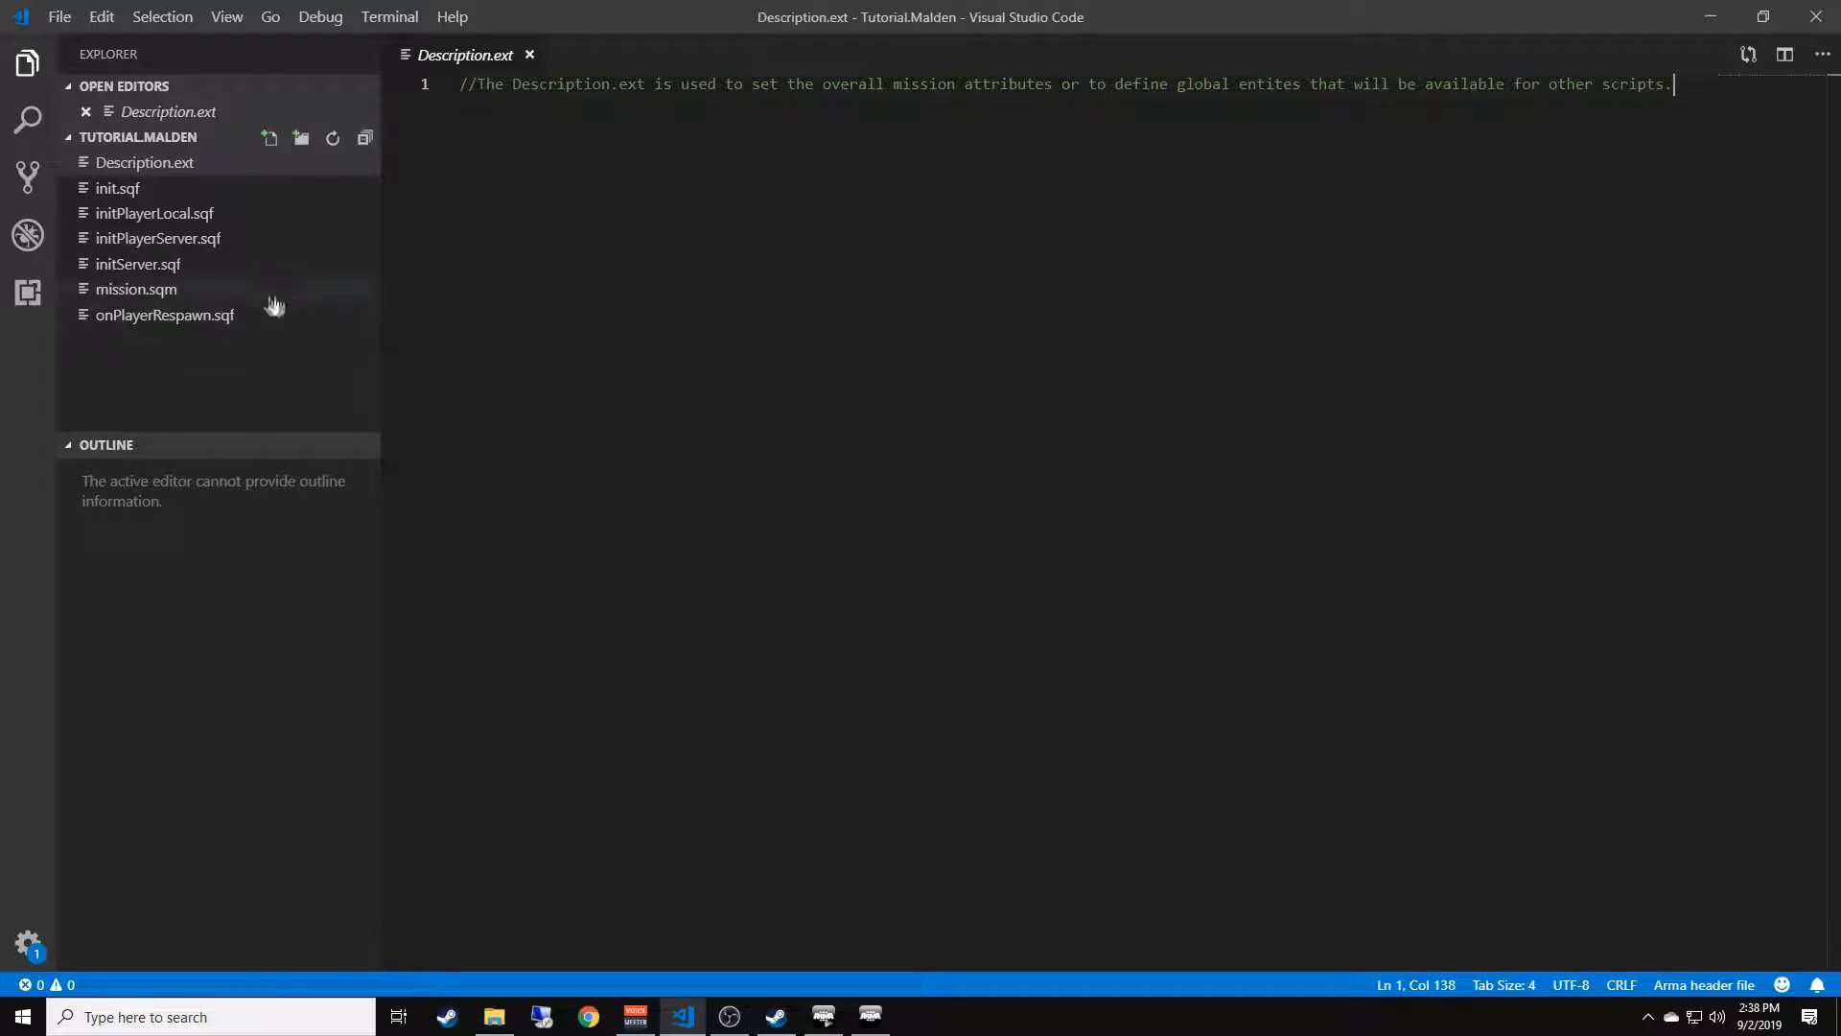
click(136, 288)
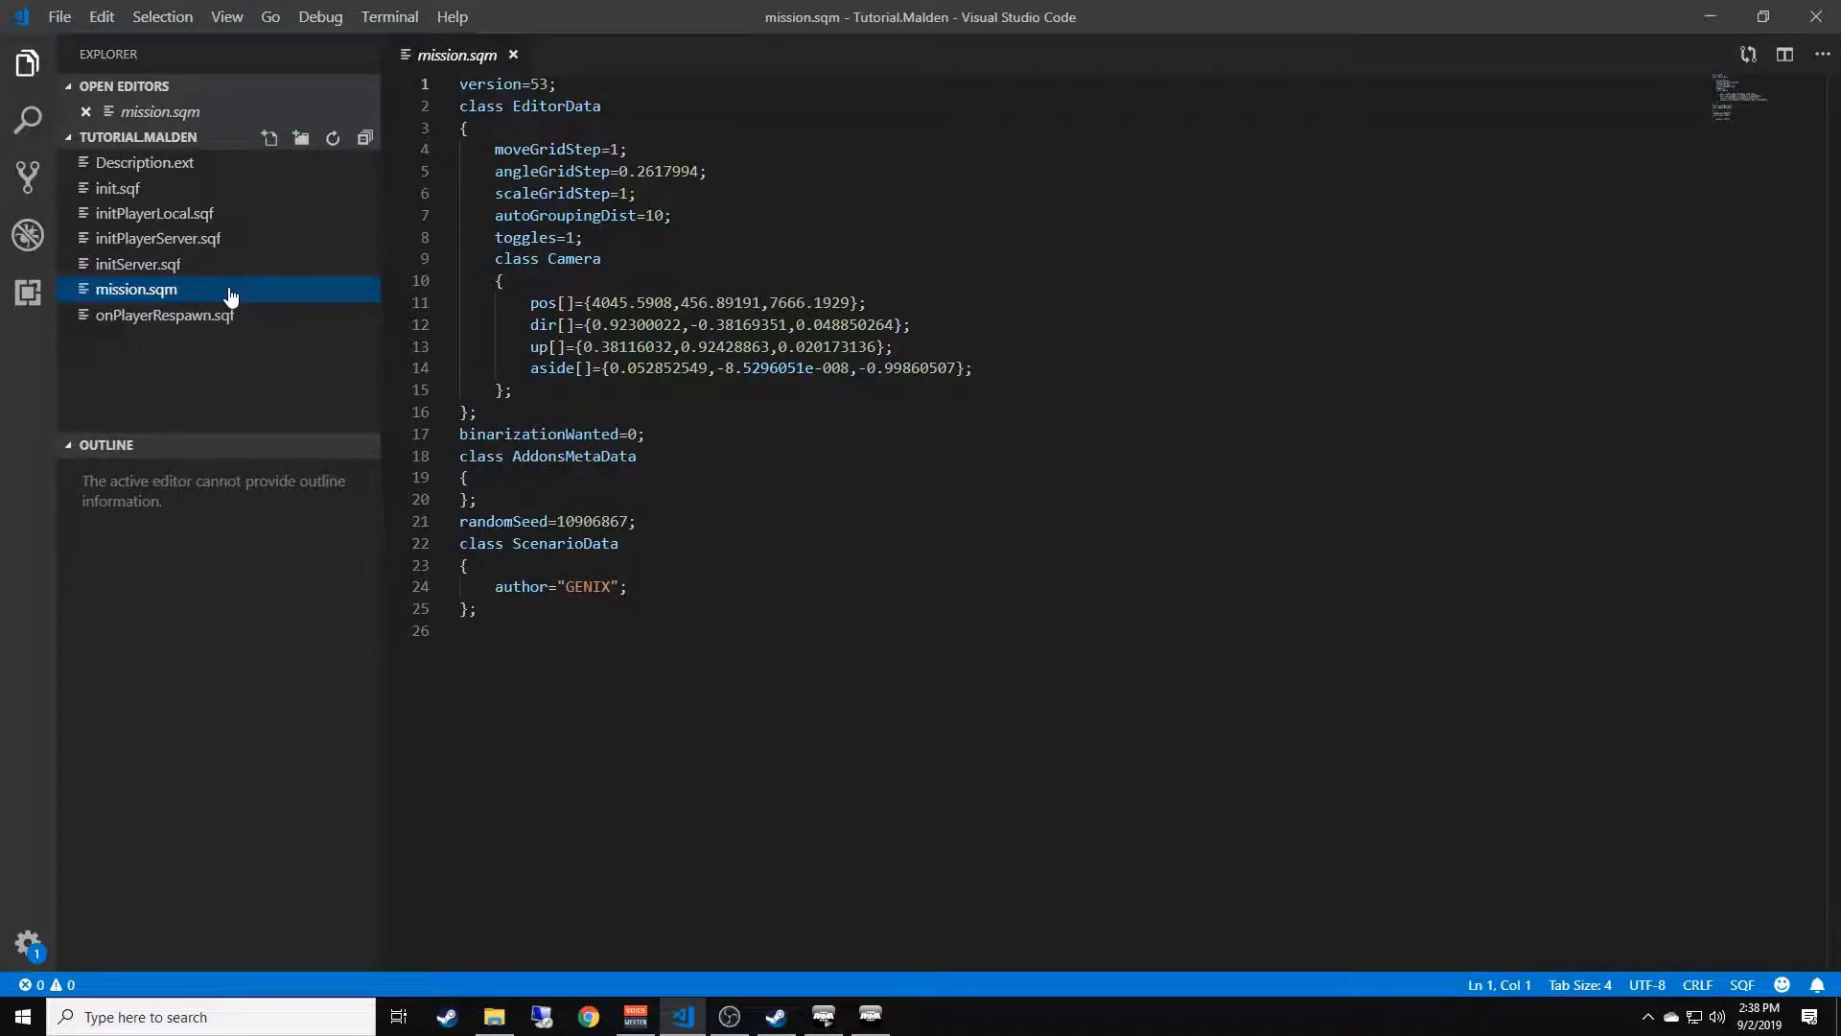
mouse_move(226, 308)
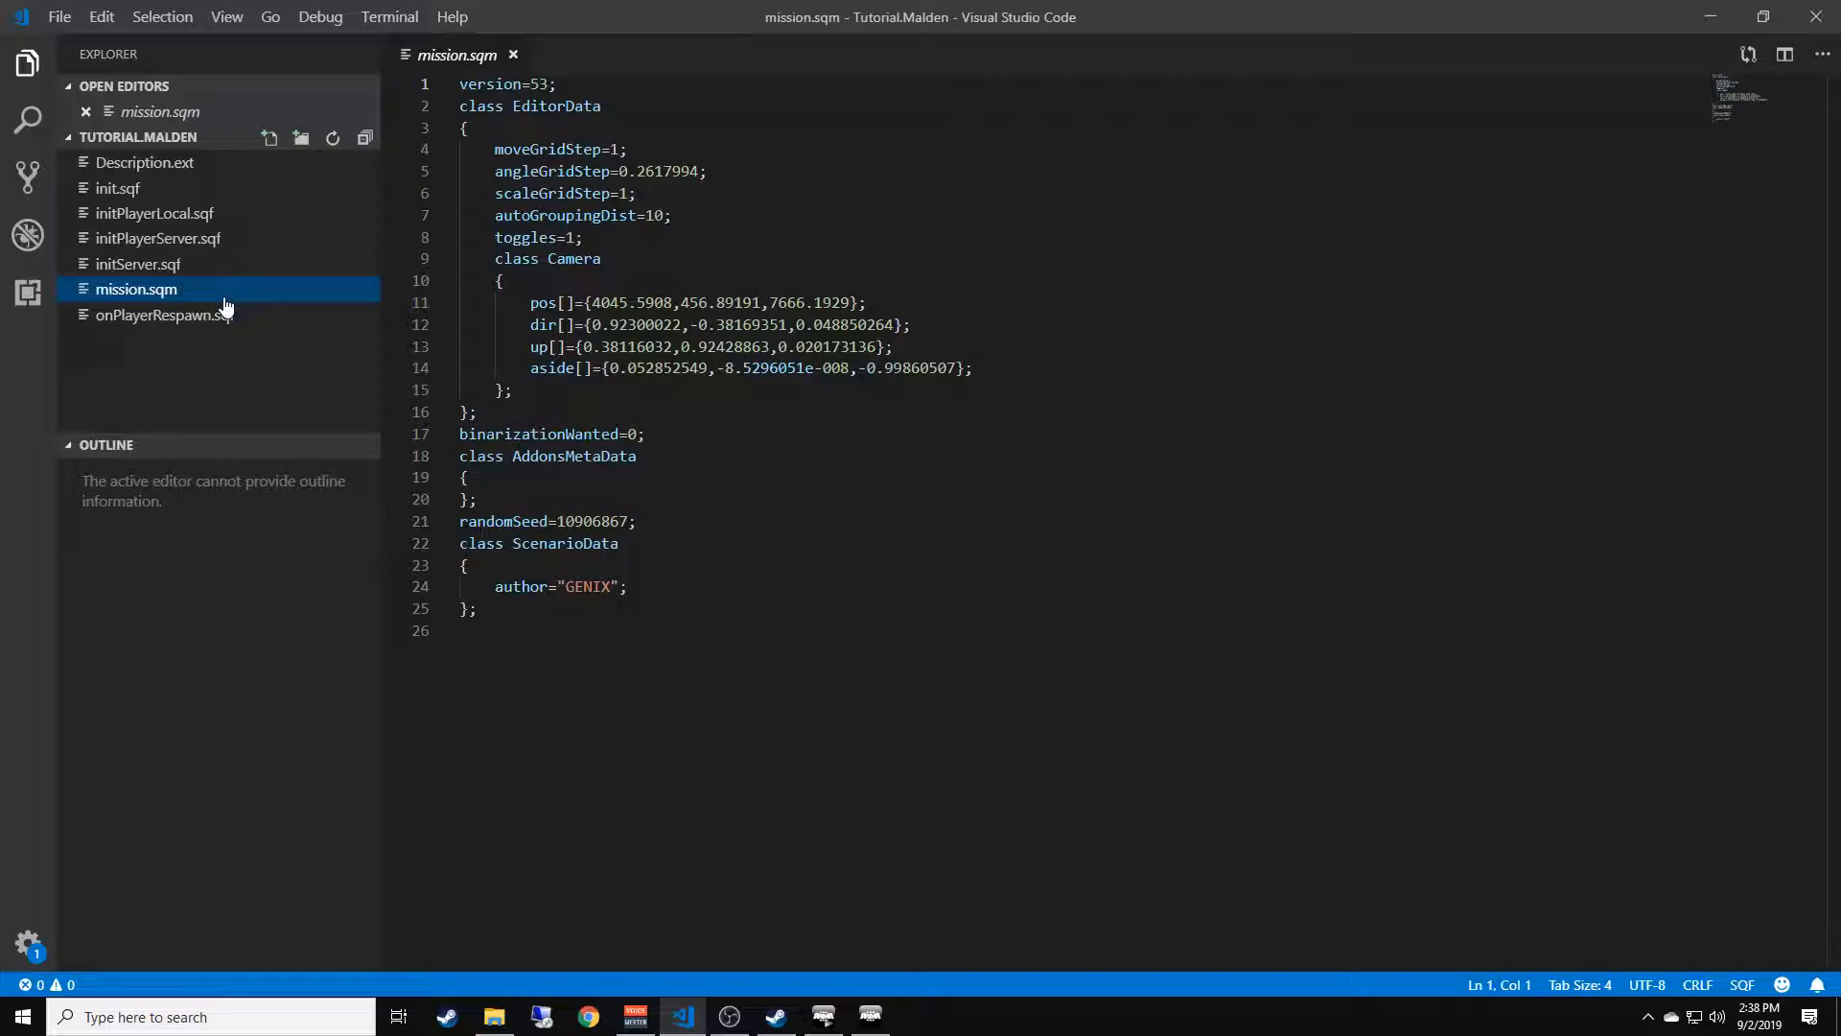
mouse_move(184, 367)
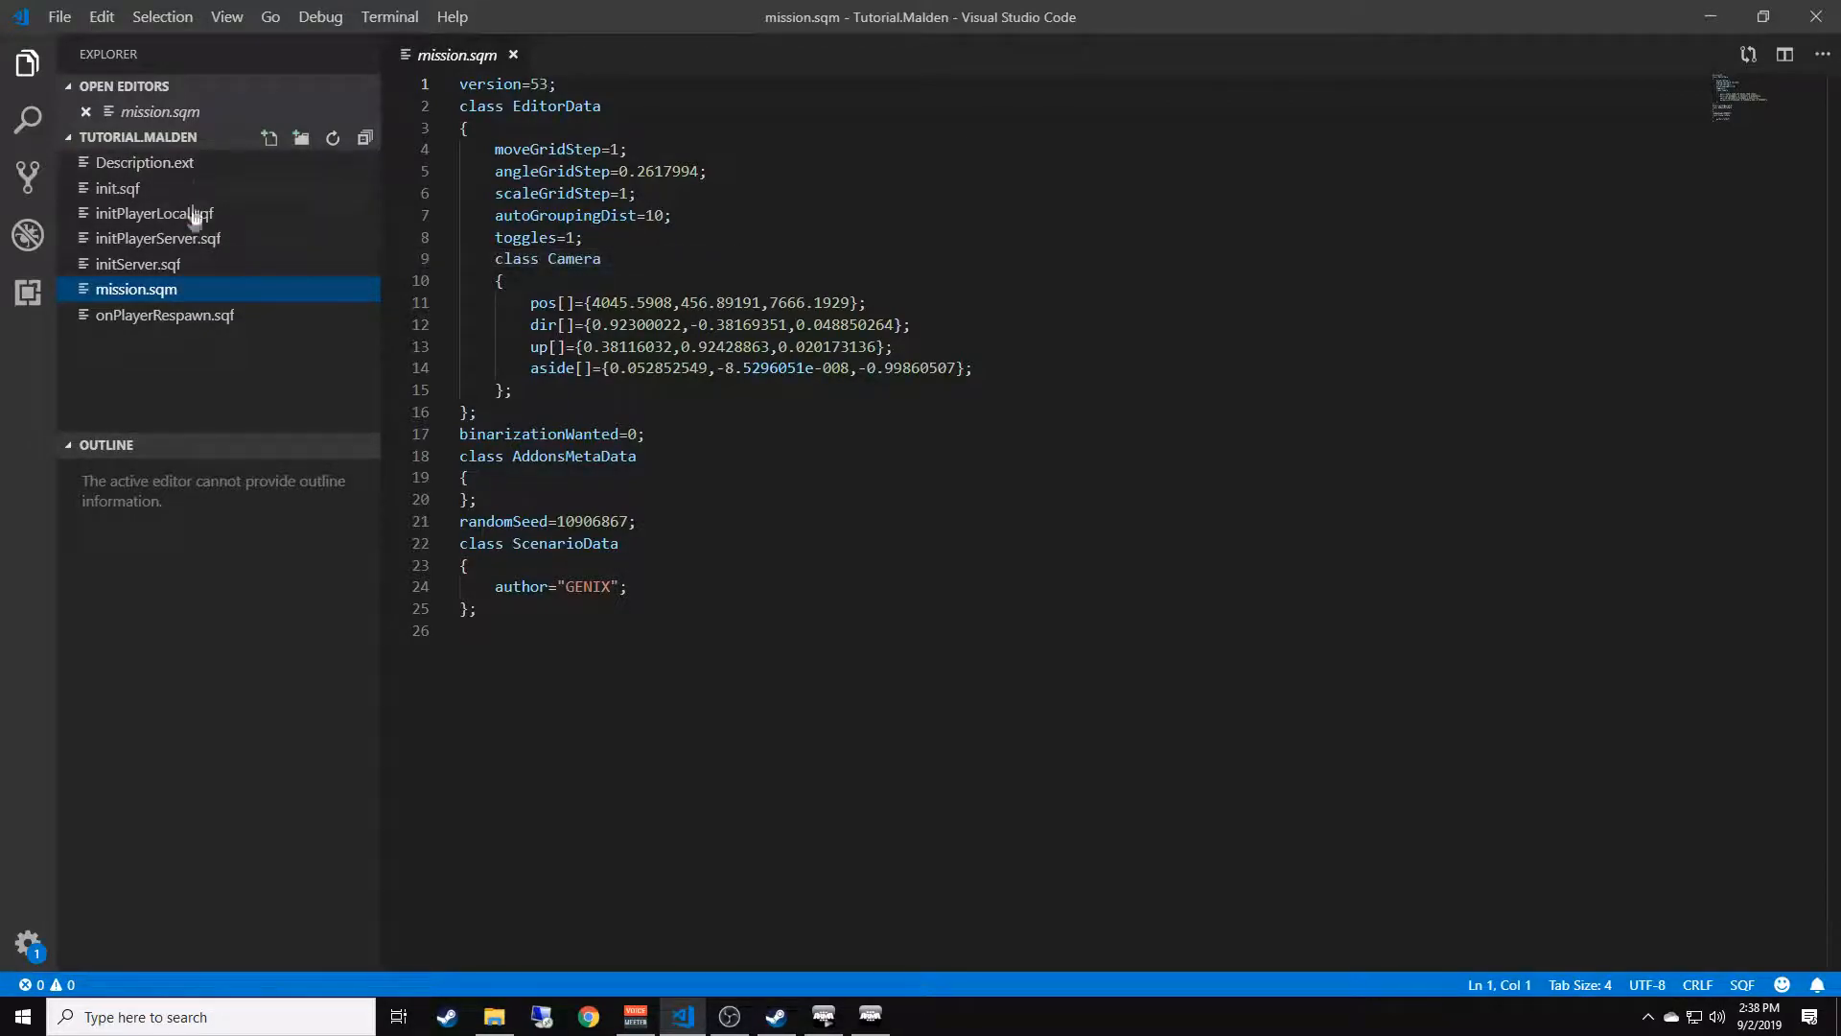
mouse_move(145, 162)
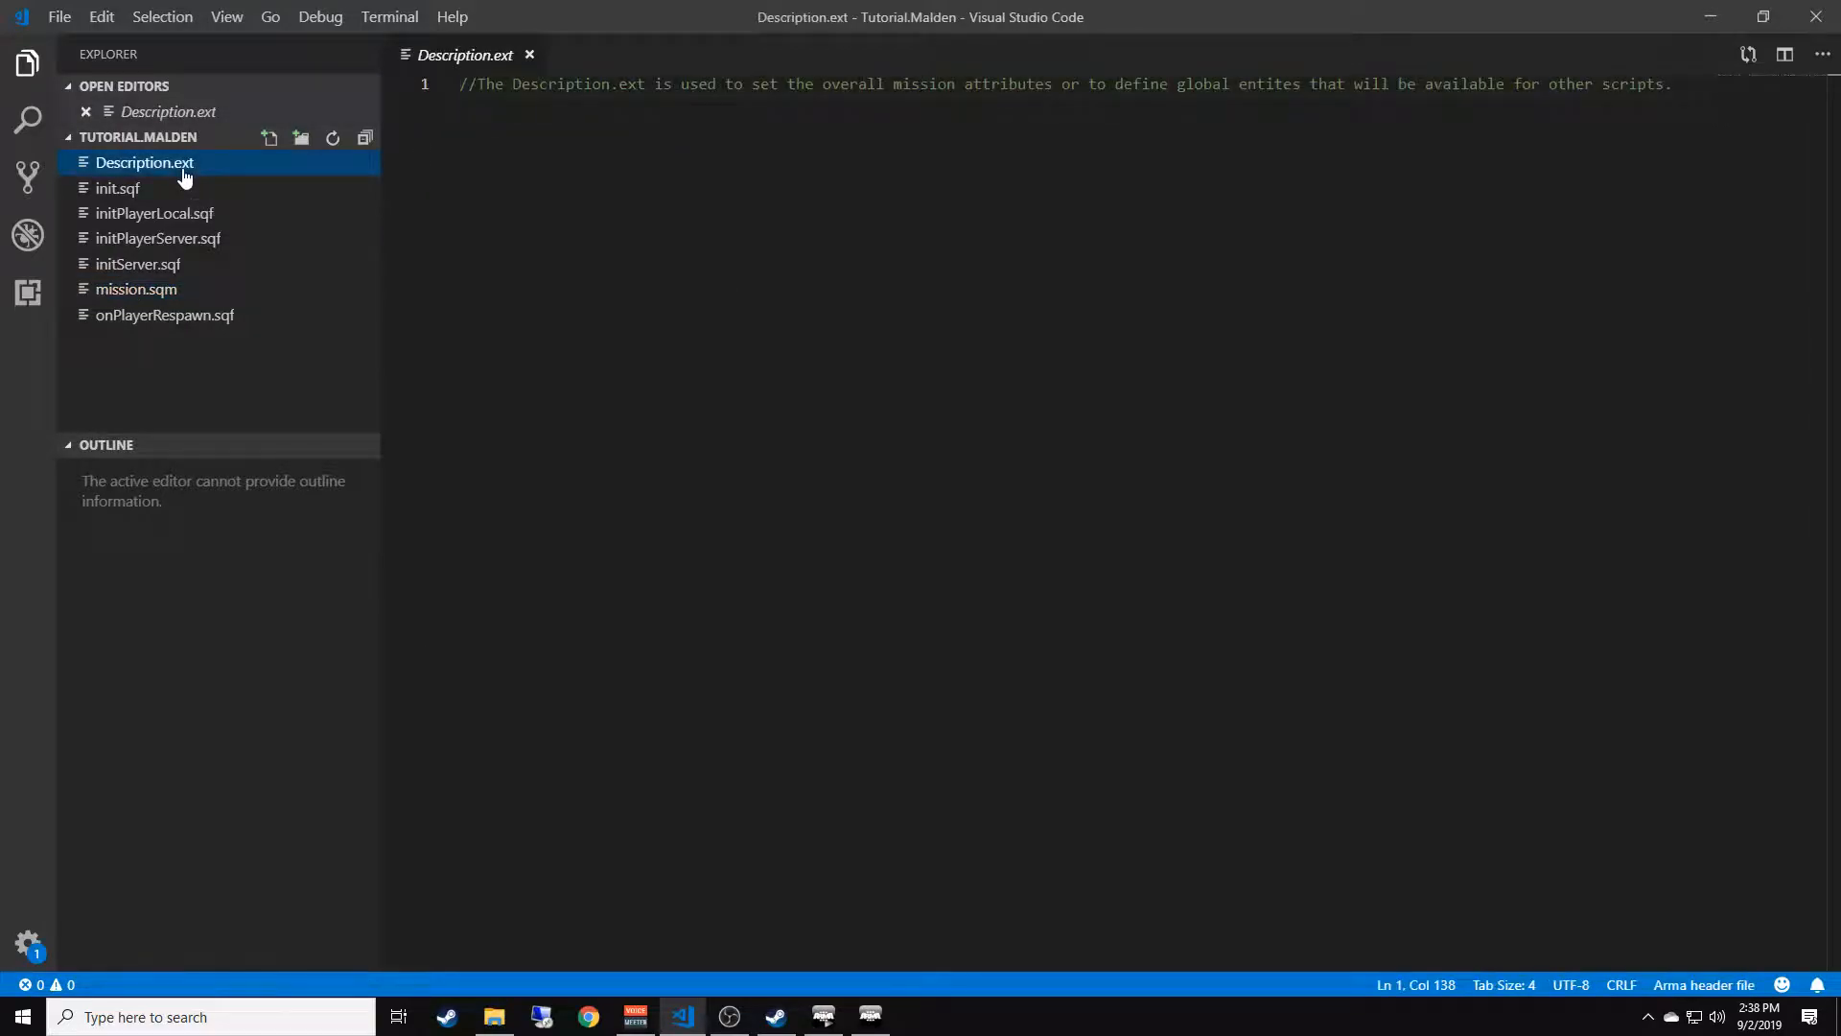
mouse_move(182, 208)
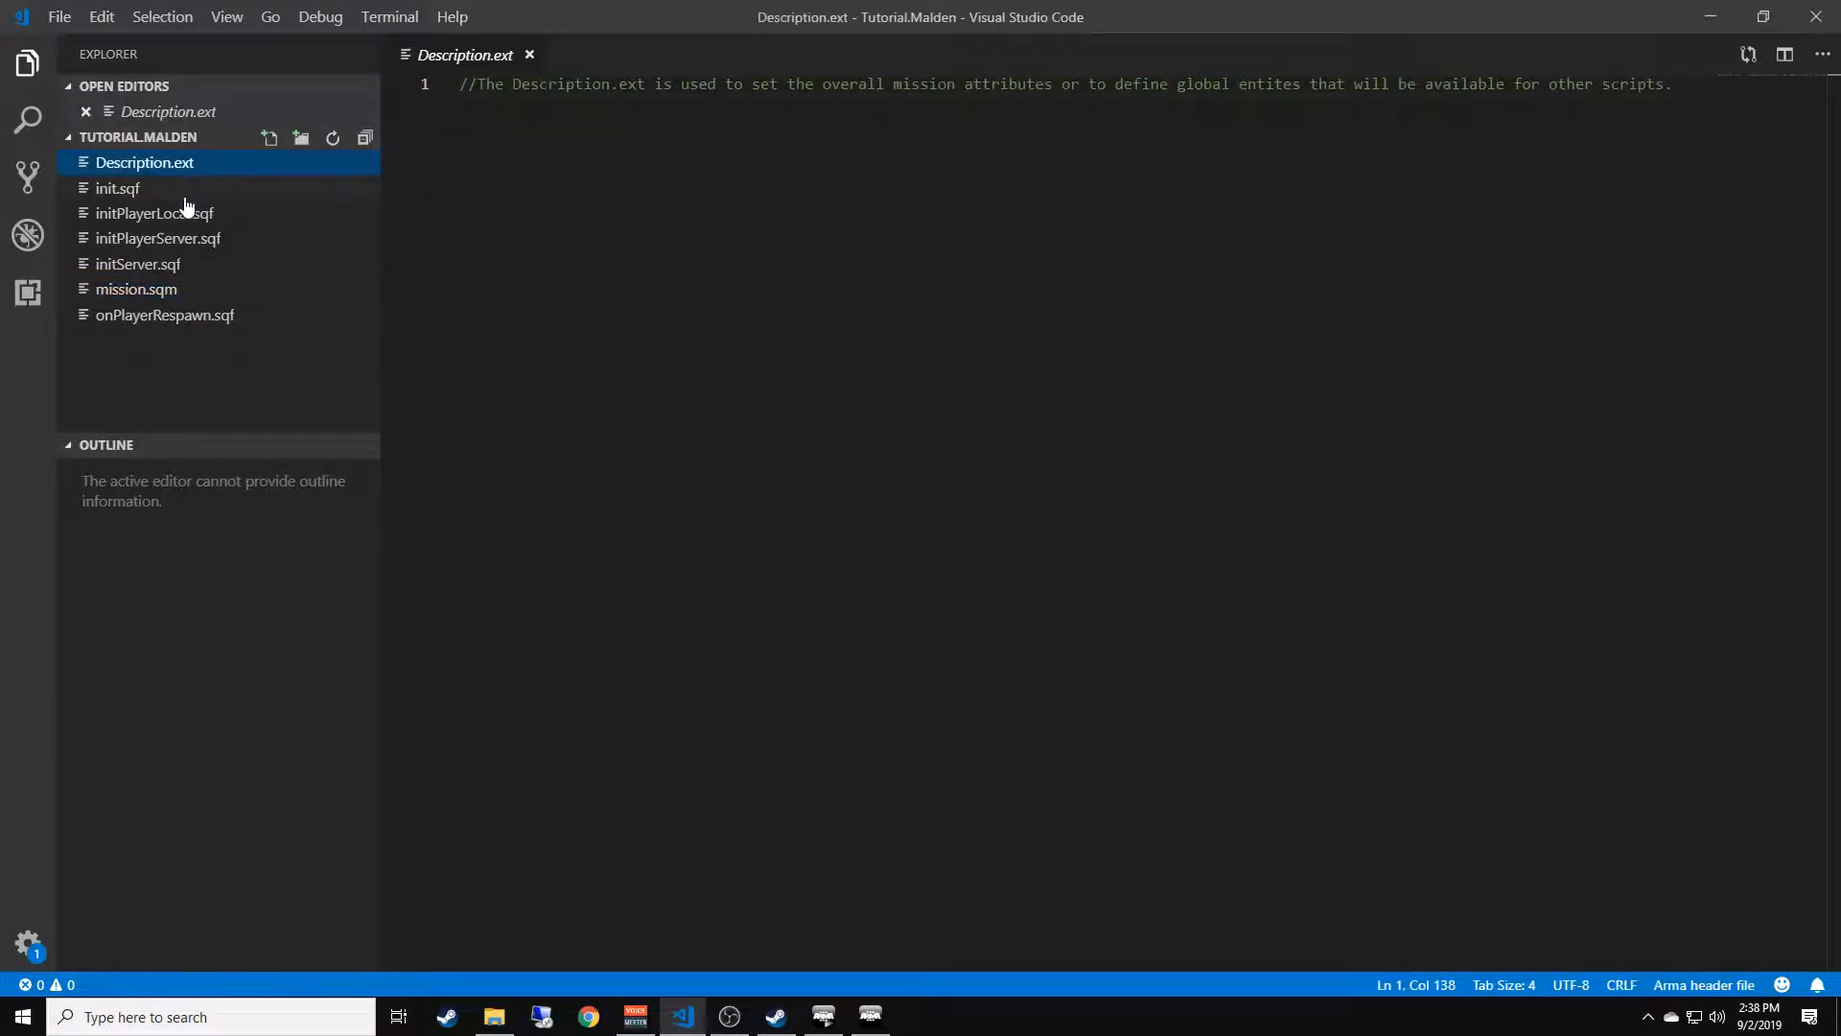
Step: Step through init, initPlayerLocal, initPlayerServer, initServer and onPlayerRespawn scripts to view their comments
click(116, 188)
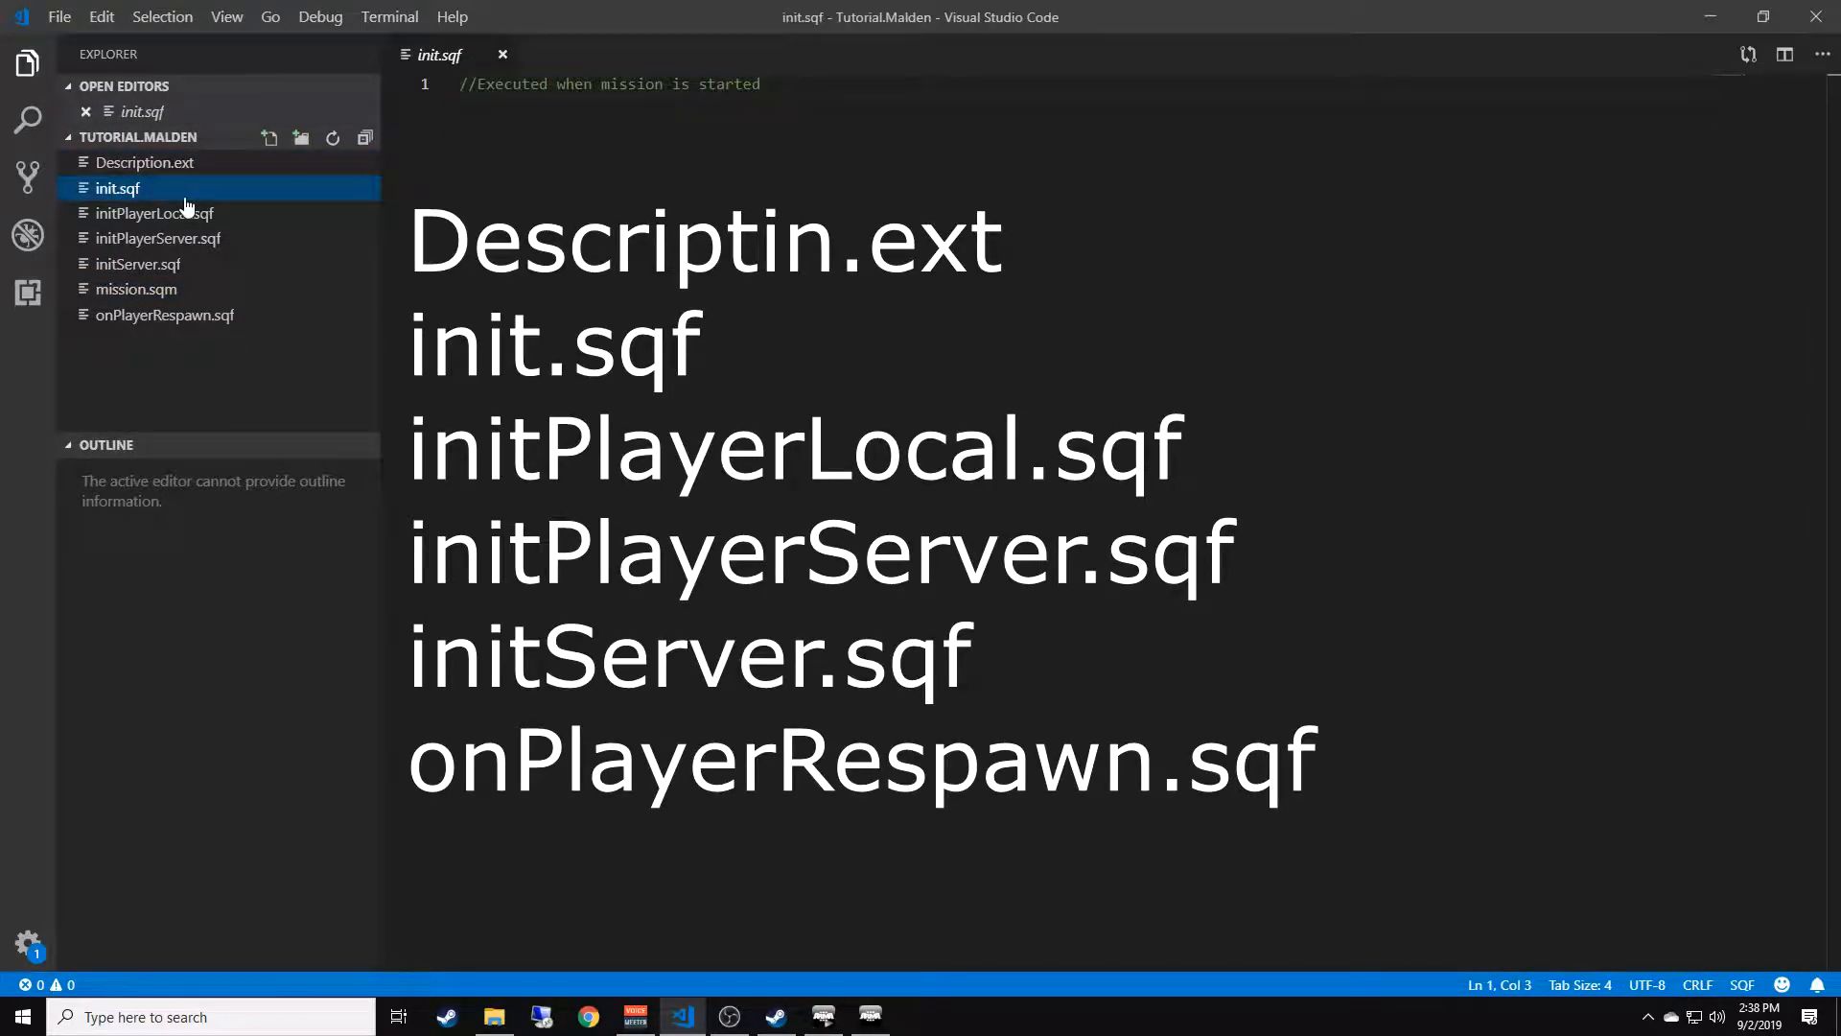
click(152, 214)
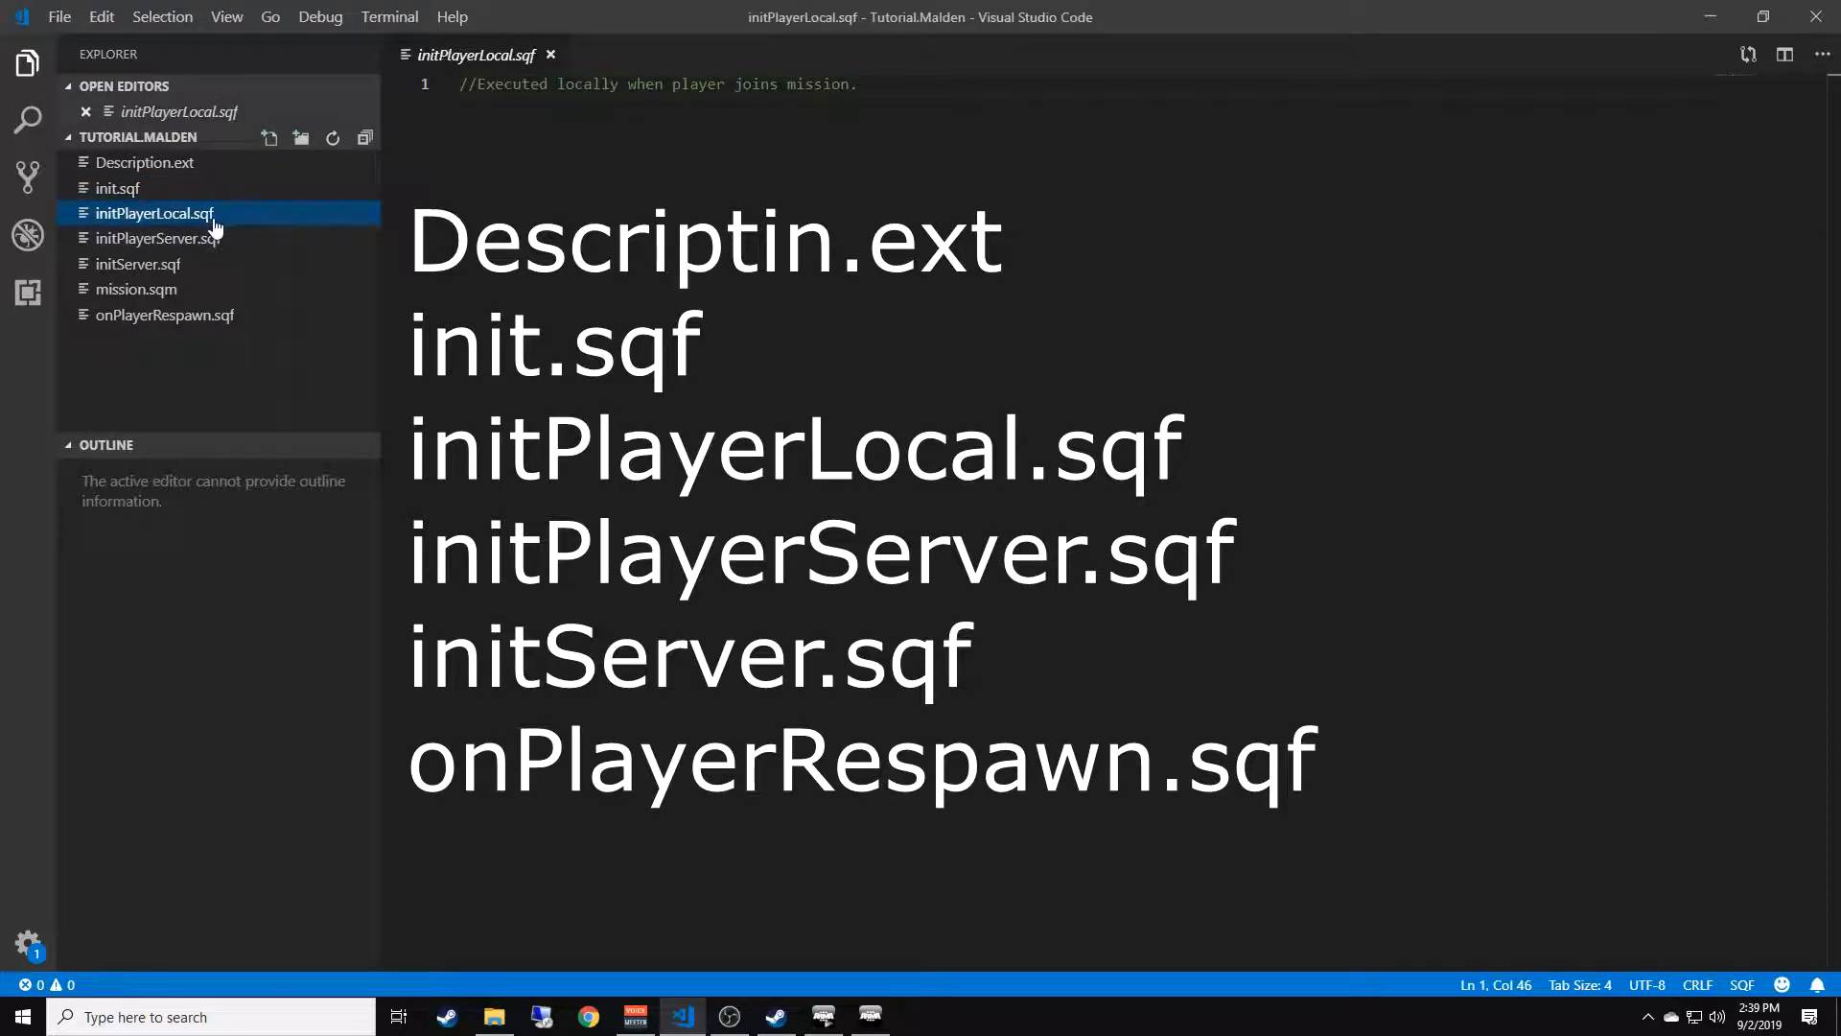
click(159, 237)
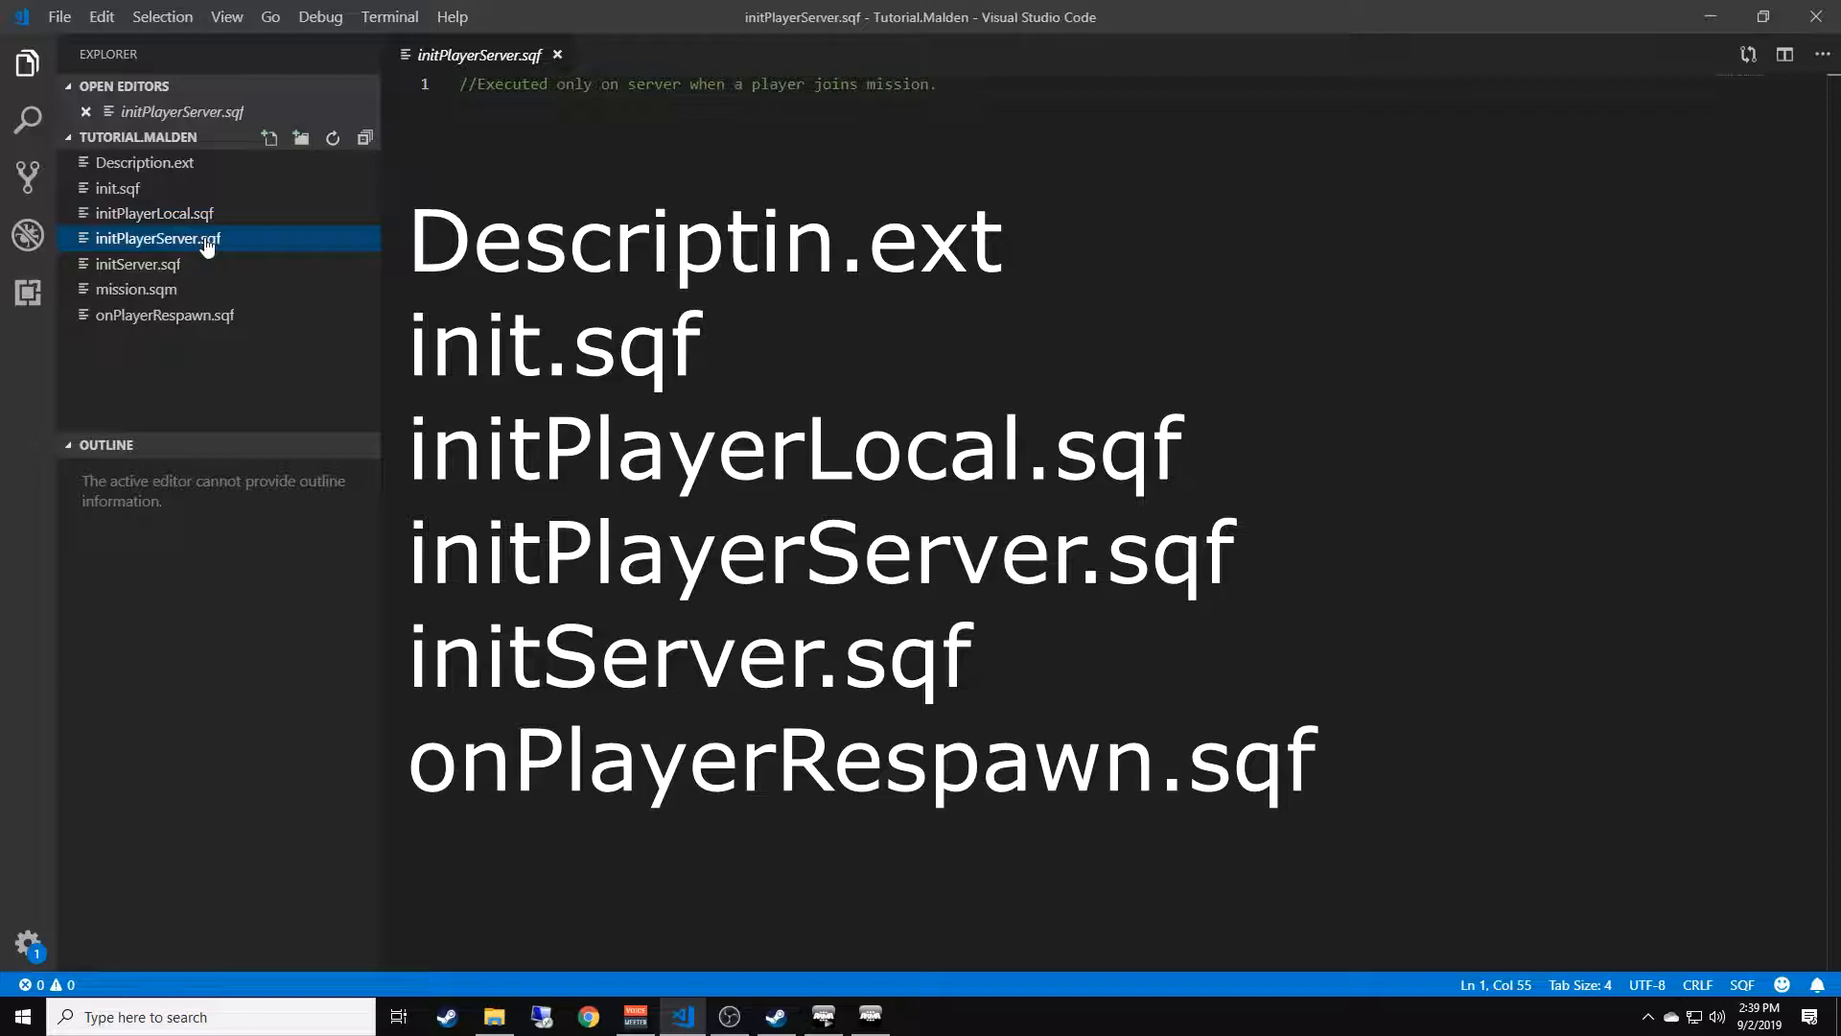
click(137, 263)
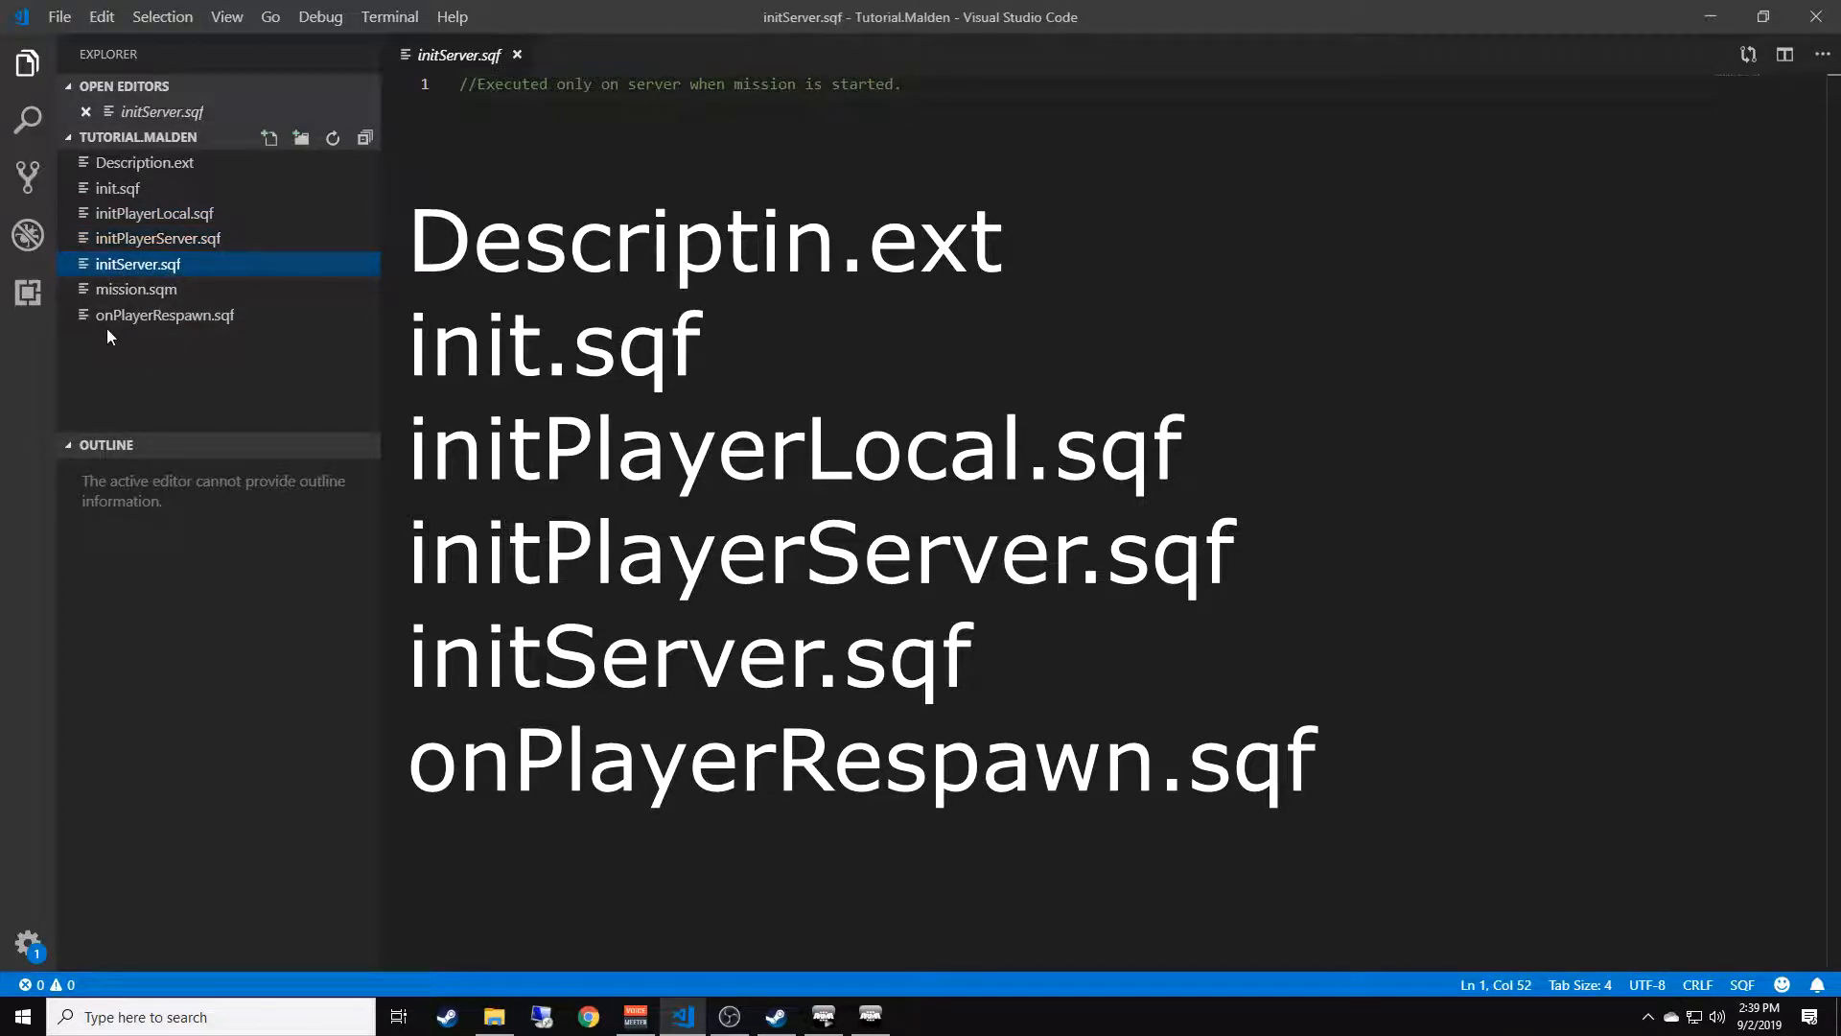
click(164, 315)
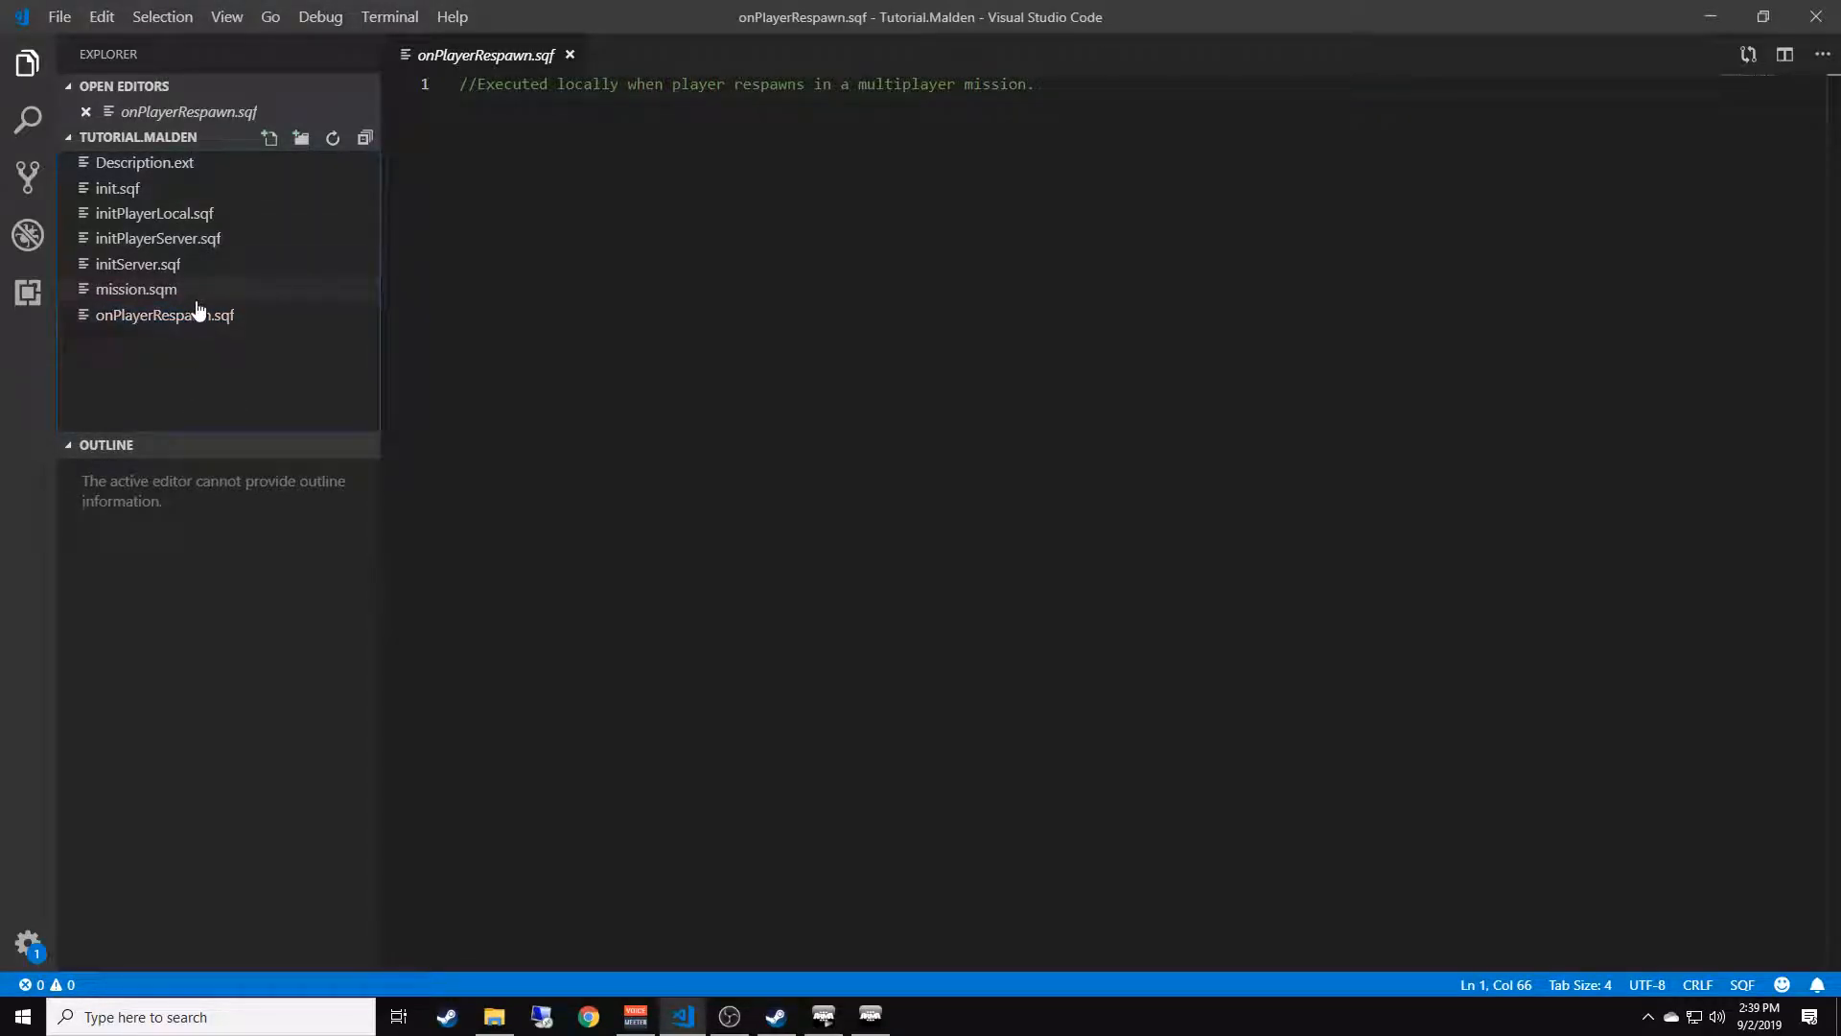
mouse_move(164, 315)
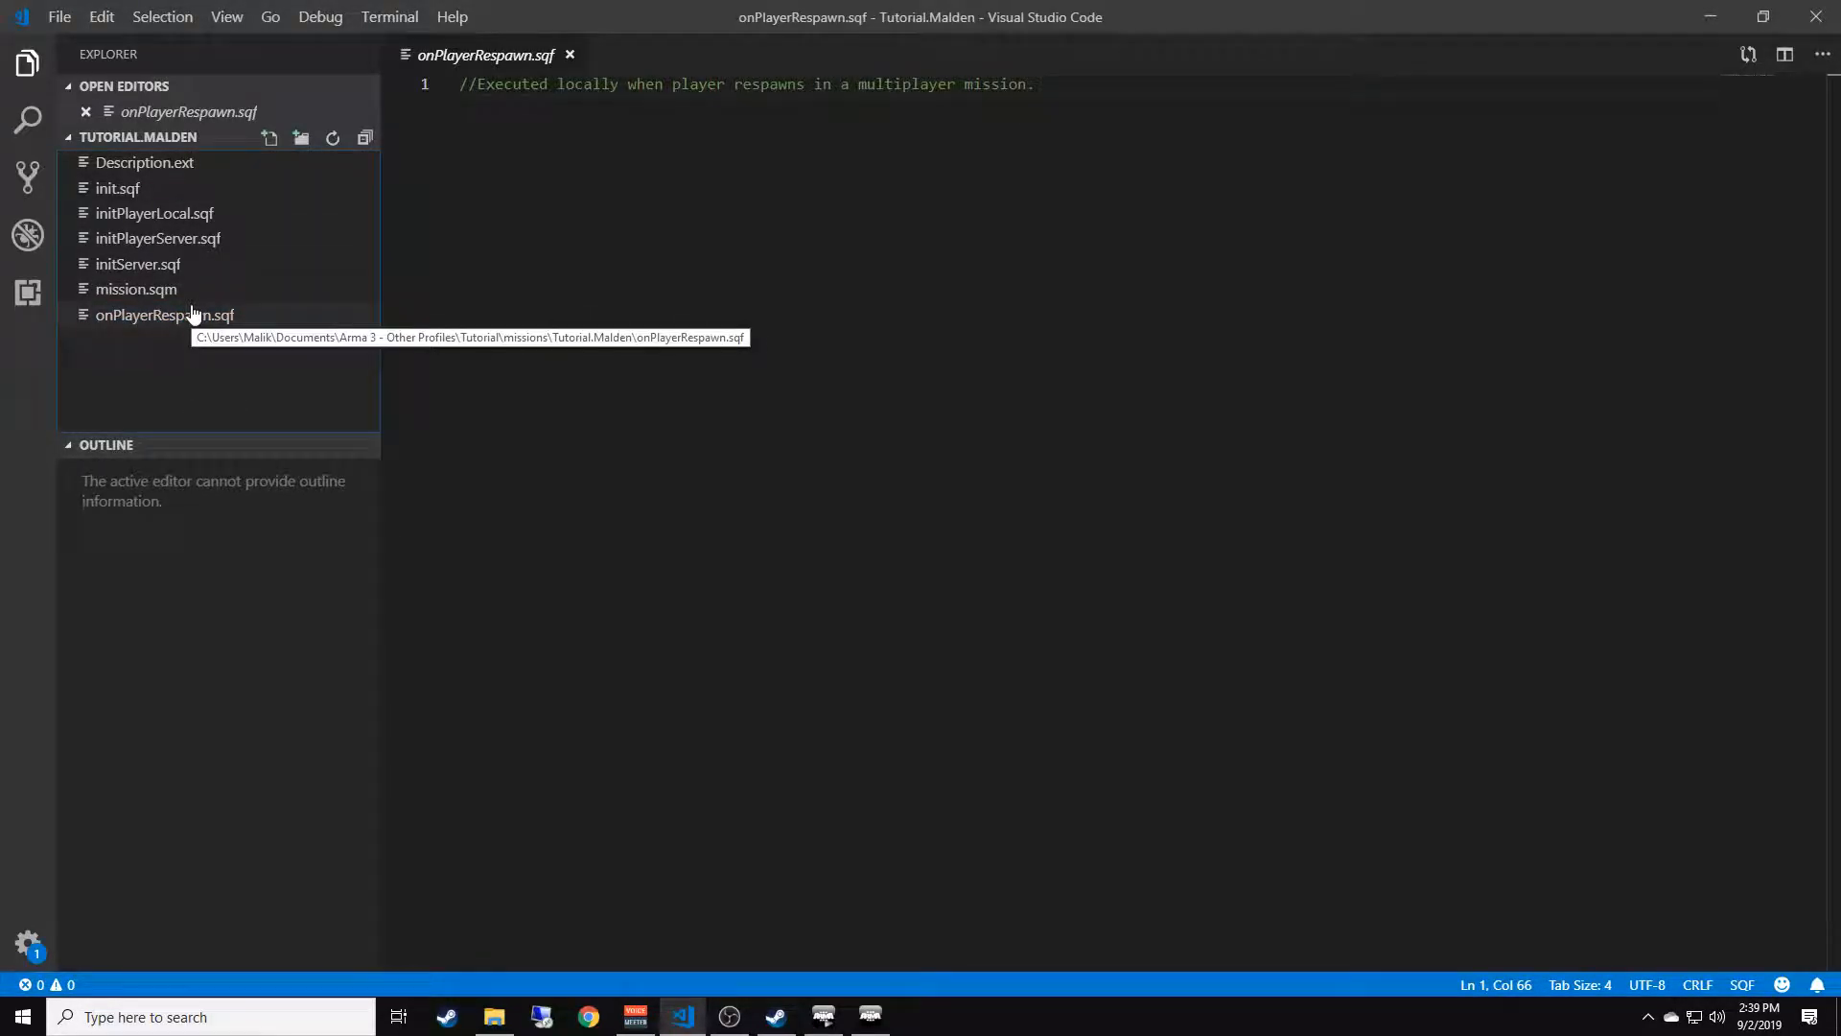
mouse_move(200, 347)
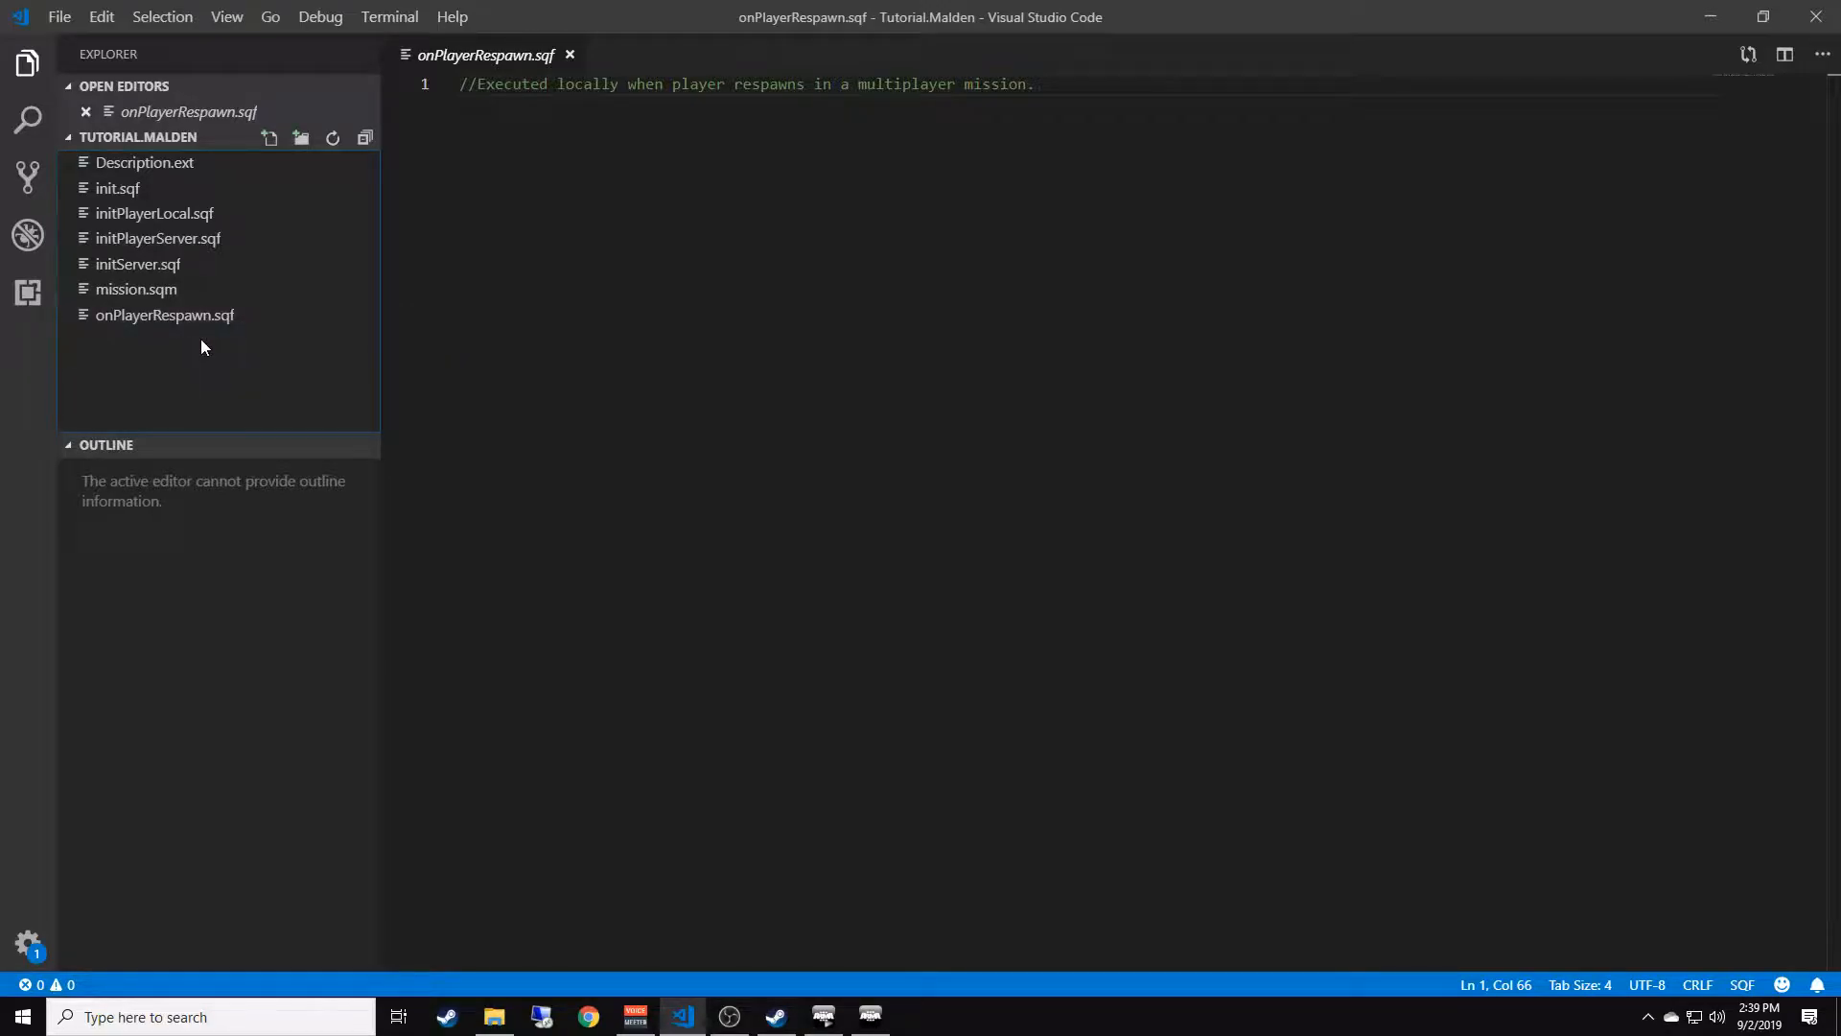
mouse_move(200, 341)
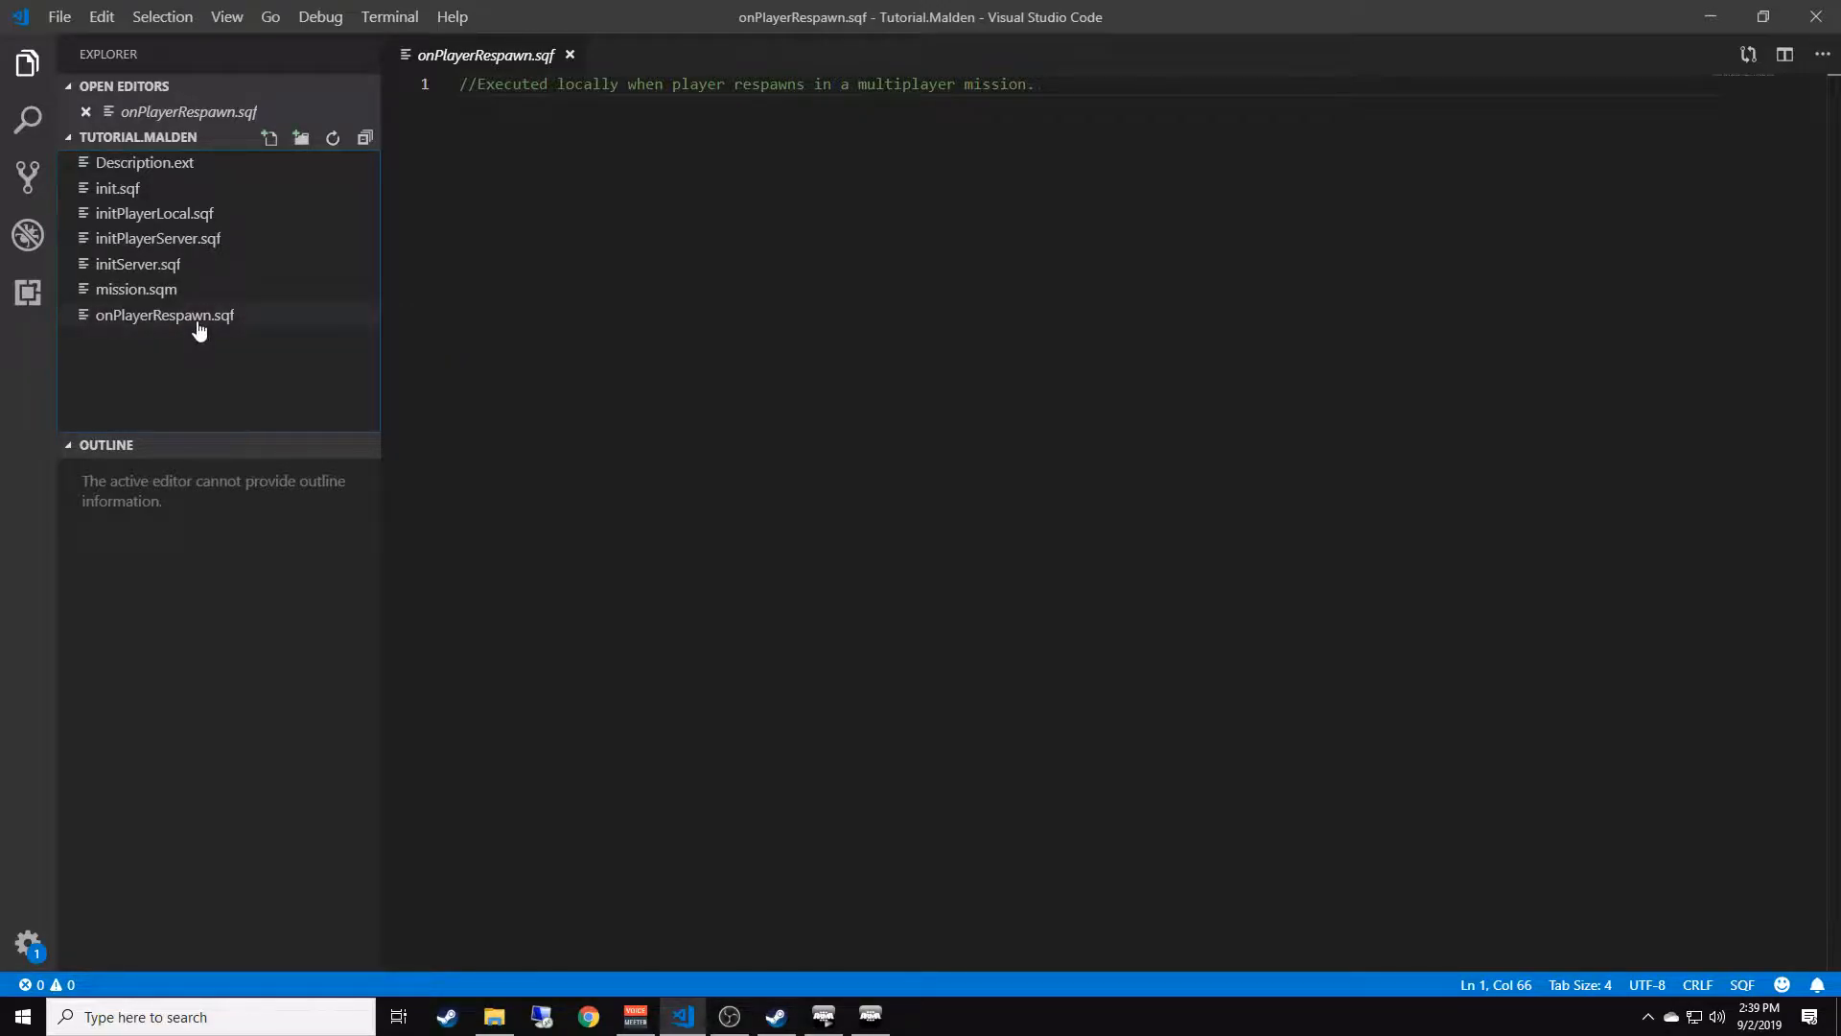
mouse_move(164, 315)
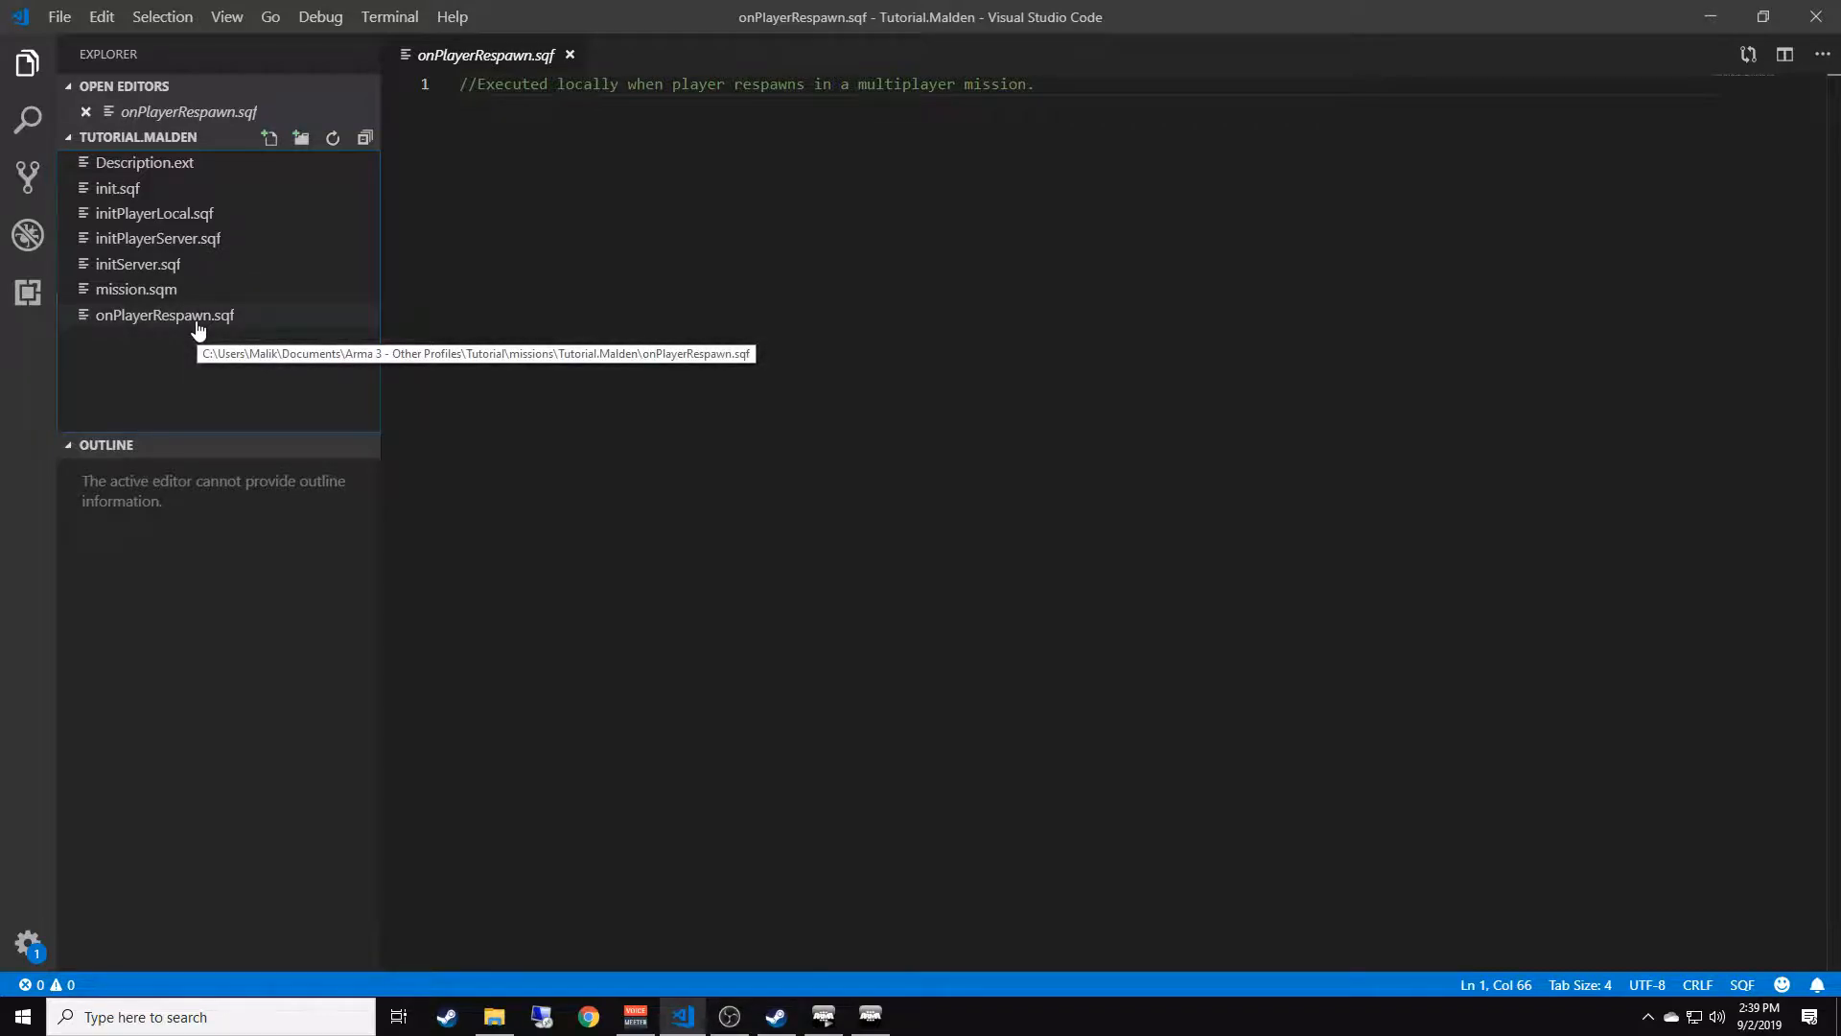
mouse_move(251, 278)
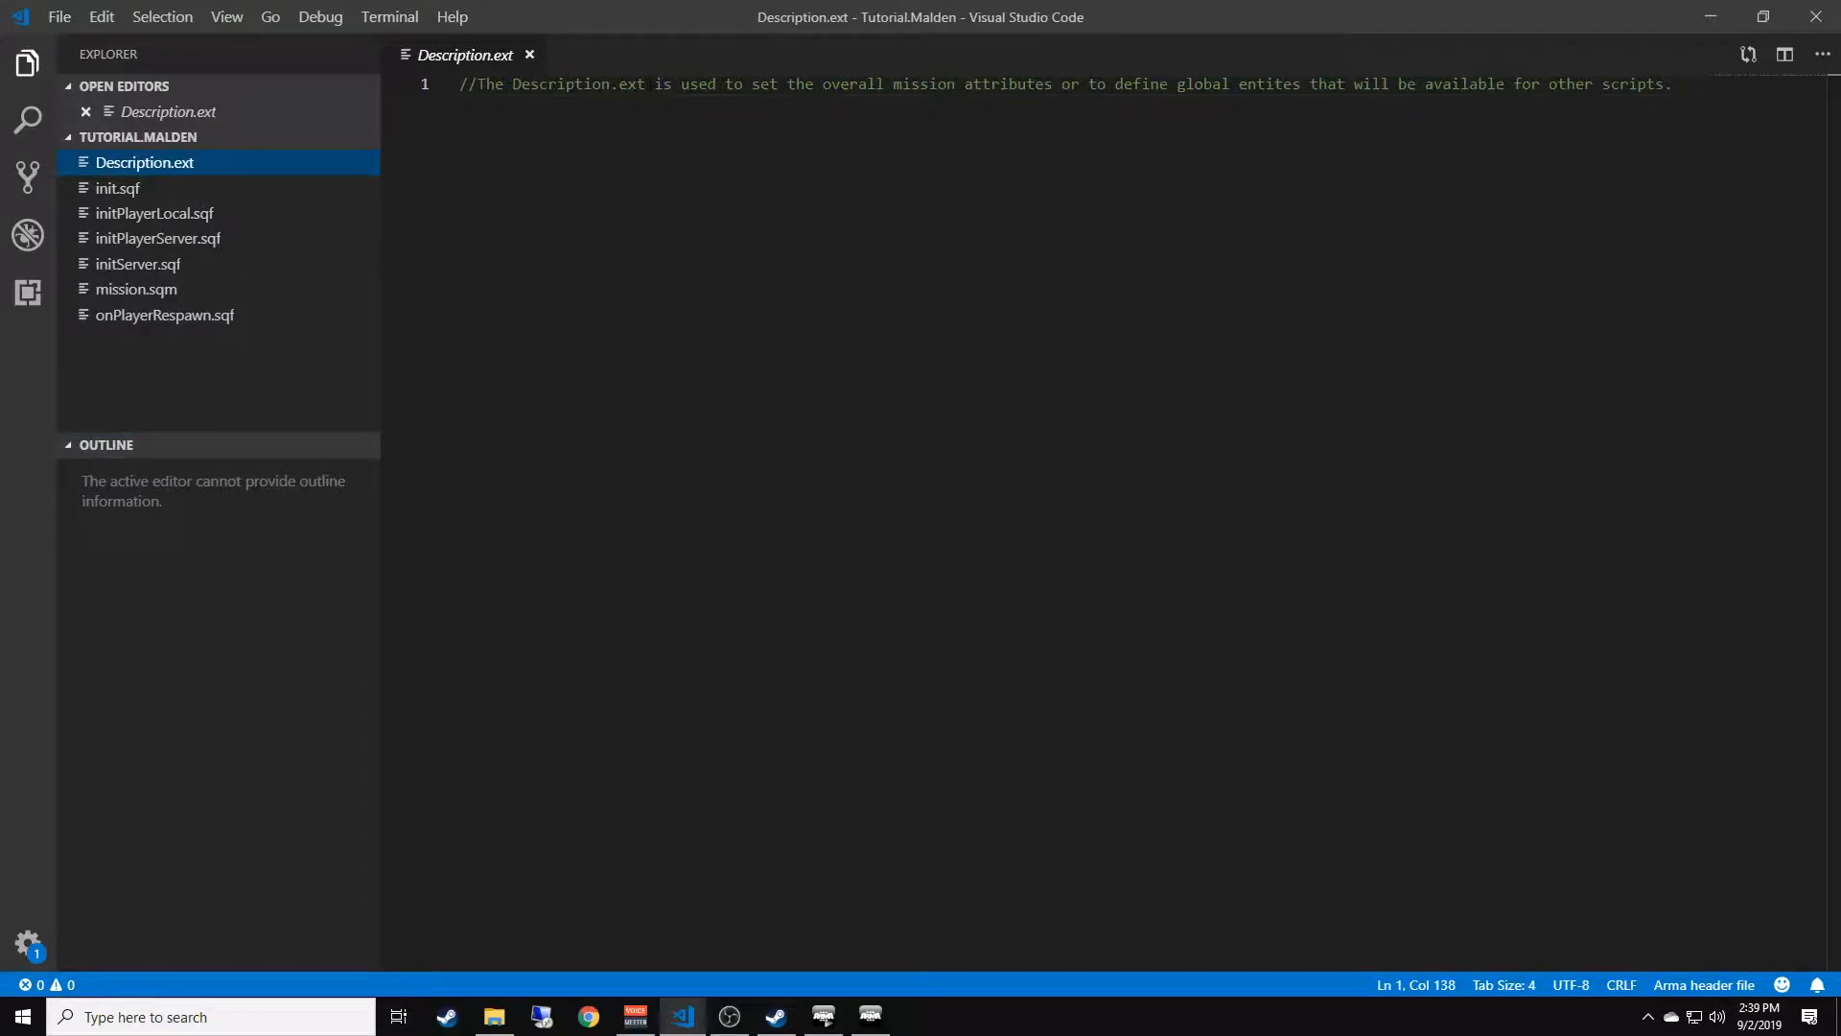
Step: Review Description.ext's mission-attributes comment, then move on to init.sqf
drag(649, 83, 956, 83)
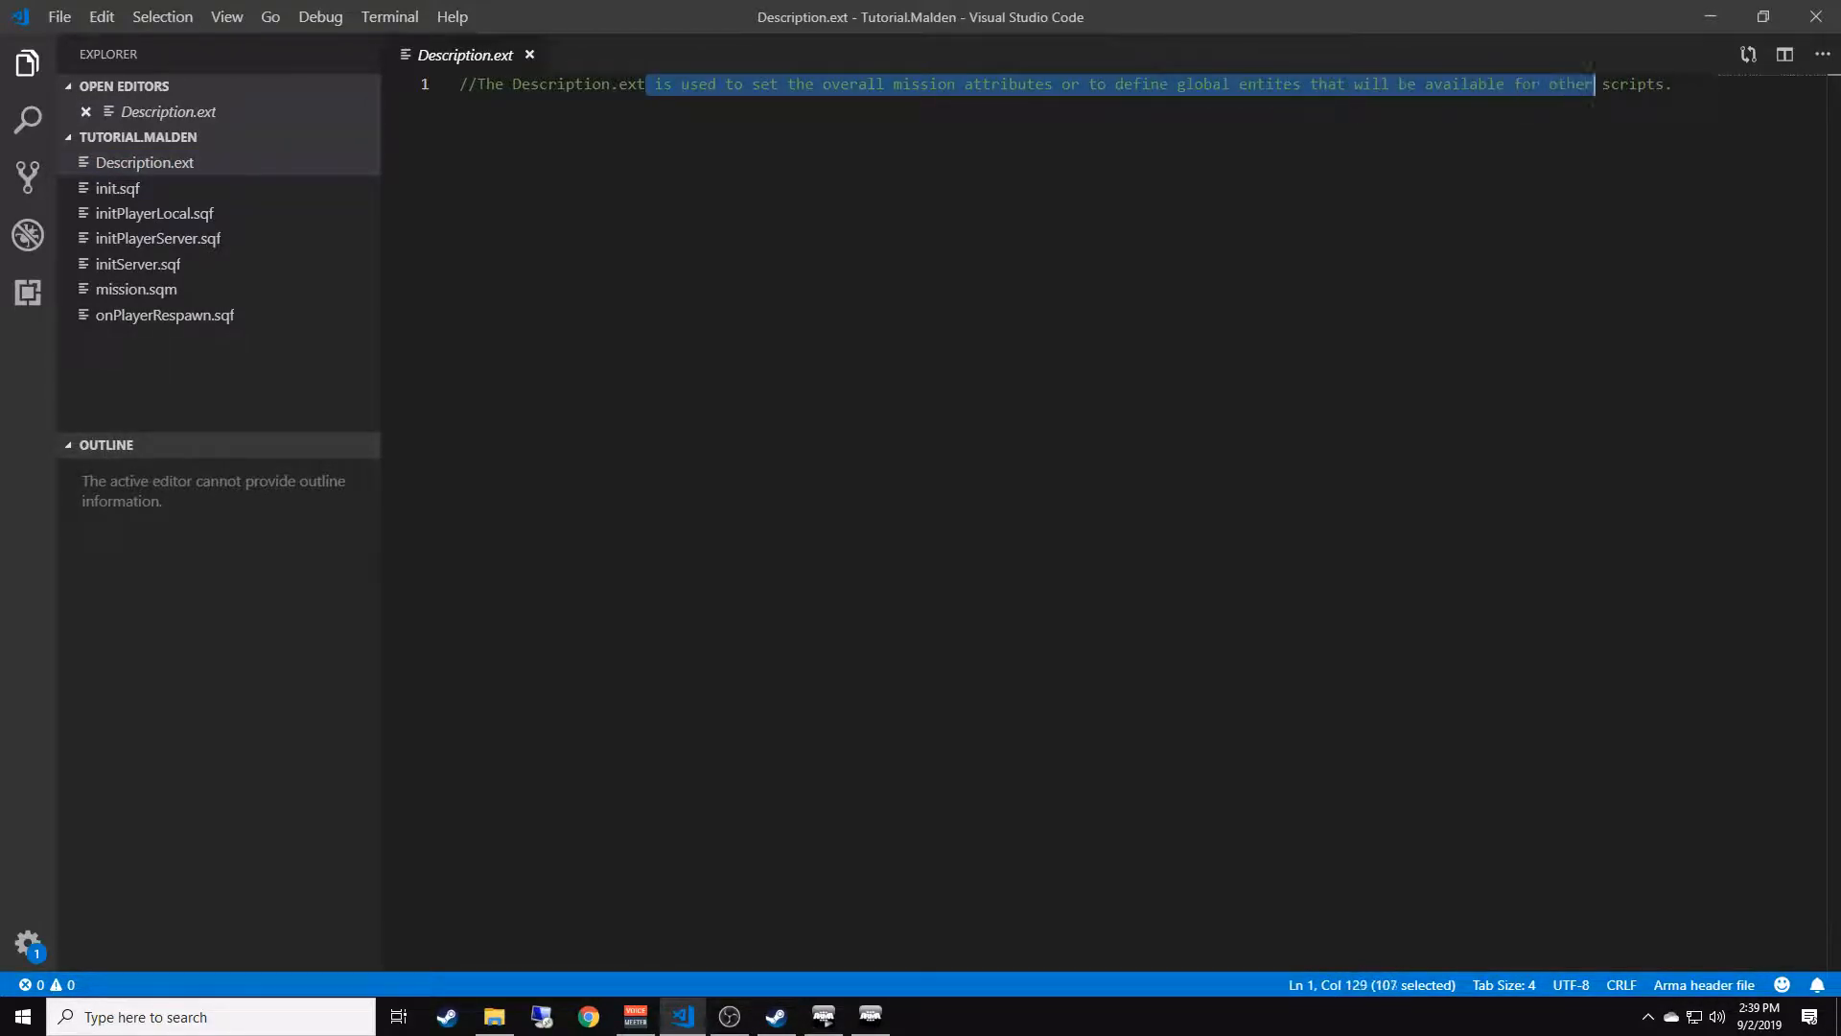
click(1665, 84)
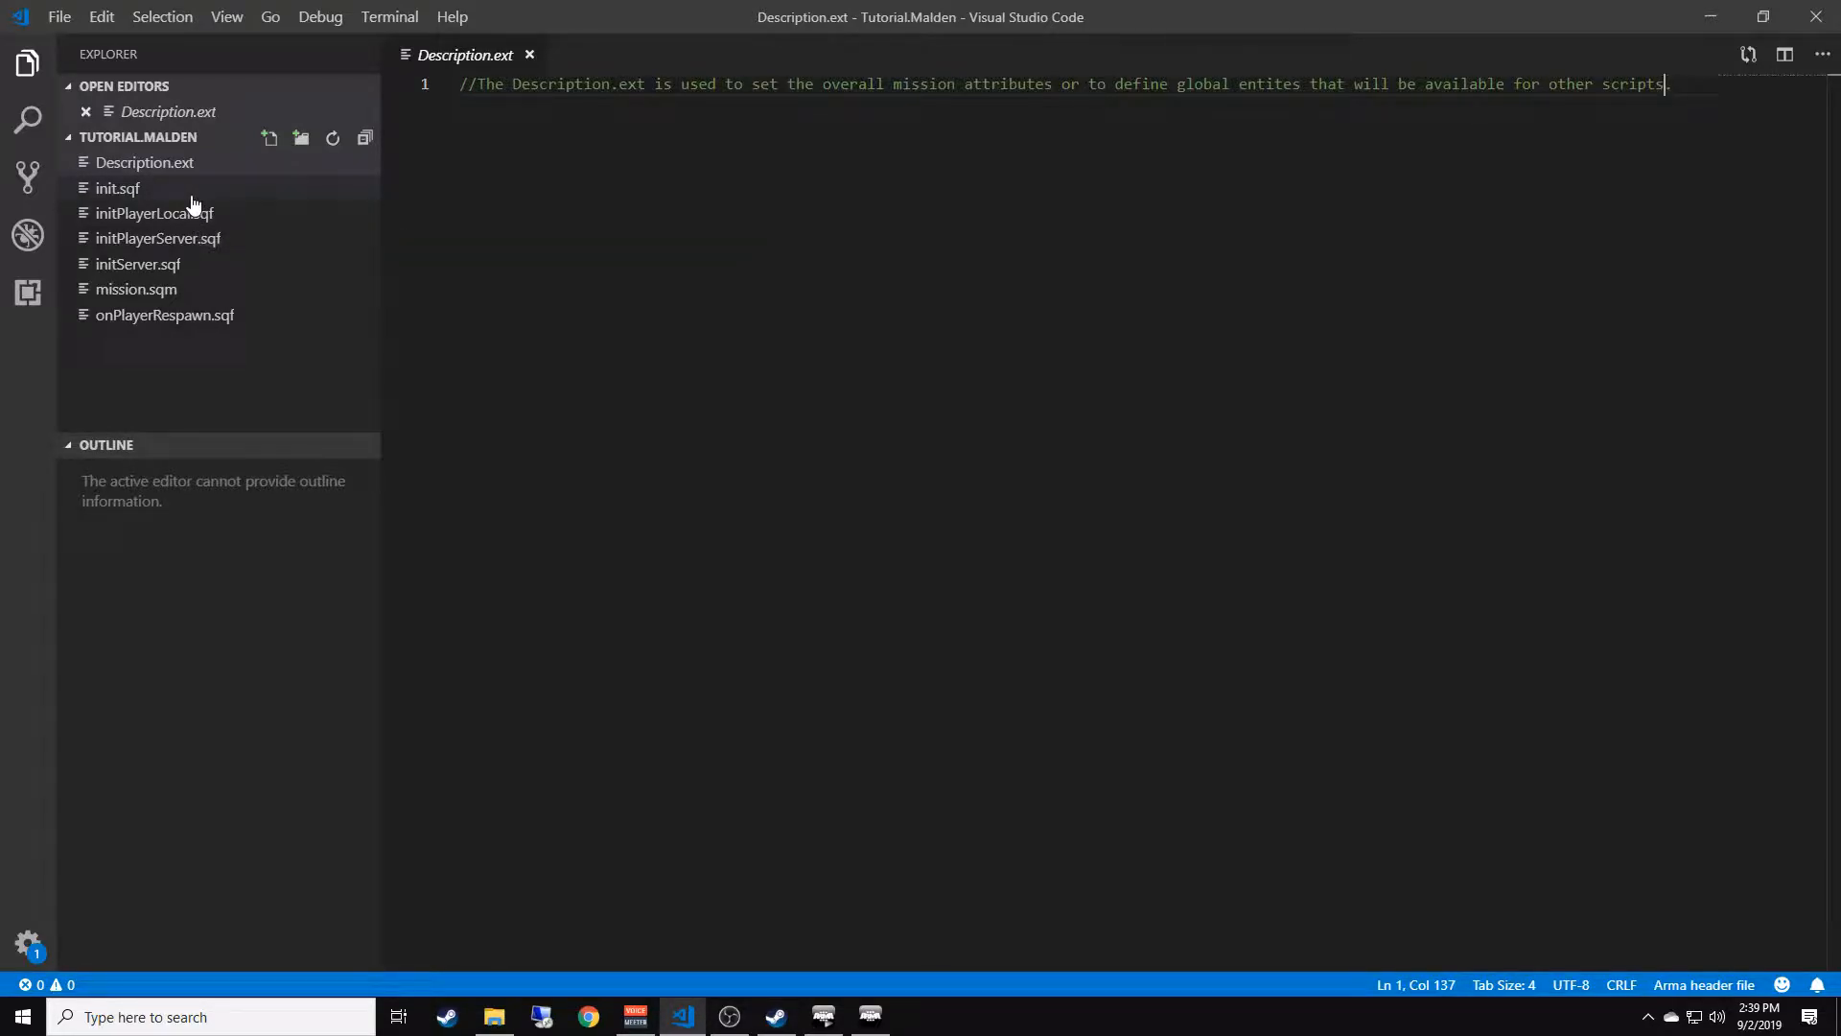
mouse_move(135, 213)
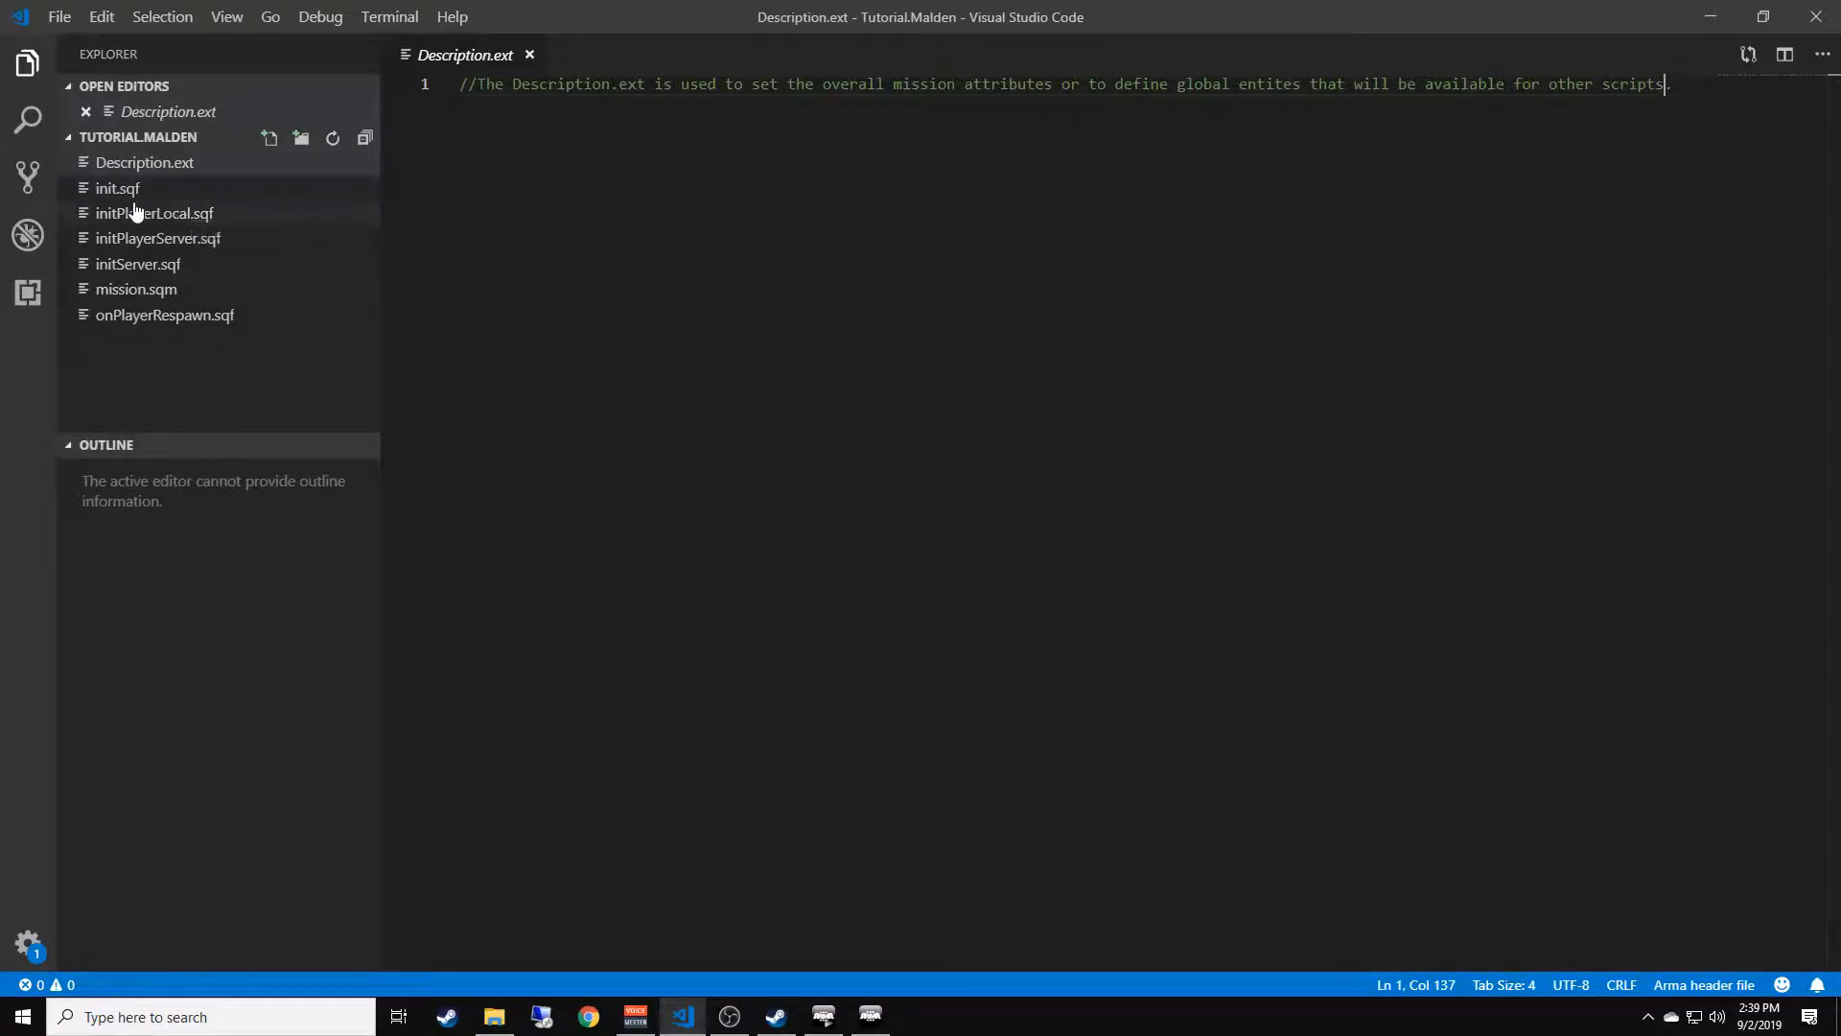
click(117, 188)
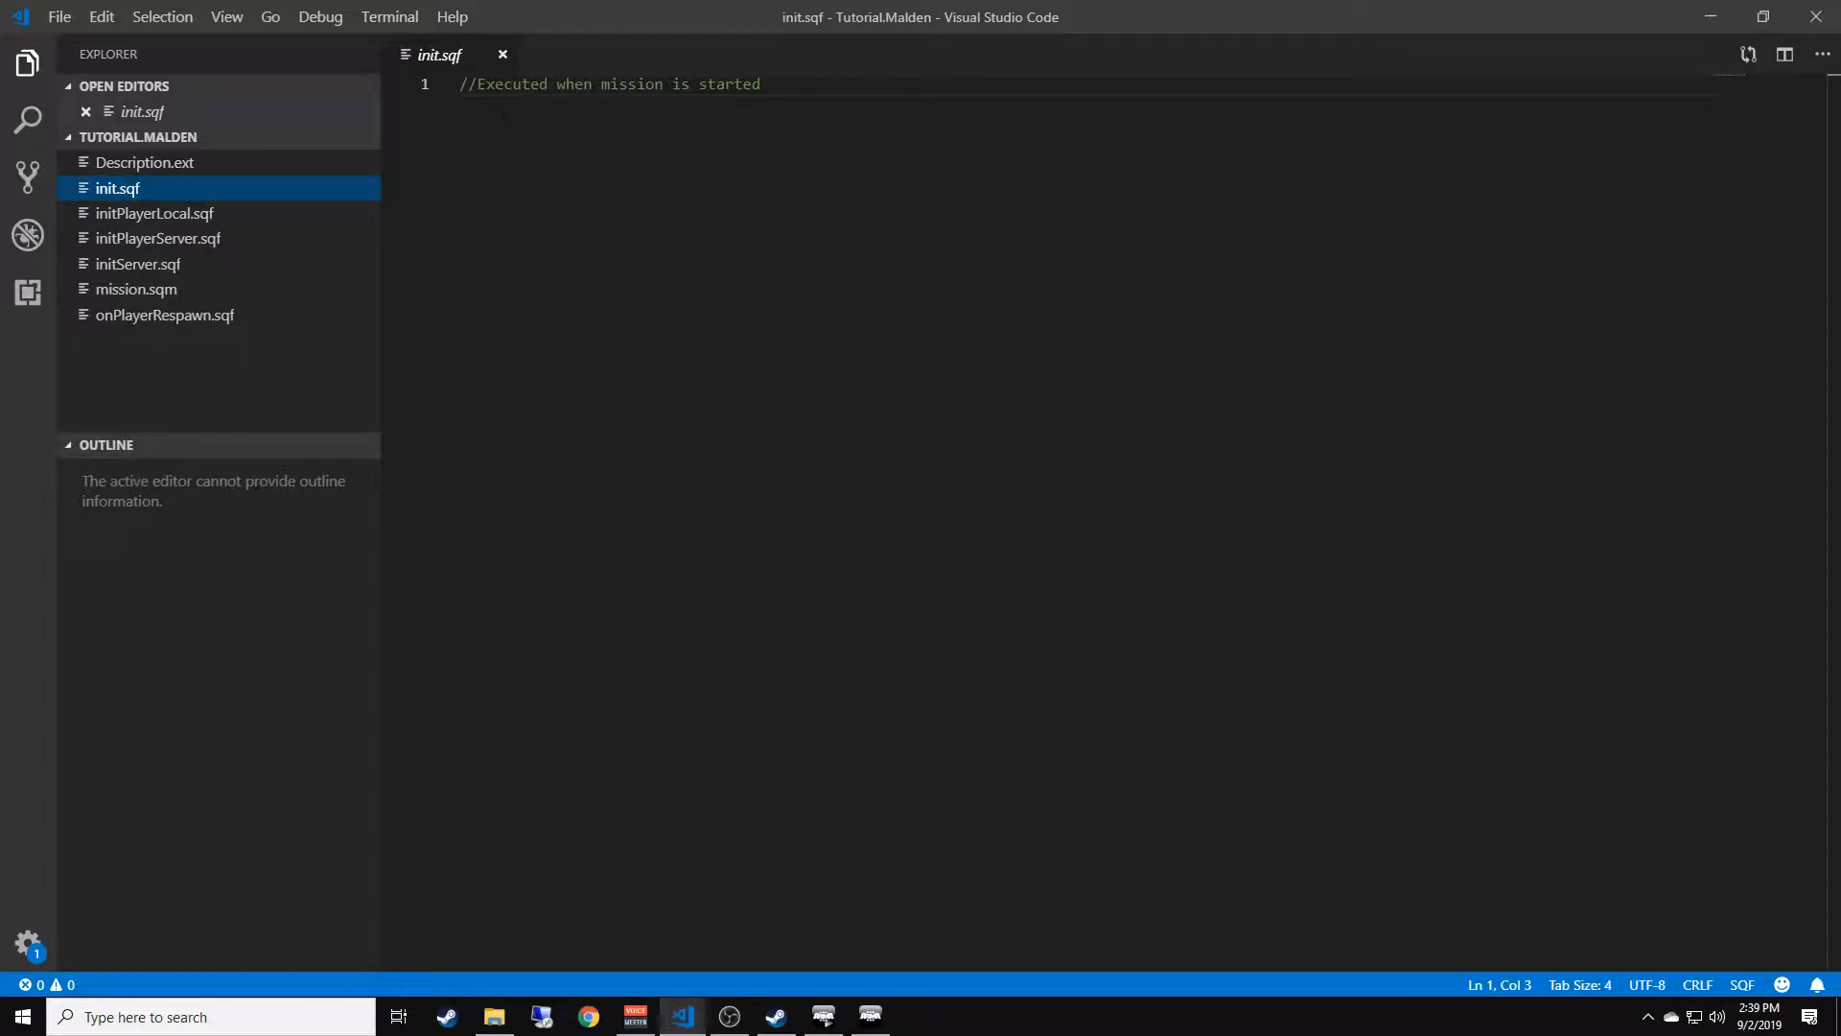
Step: Review the init.sqf and initPlayerLocal.sqf comments, then move on to initPlayerServer.sqf
double_click(728, 84)
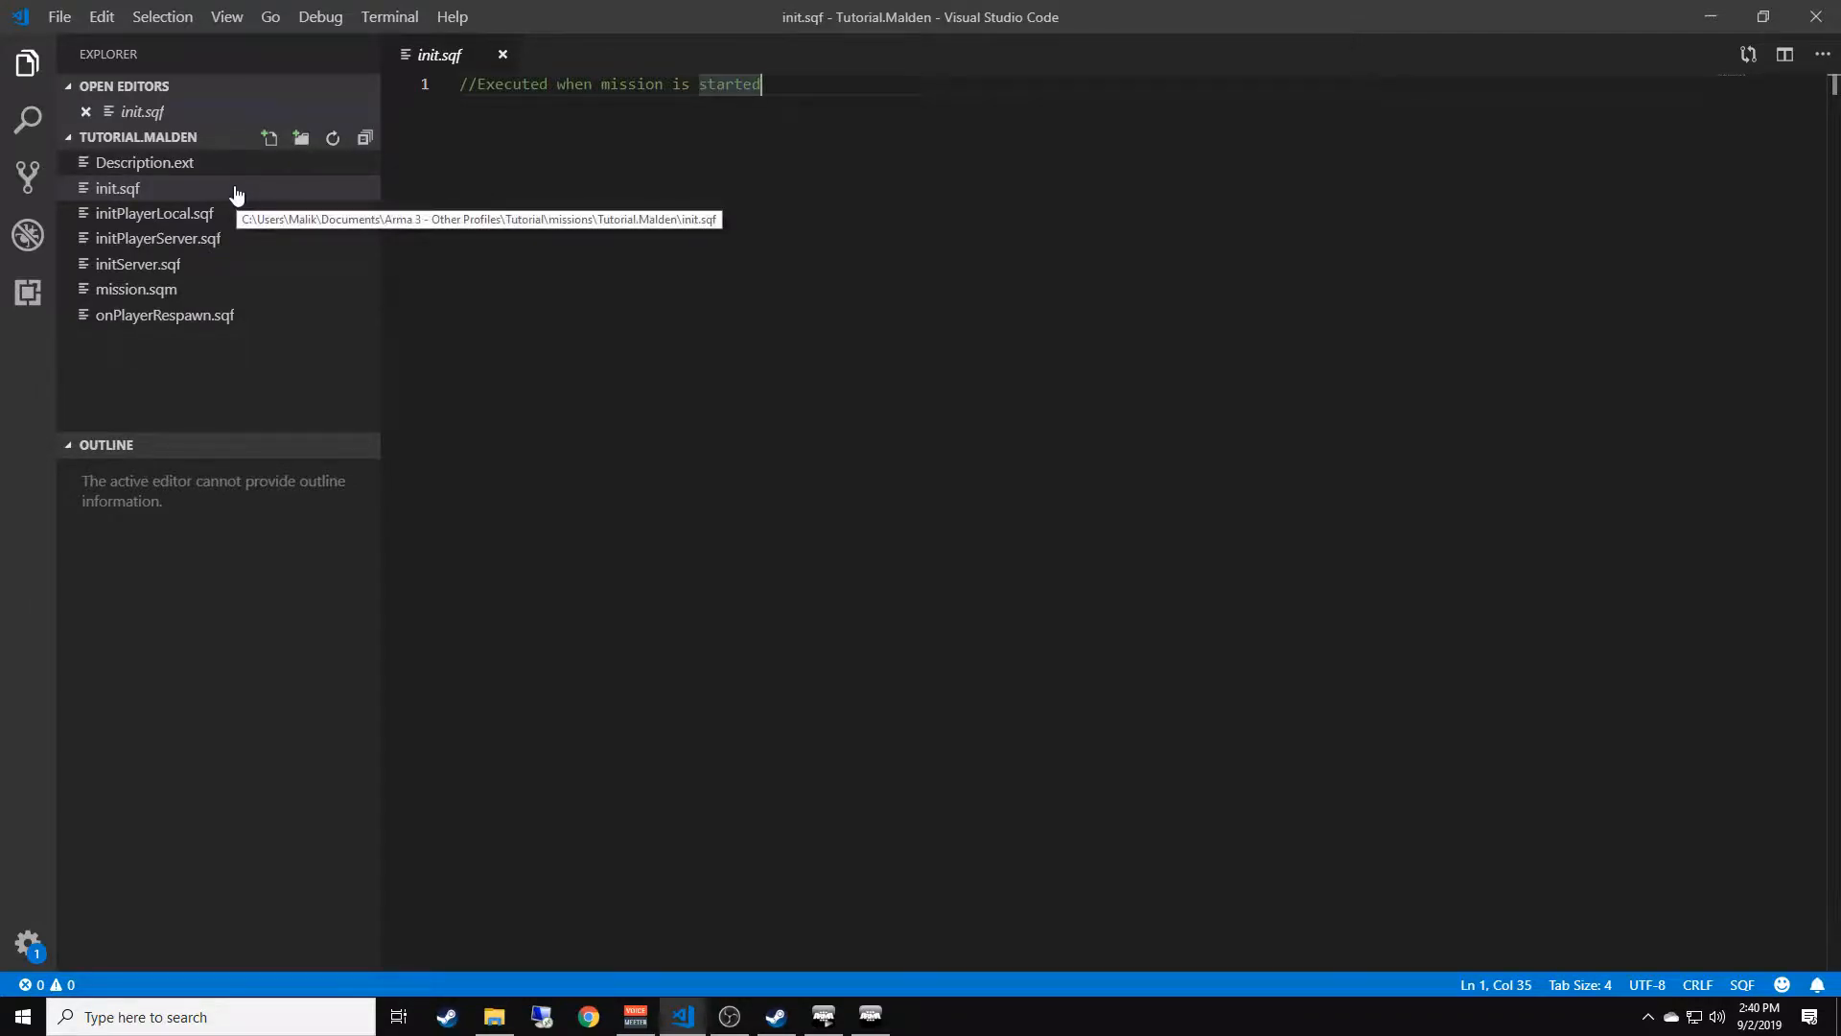
mouse_move(240, 218)
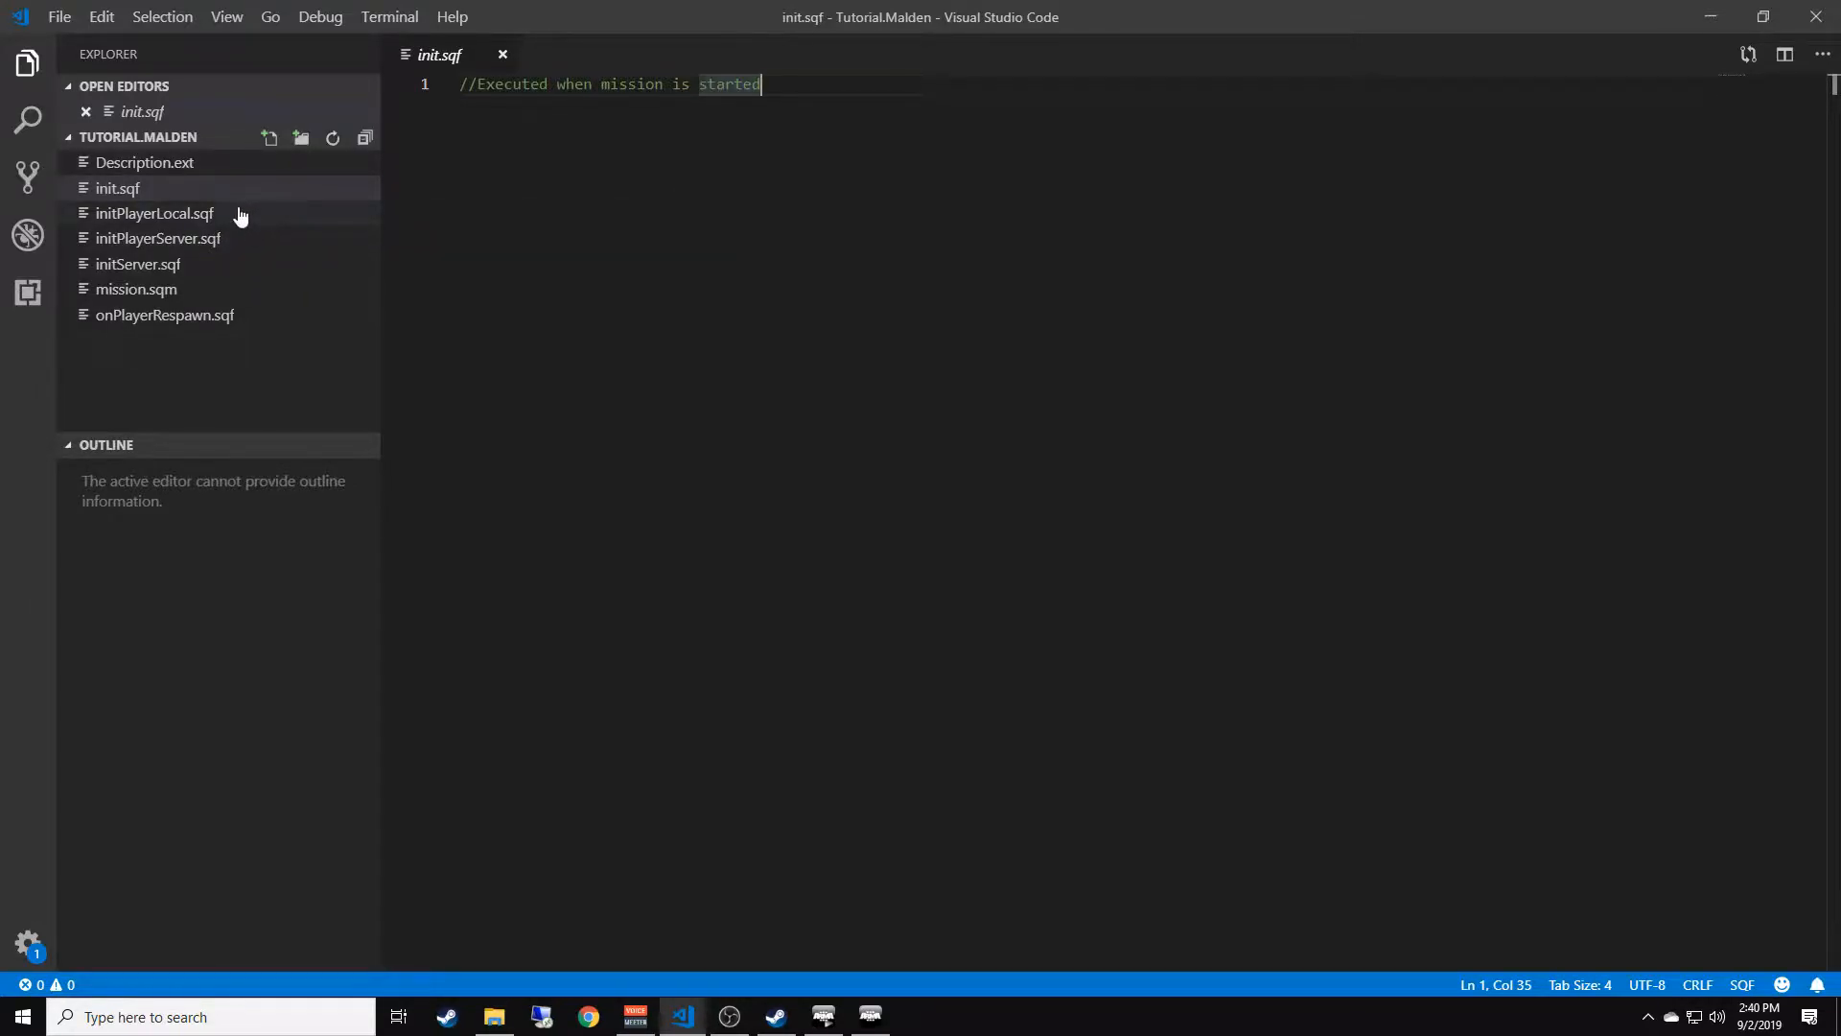
click(153, 213)
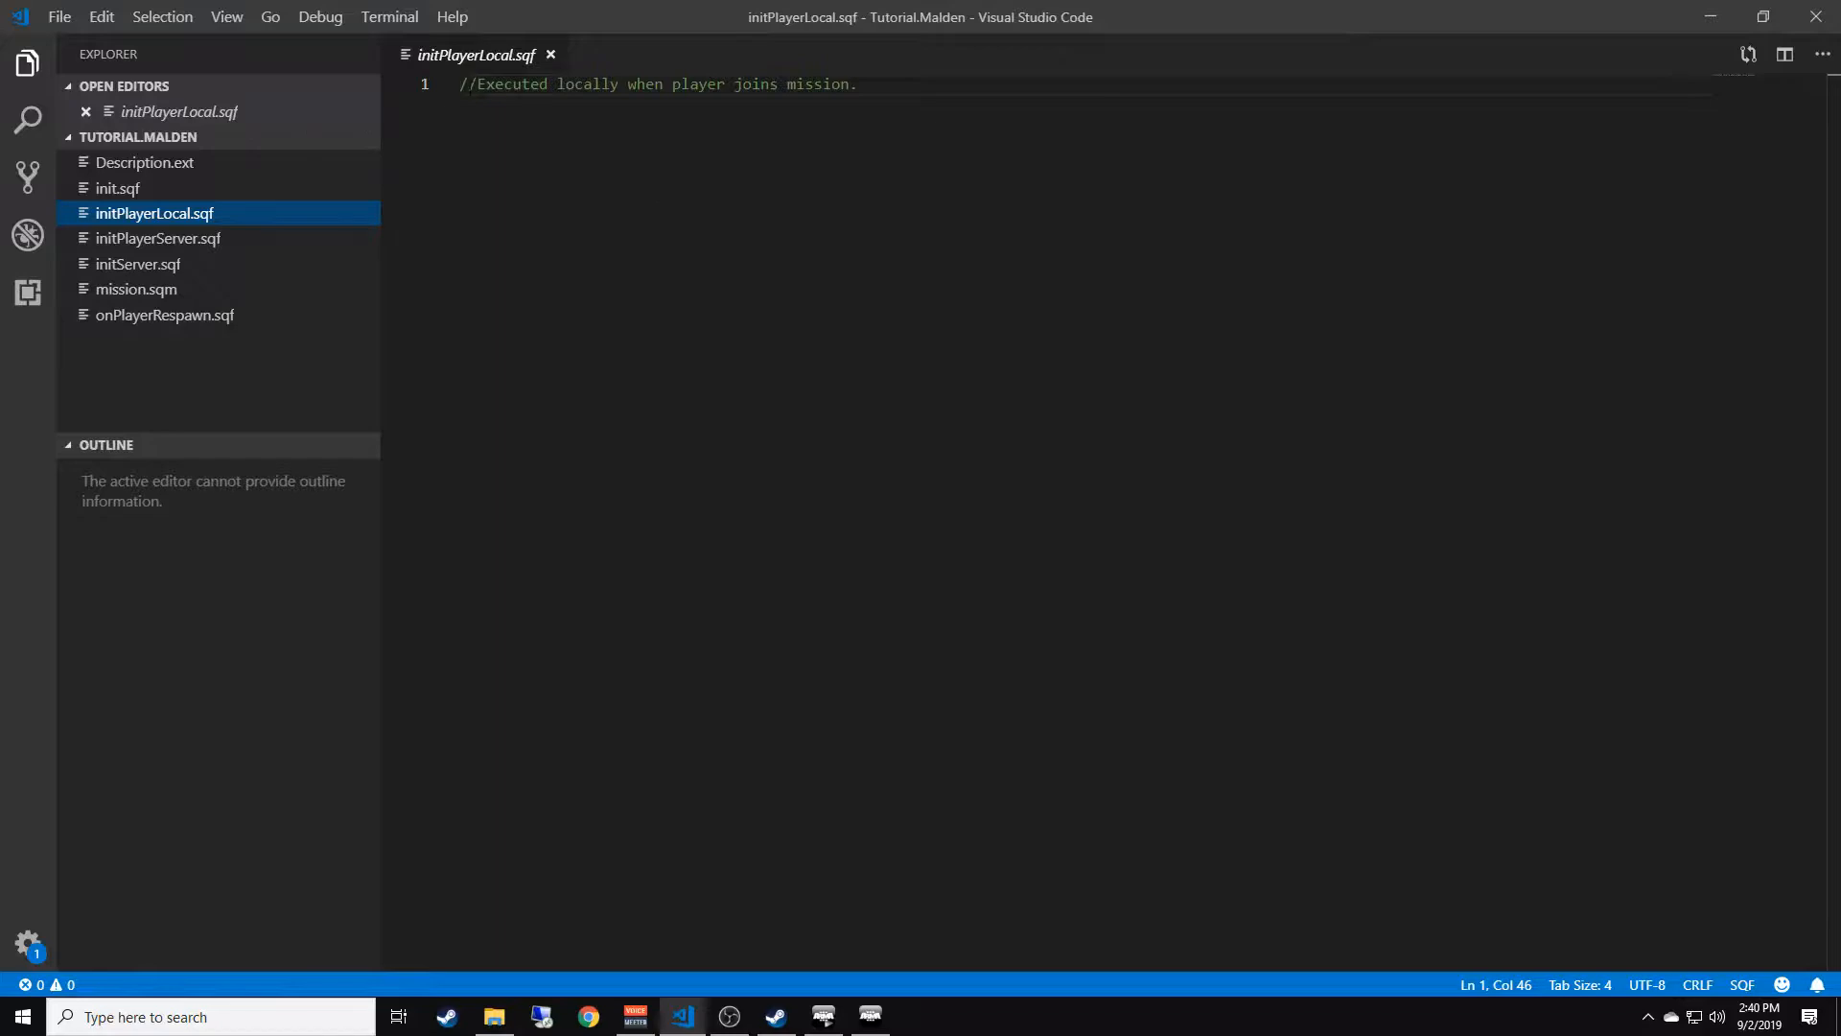
drag(470, 84, 701, 84)
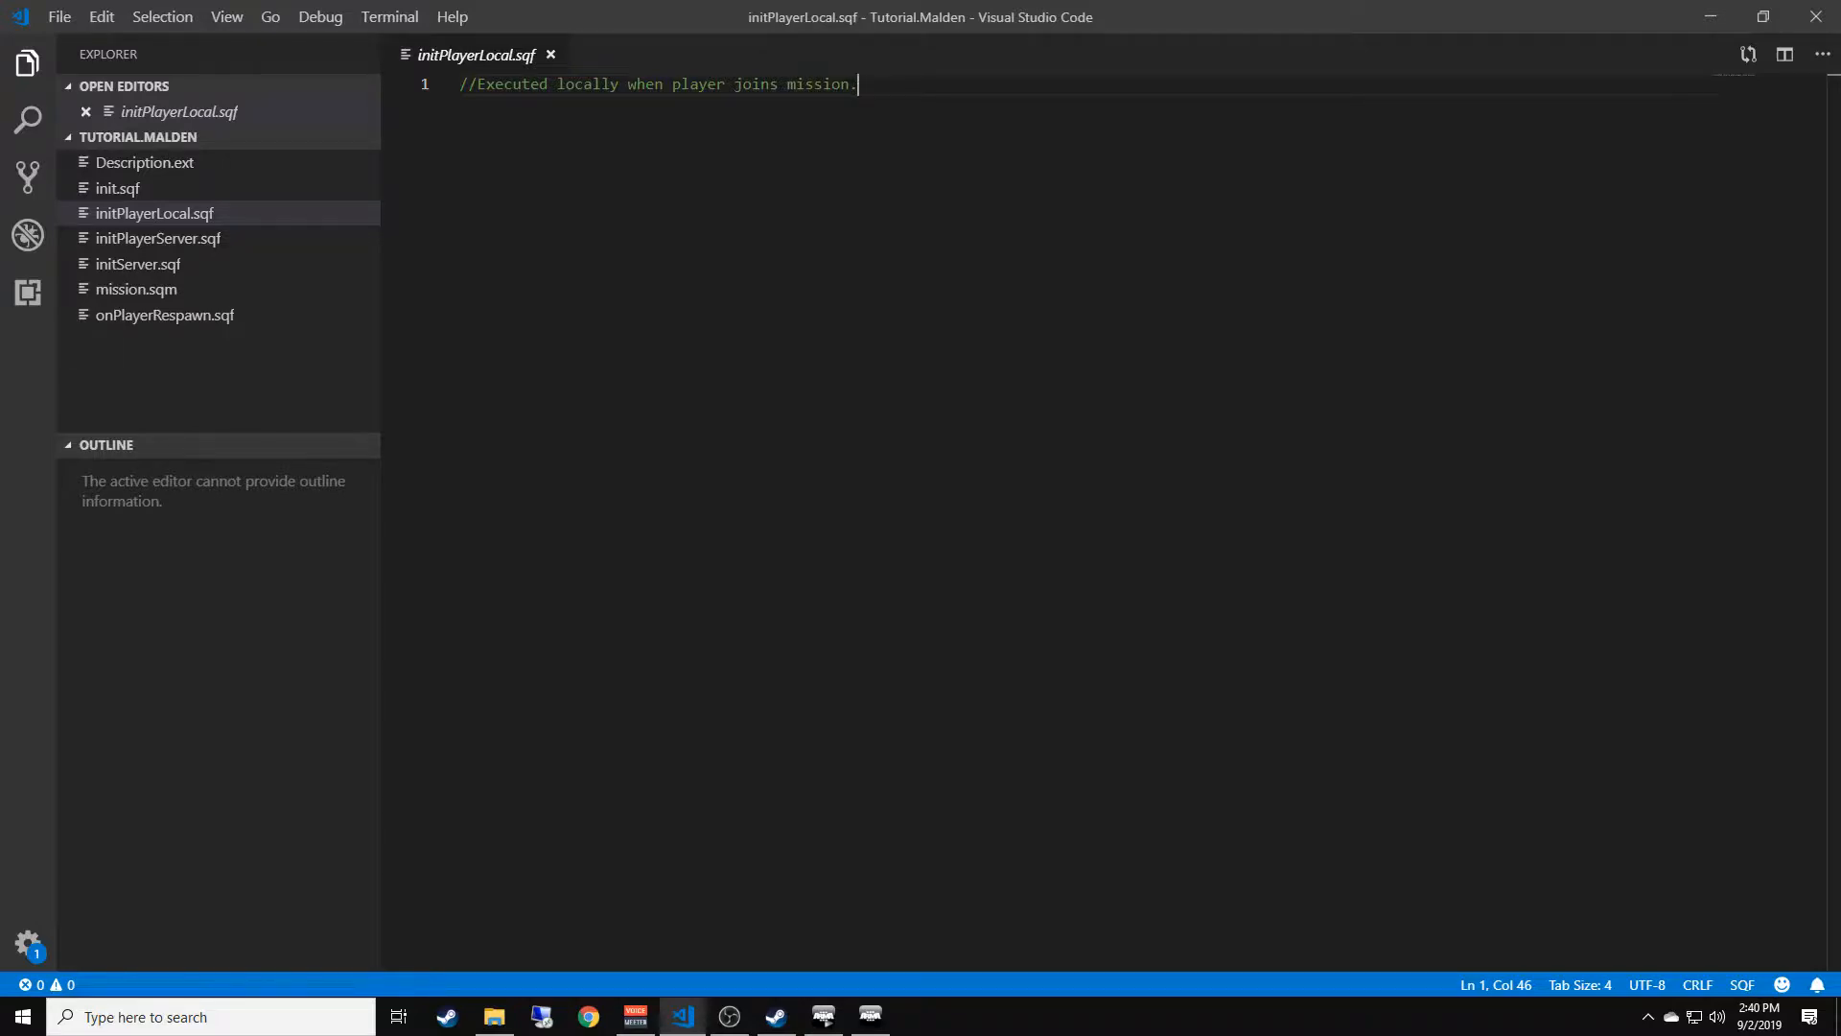
click(157, 239)
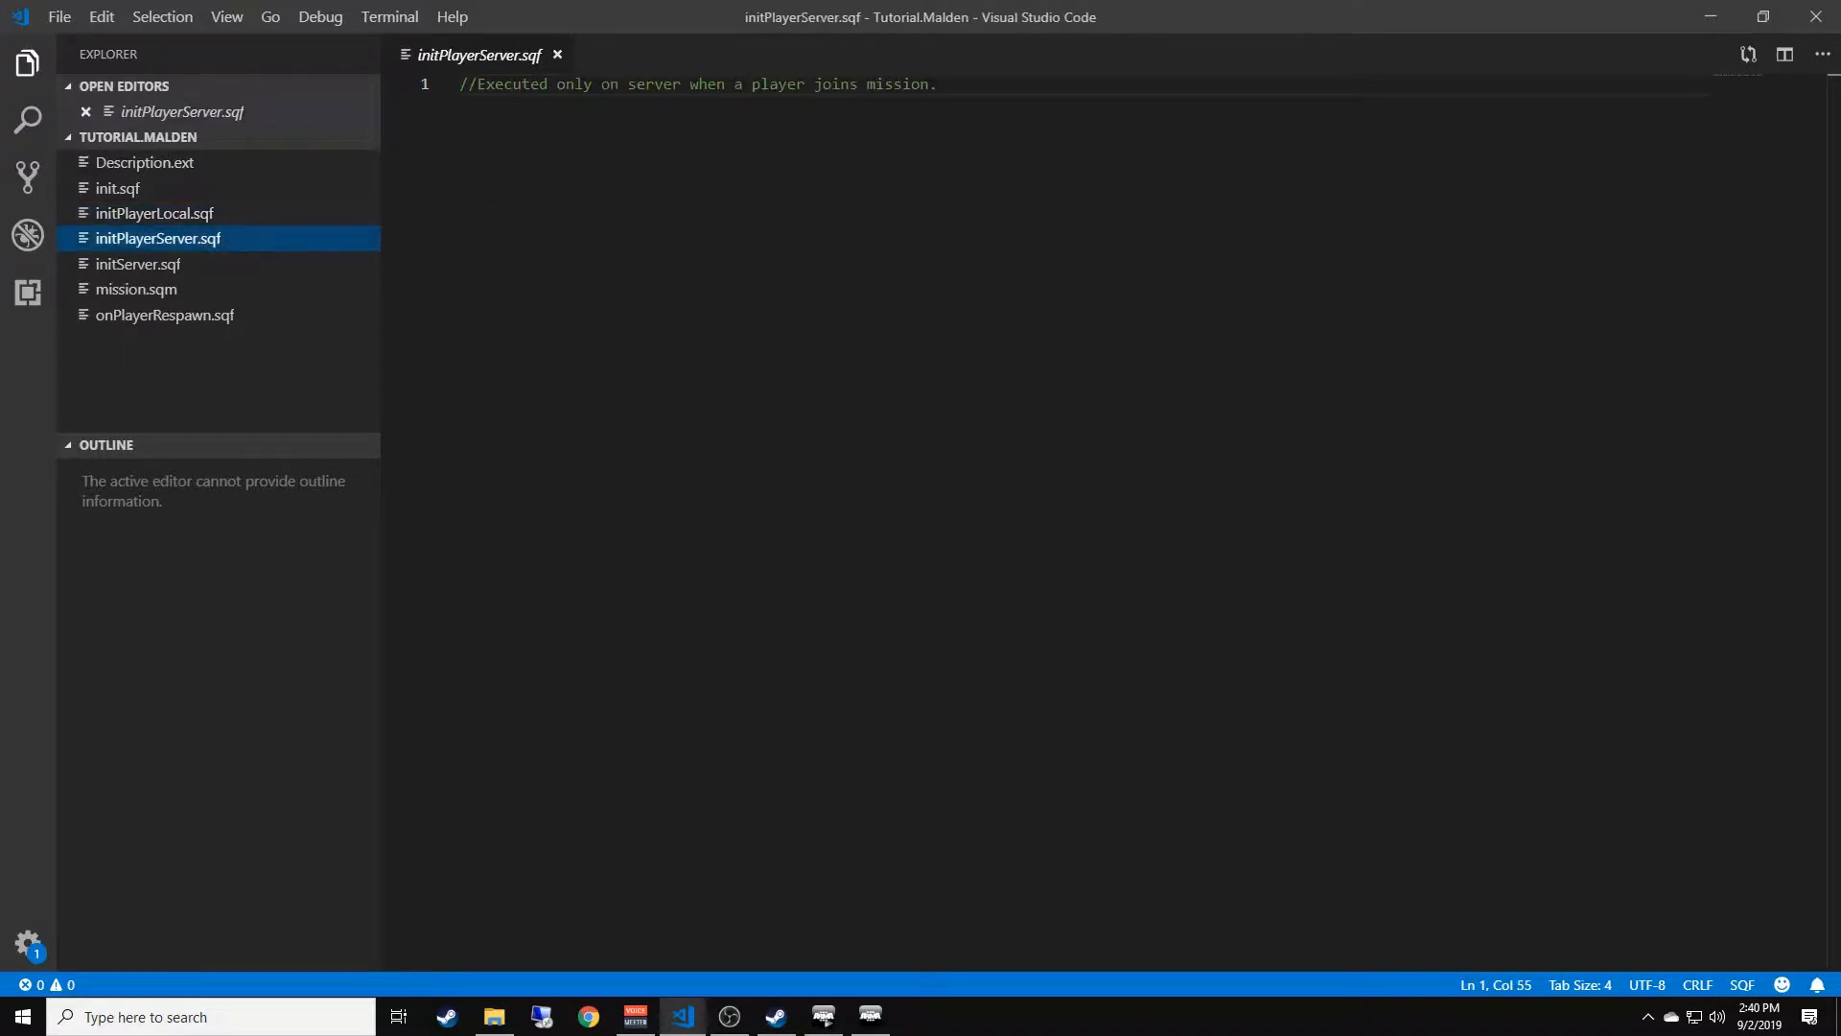
Step: Review the initPlayerServer.sqf and initServer.sqf comments, then move on to onPlayerRespawn.sqf
double_click(488, 83)
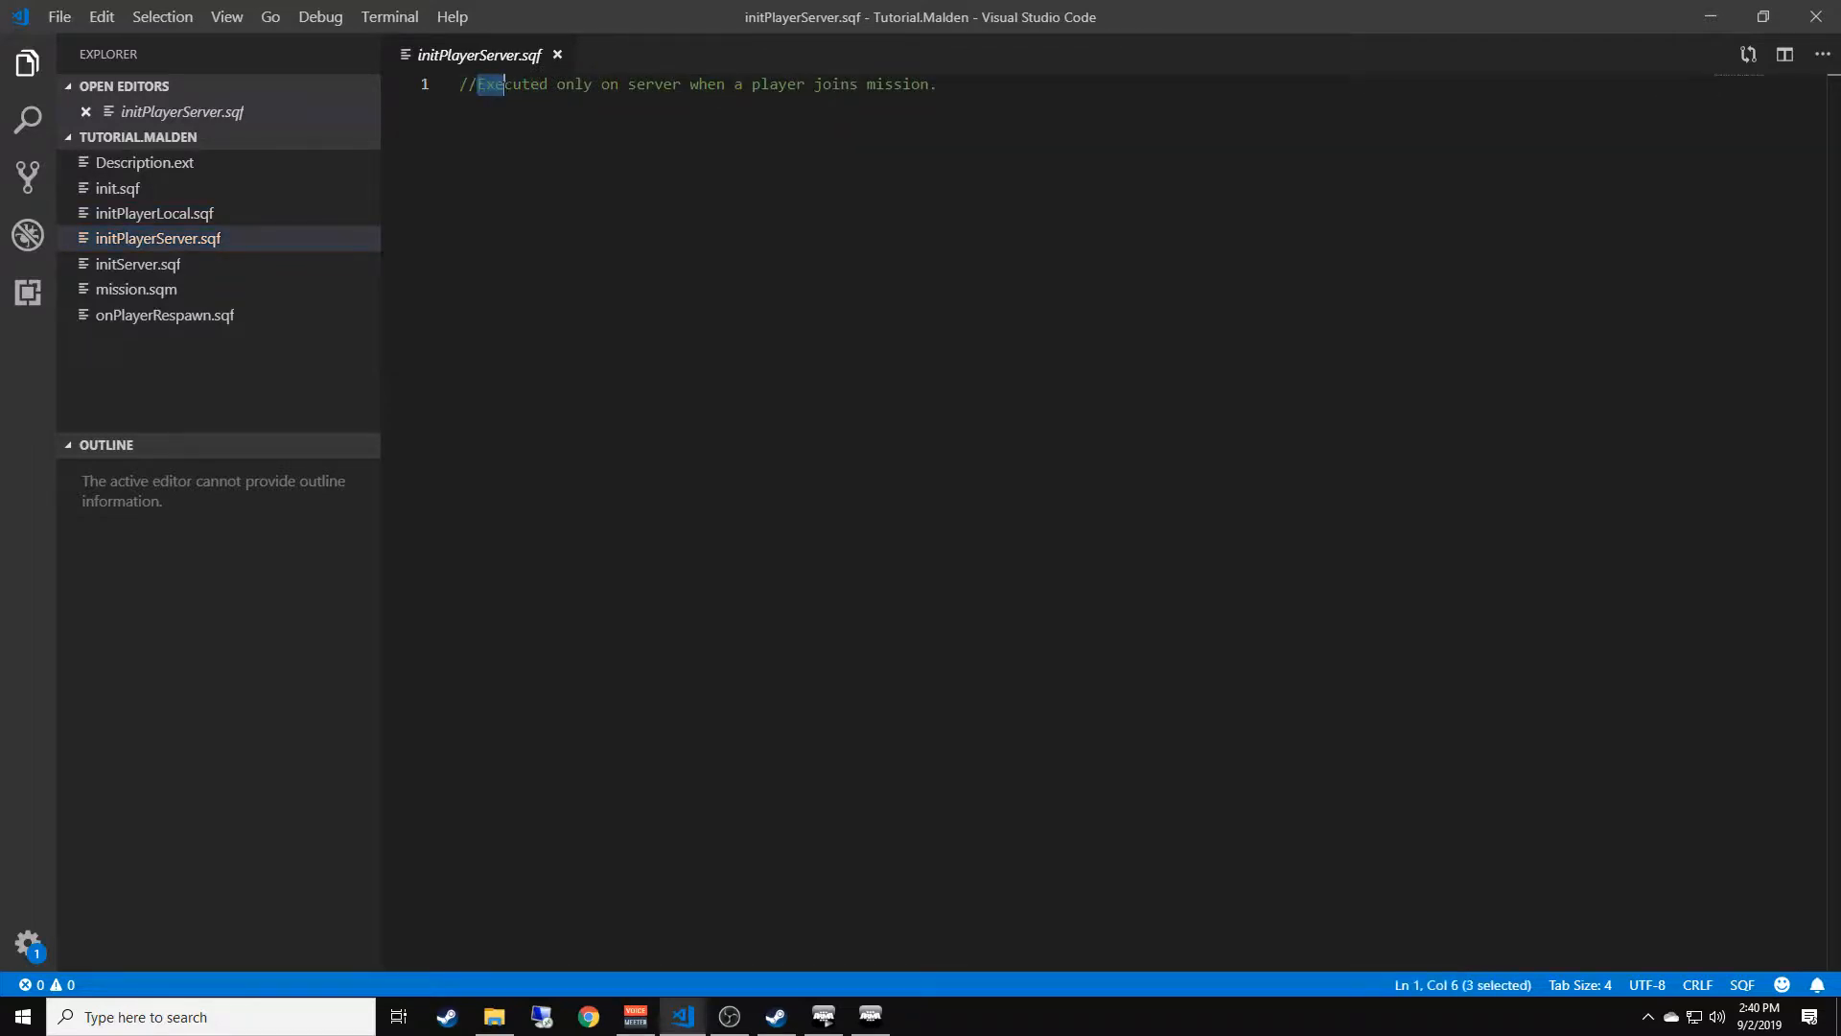
drag(482, 84, 752, 83)
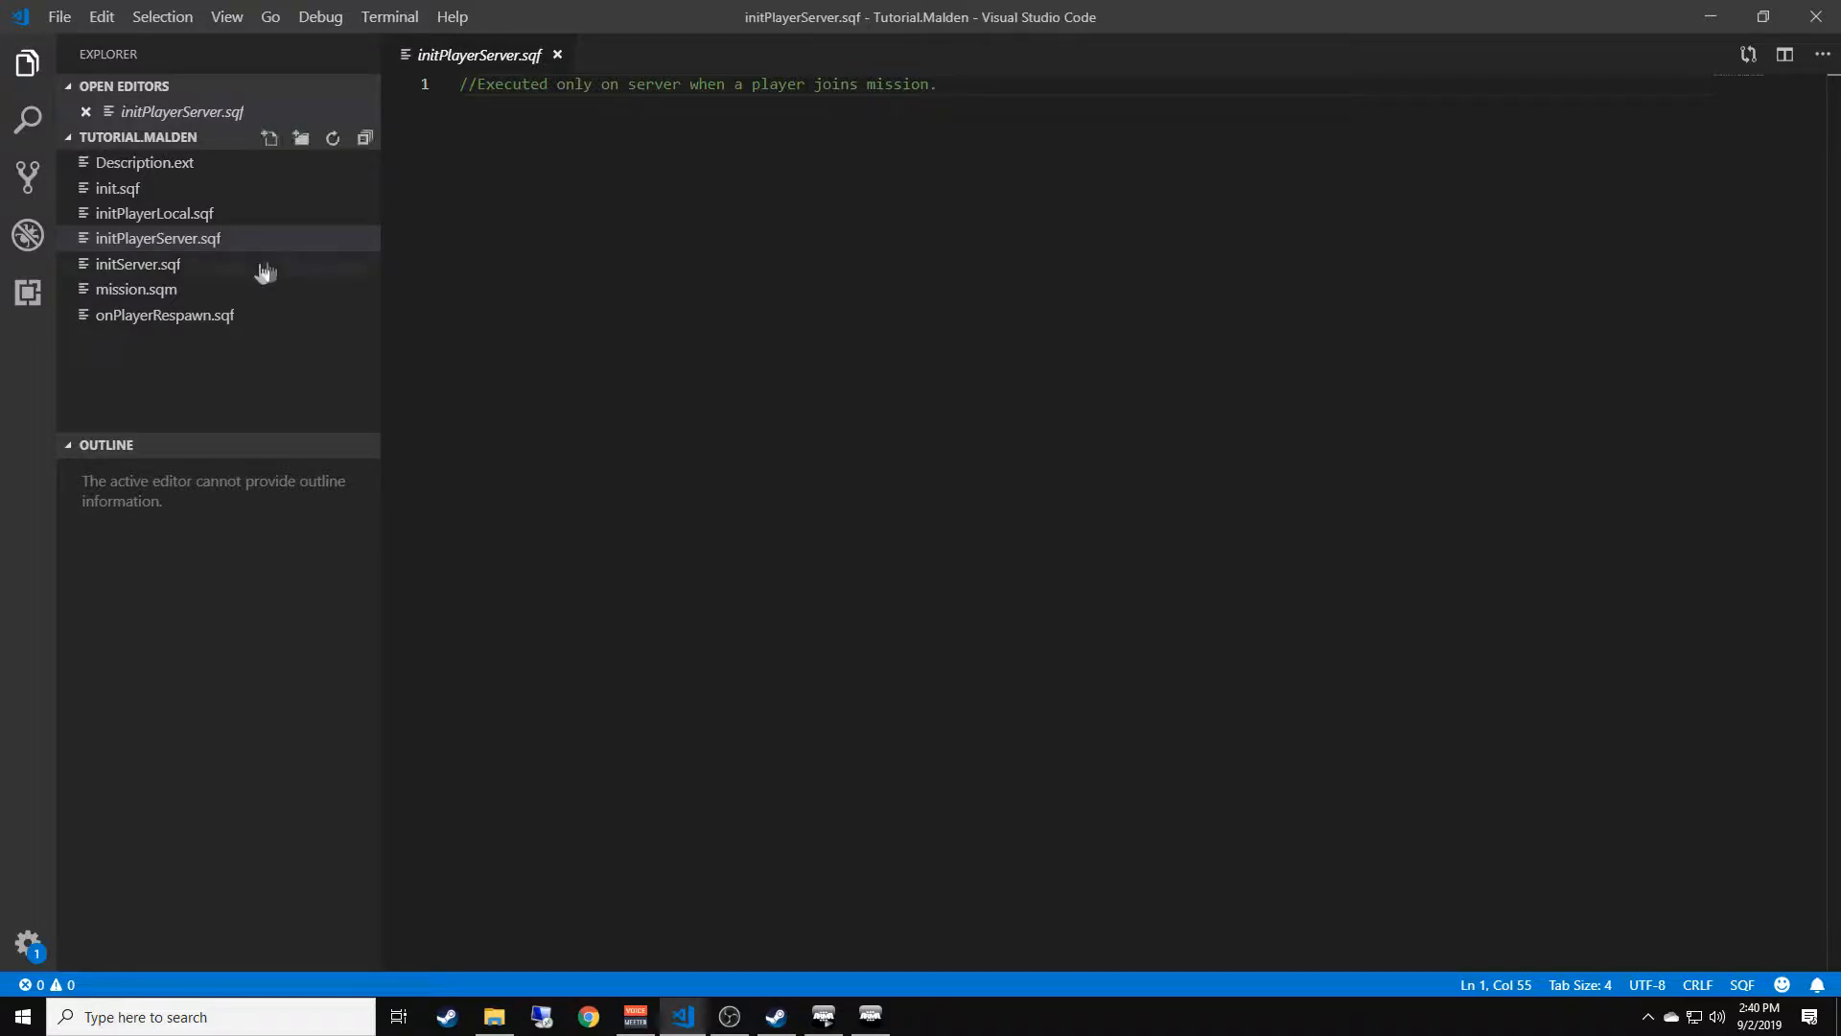
click(137, 263)
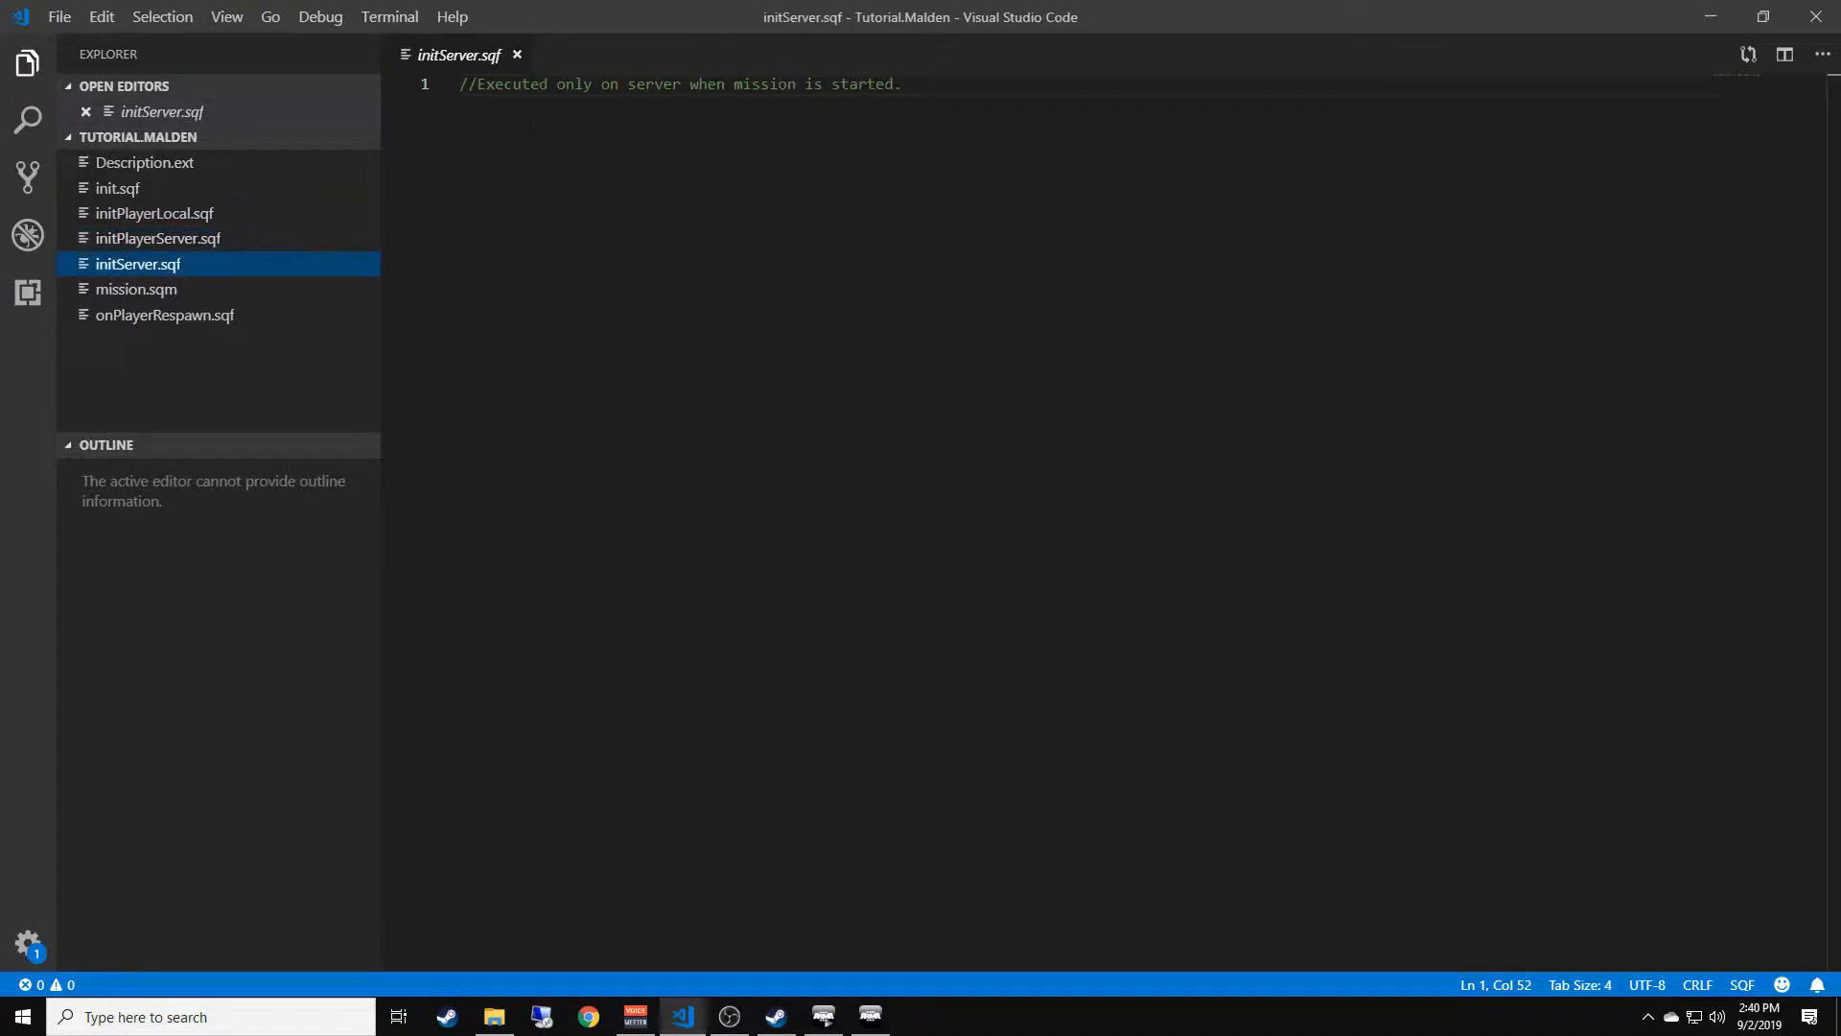
drag(476, 85, 837, 85)
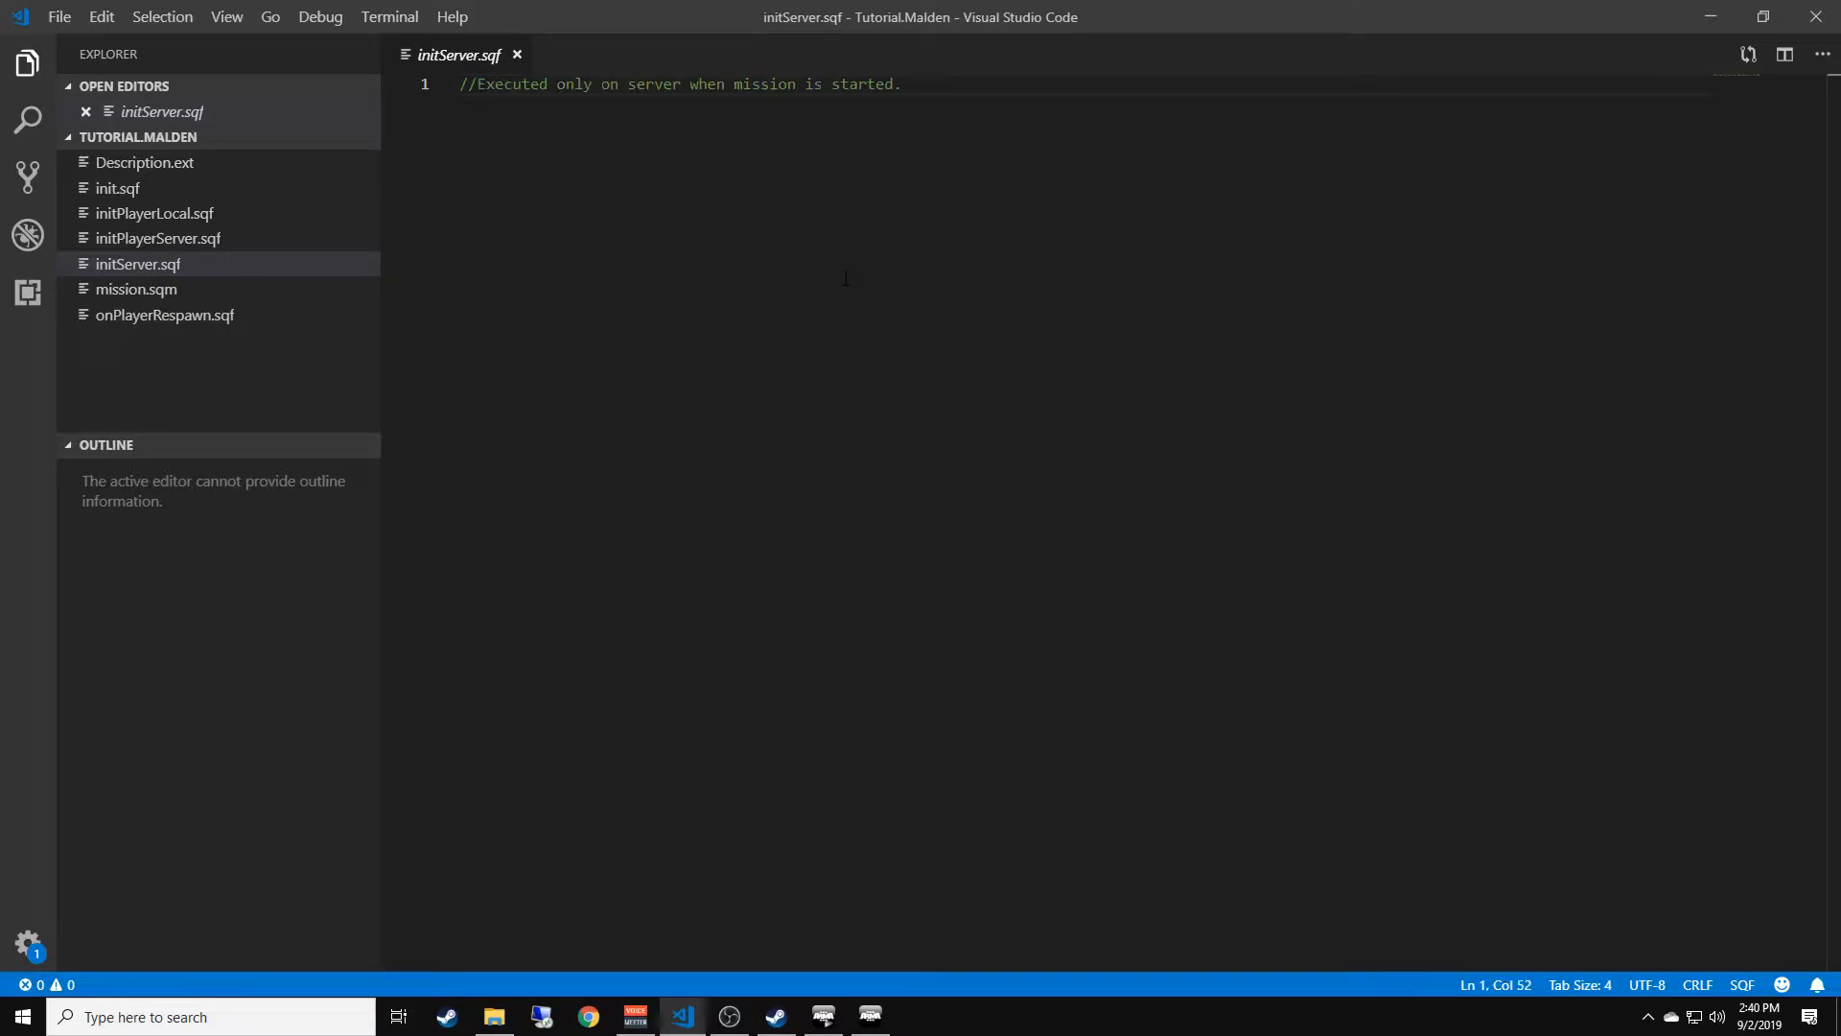
click(164, 314)
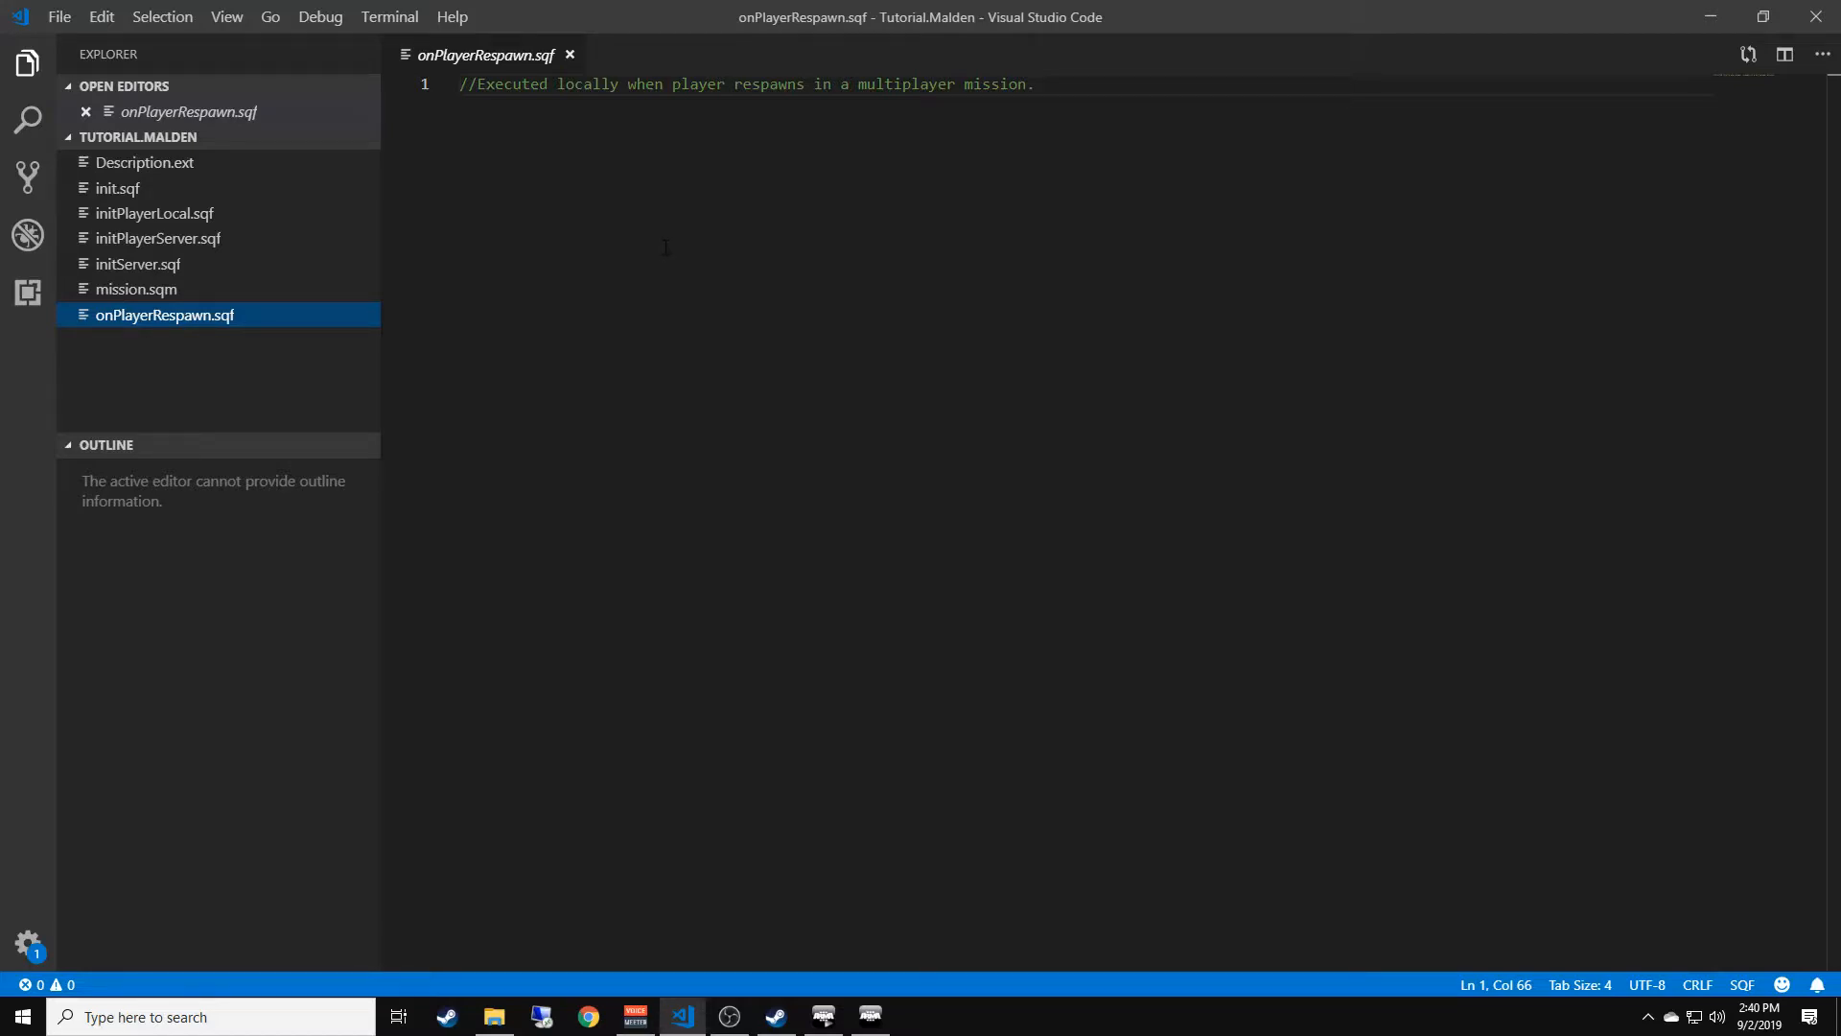
mouse_move(691, 237)
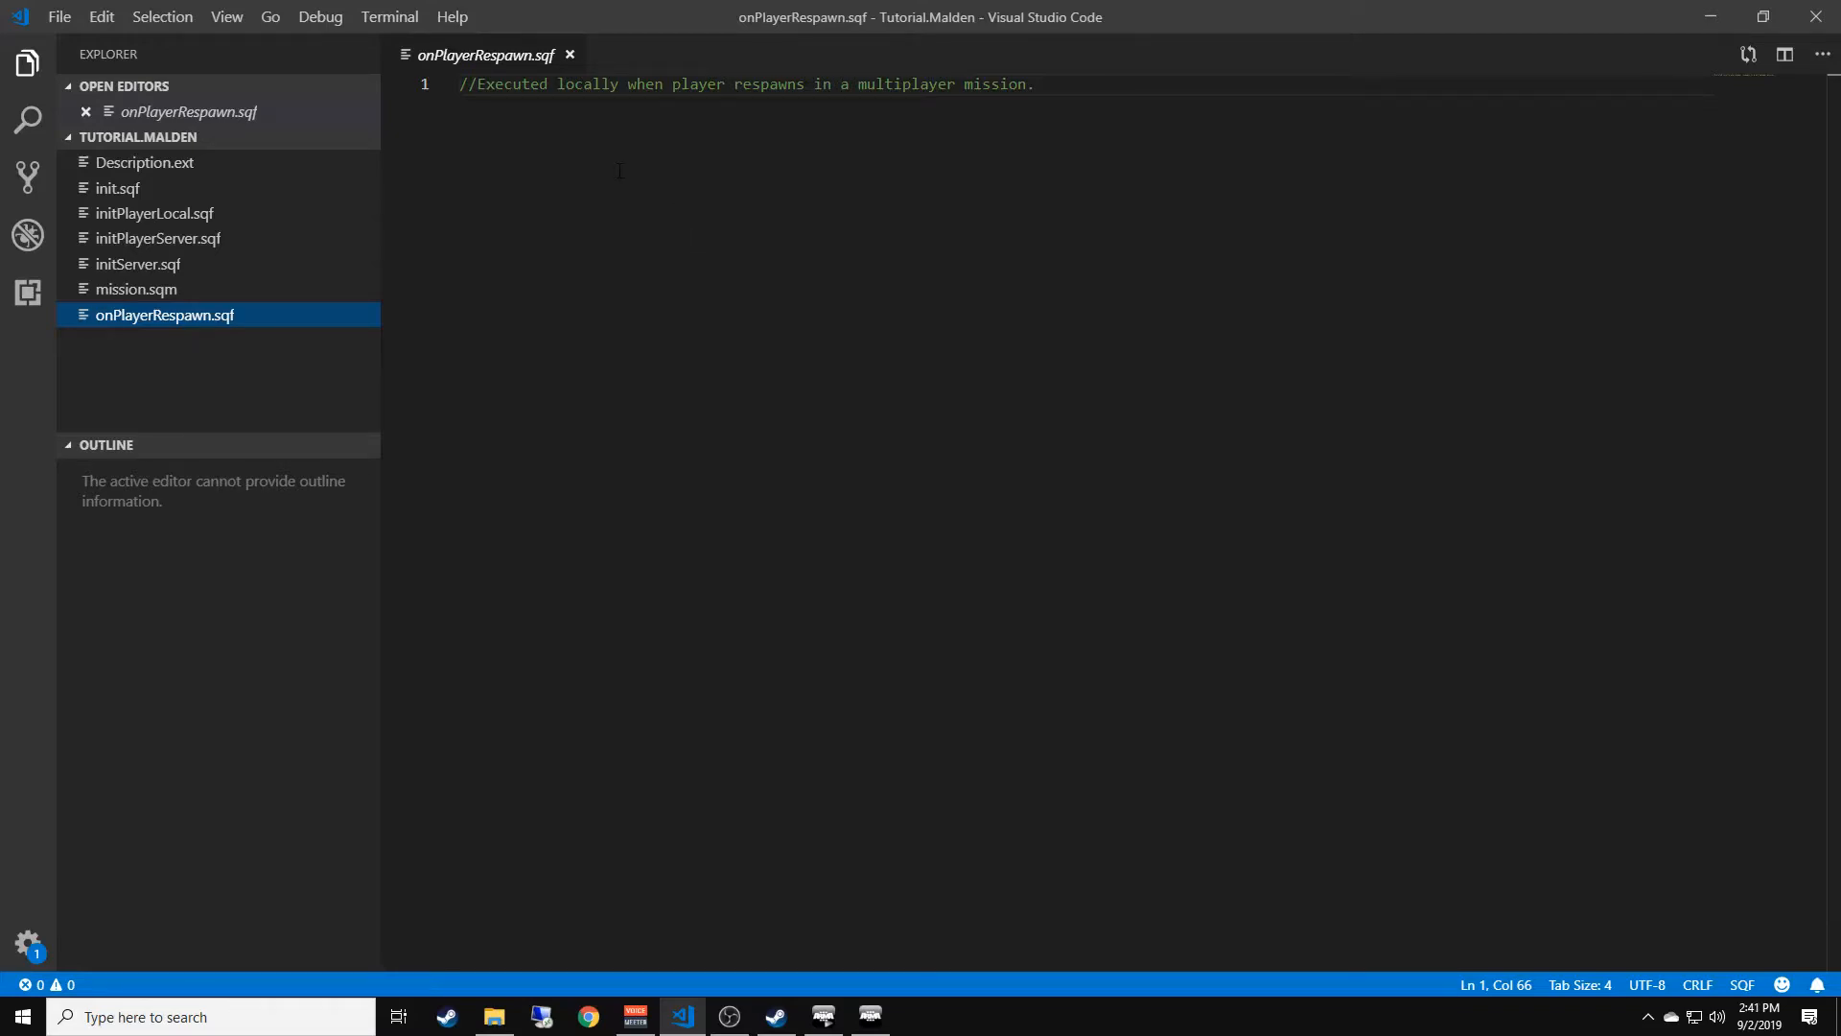
mouse_move(1062, 109)
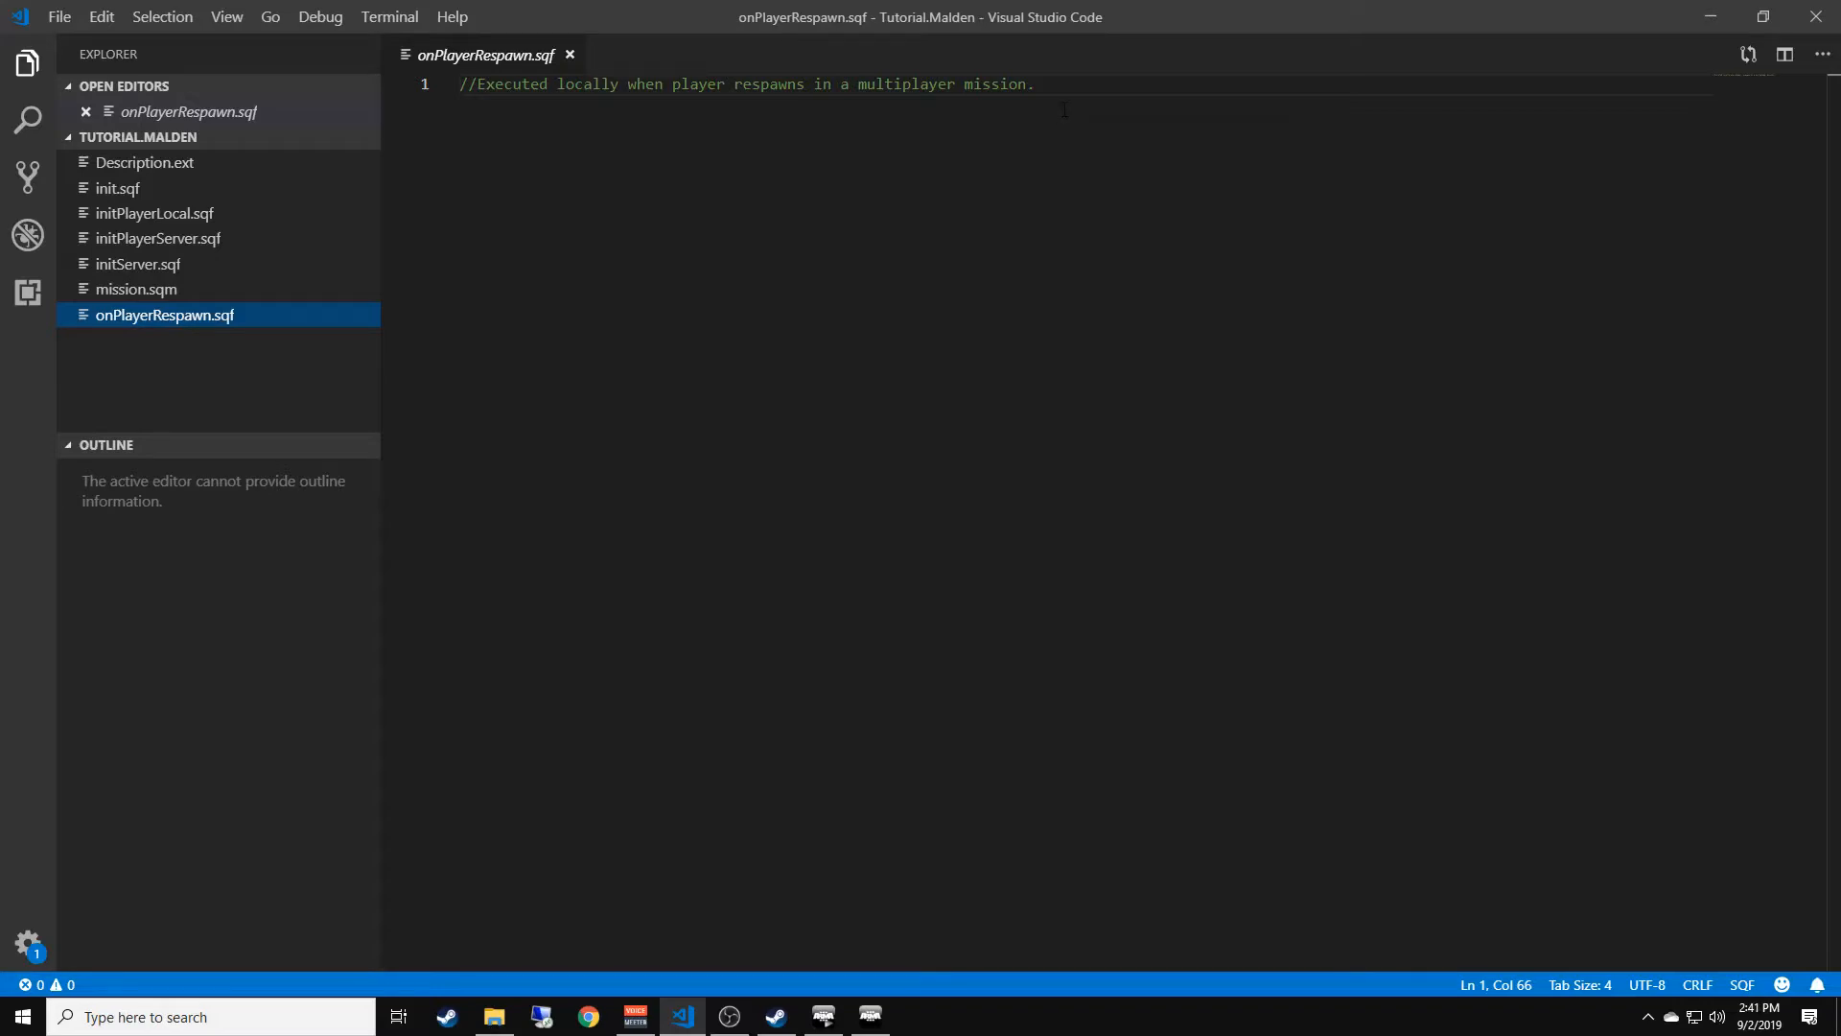